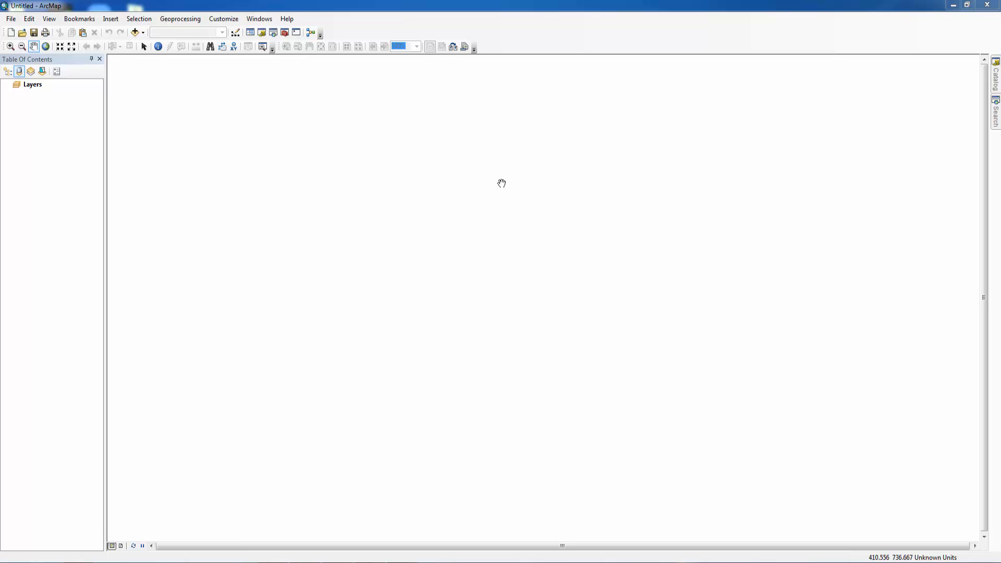
{"action": "mouse_move", "coordinate": [501, 194]}
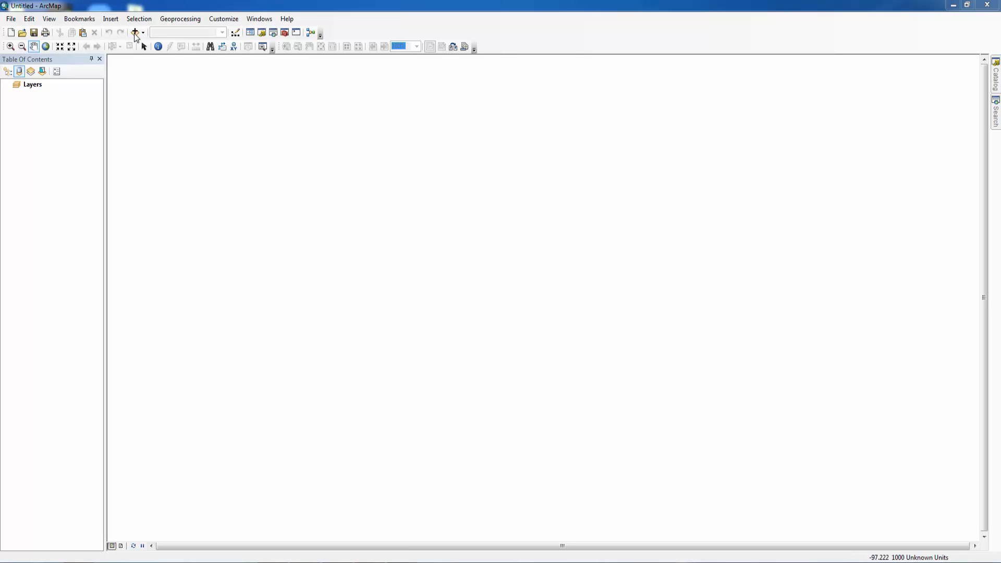
{"action": "mouse_move", "coordinate": [136, 37]}
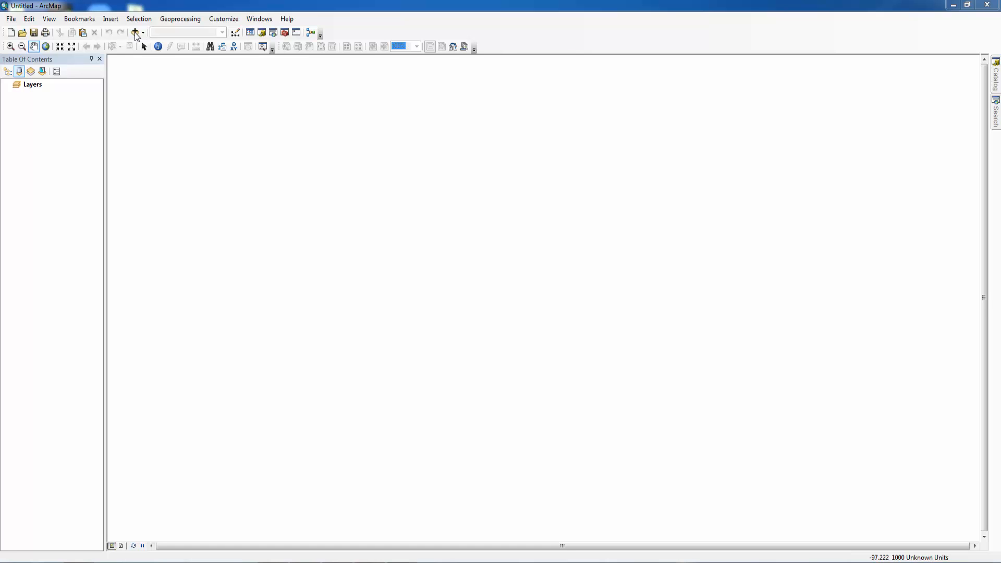
Load the BGD_adm2.shp district boundary shapefile onto the map.
{"action": "left_click", "coordinate": [134, 32]}
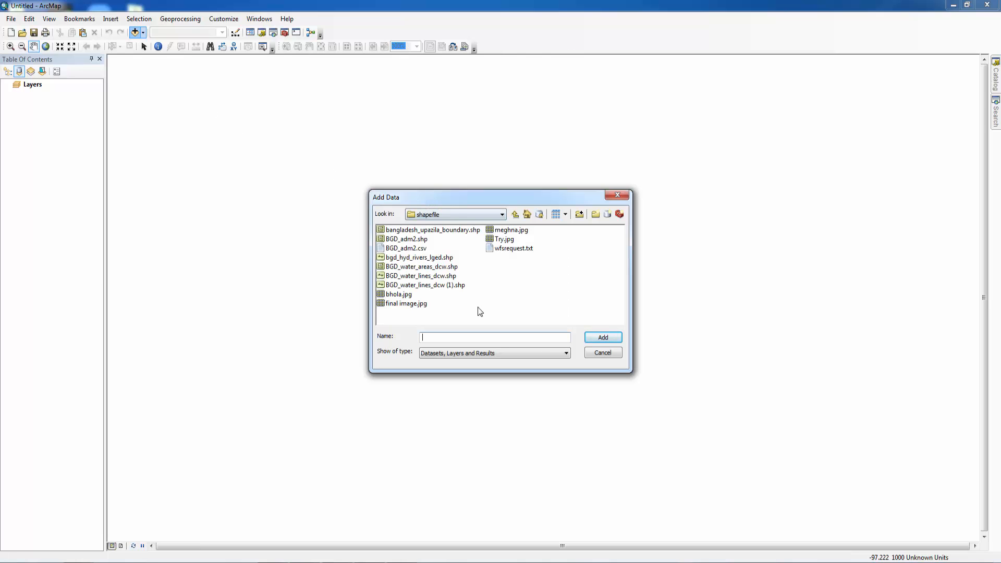
{"action": "left_click", "coordinate": [406, 239]}
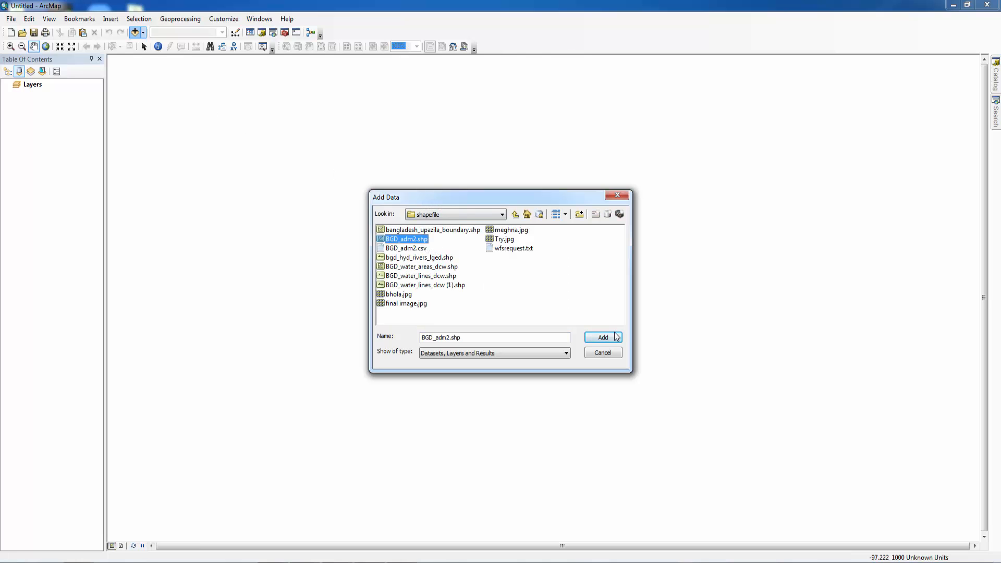
{"action": "left_click", "coordinate": [601, 337]}
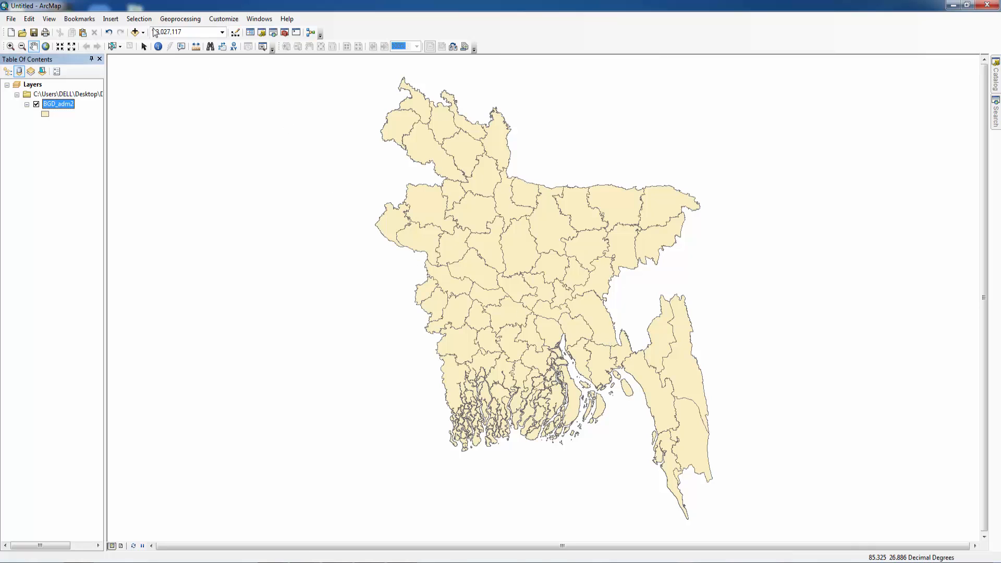
{"action": "left_click", "coordinate": [135, 32]}
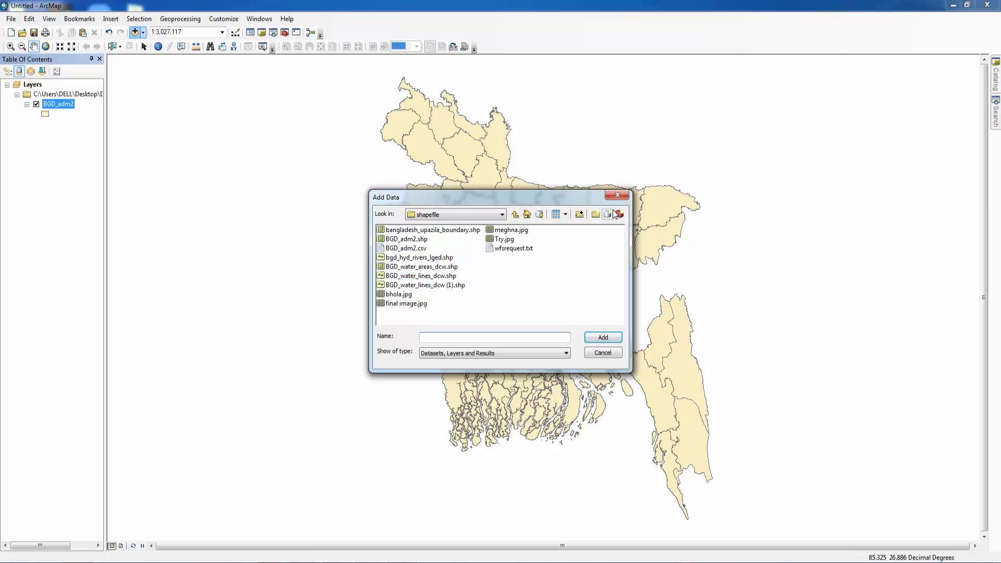
{"action": "mouse_move", "coordinate": [616, 195]}
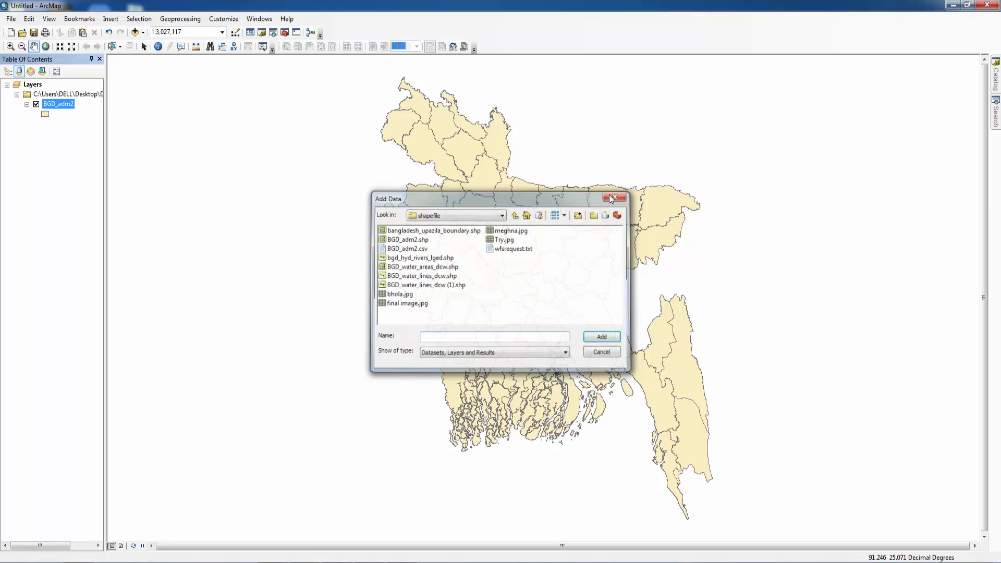
{"action": "left_click", "coordinate": [611, 198]}
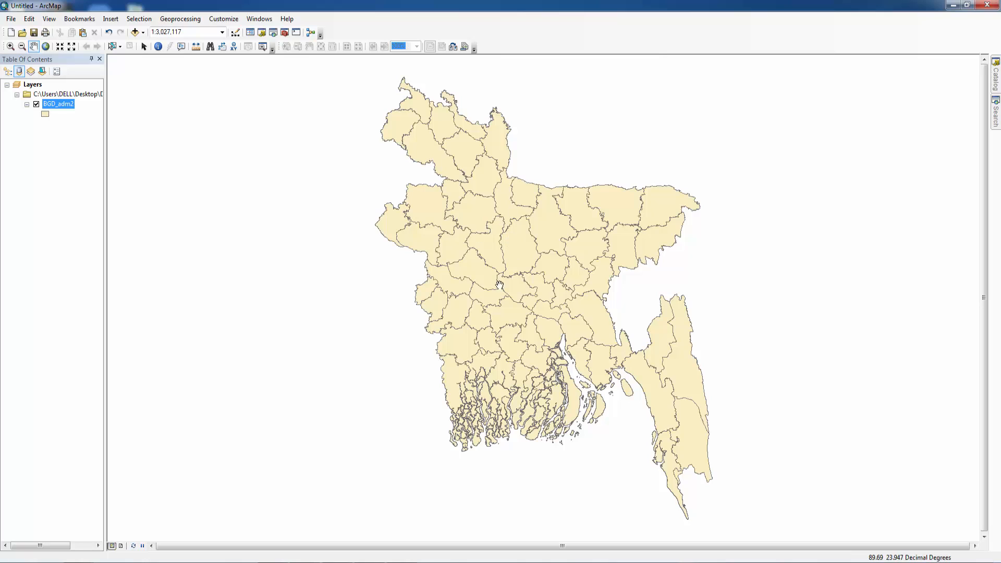
{"action": "mouse_move", "coordinate": [94, 128]}
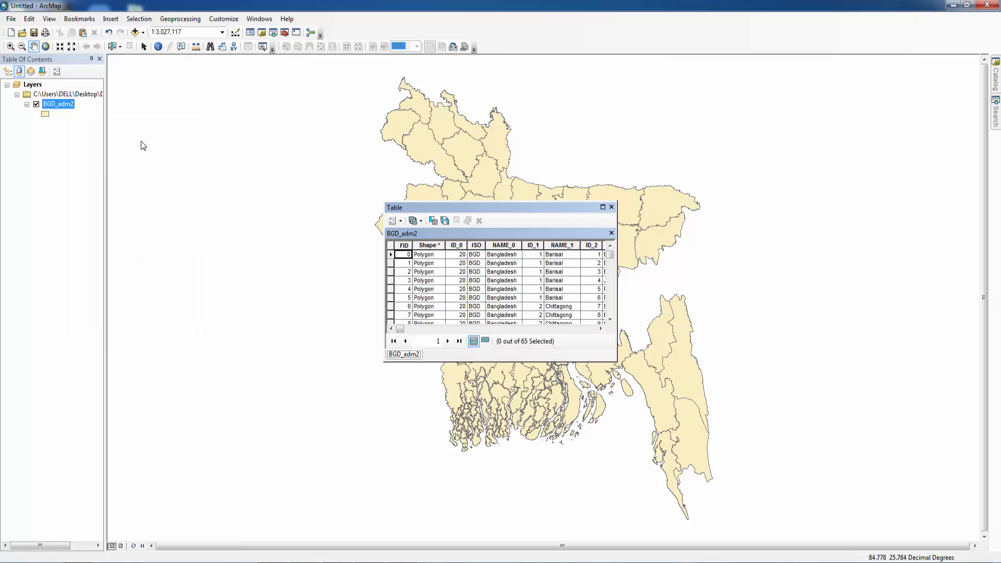
{"action": "left_click", "coordinate": [601, 207]}
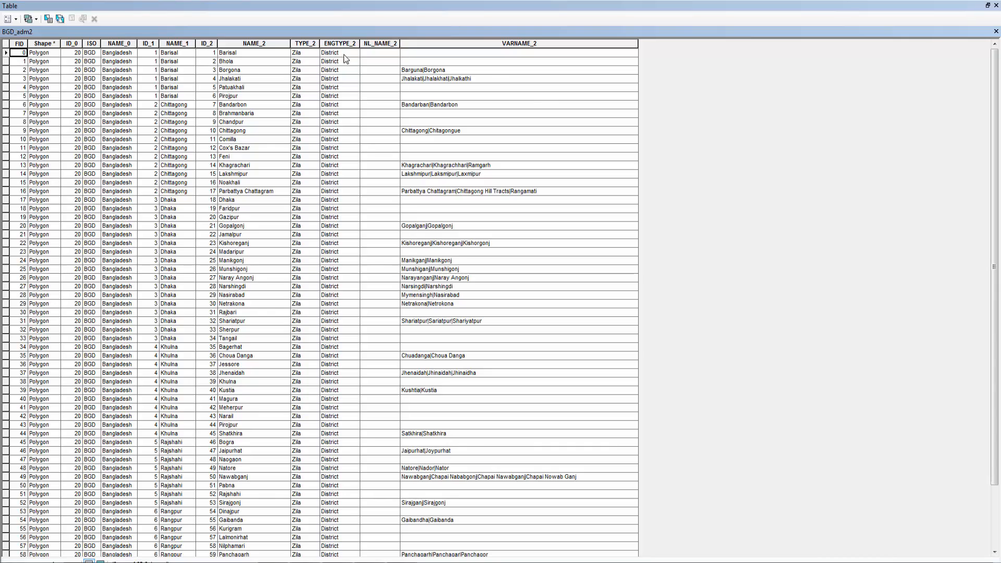
{"action": "left_click", "coordinate": [43, 42]}
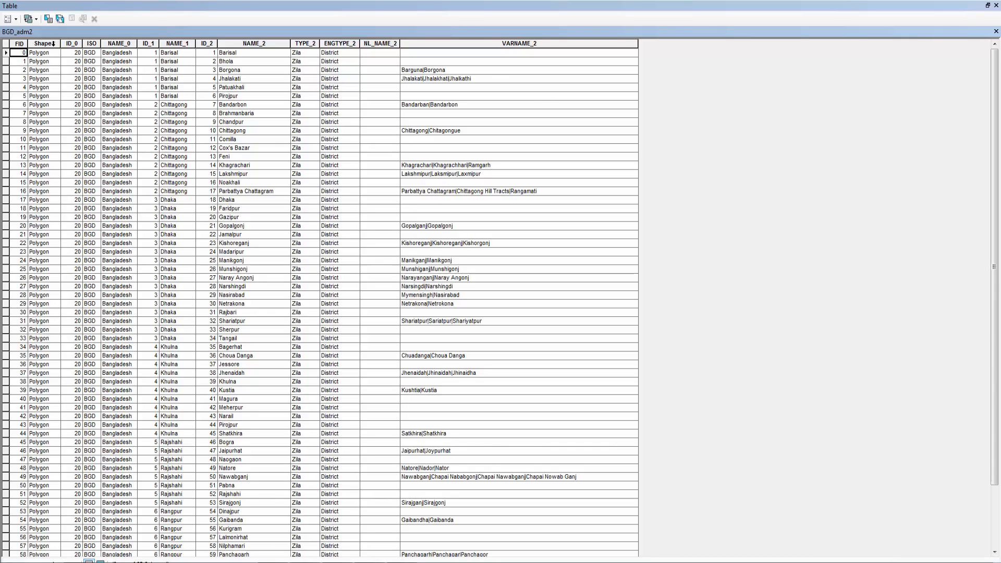
{"action": "left_click", "coordinate": [43, 43]}
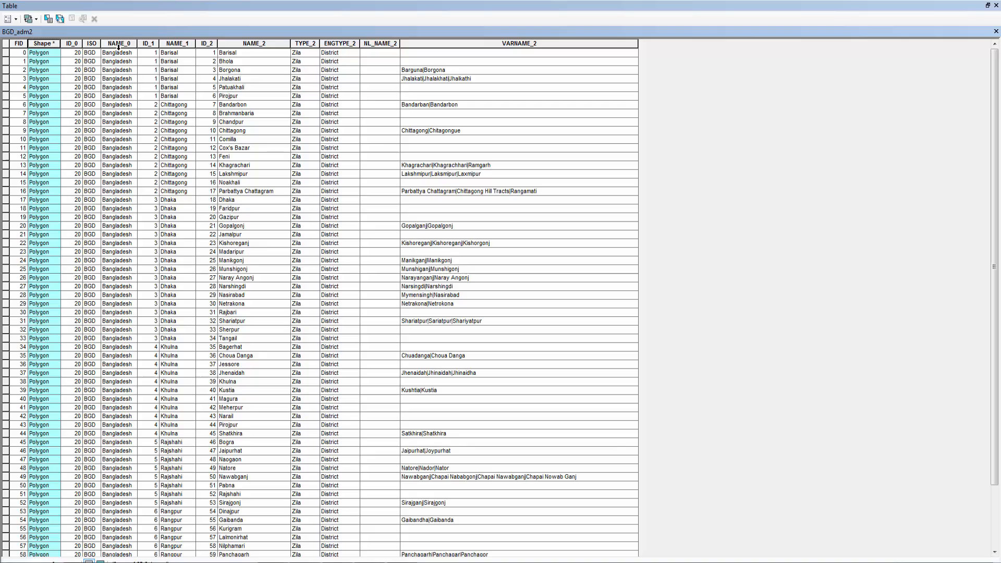
{"action": "left_click", "coordinate": [117, 43]}
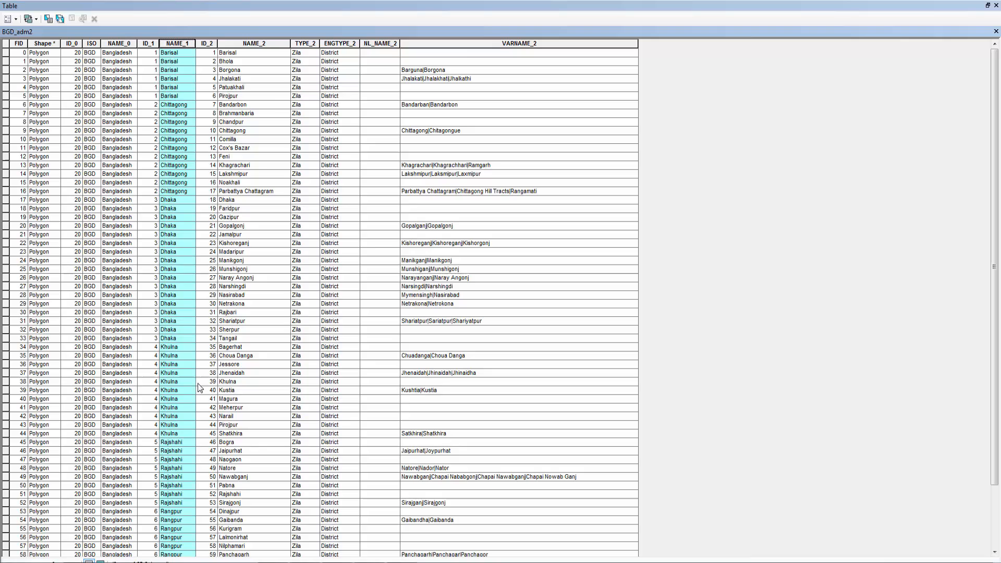
{"action": "left_click", "coordinate": [253, 44]}
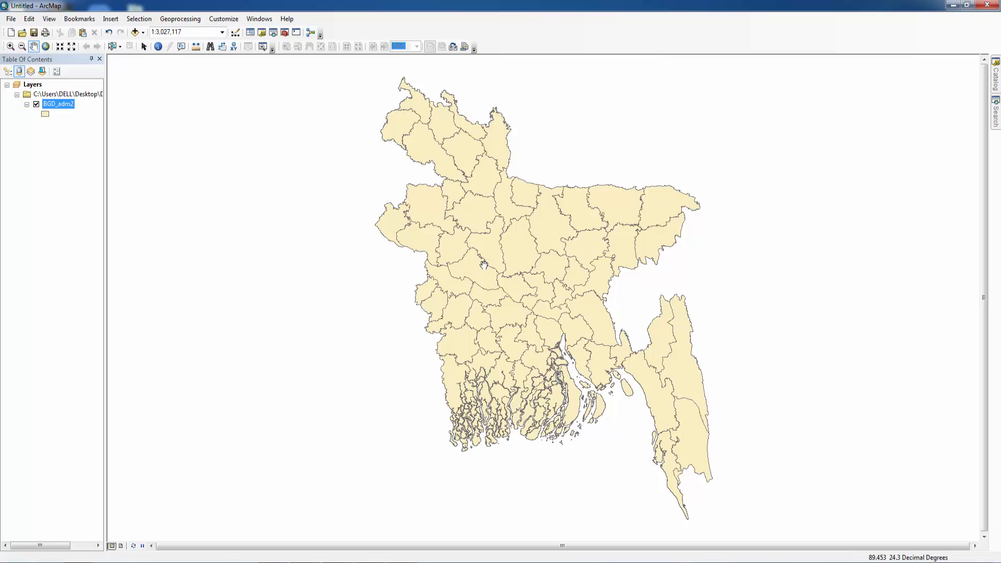
{"action": "mouse_move", "coordinate": [514, 223]}
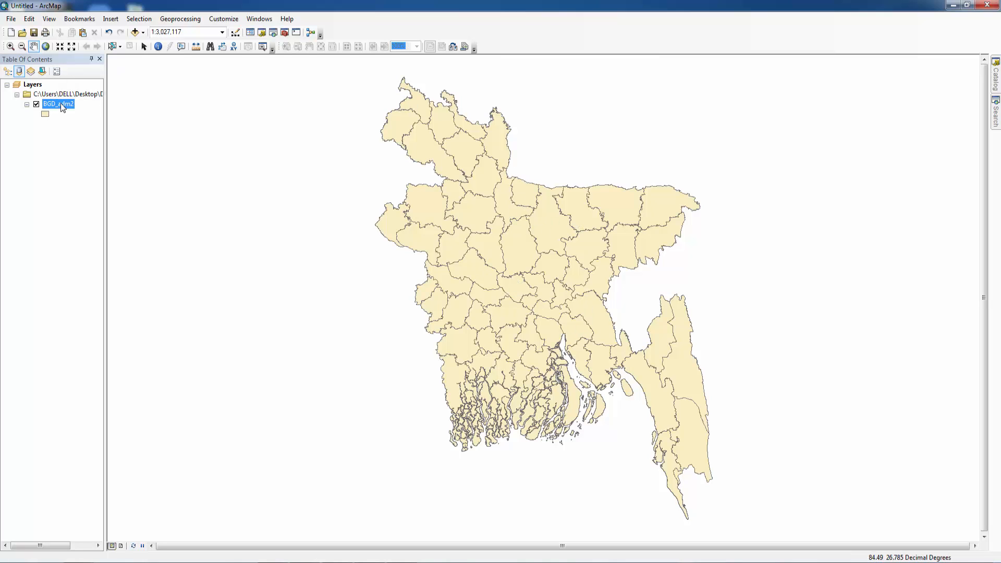
{"action": "right_click", "coordinate": [58, 104]}
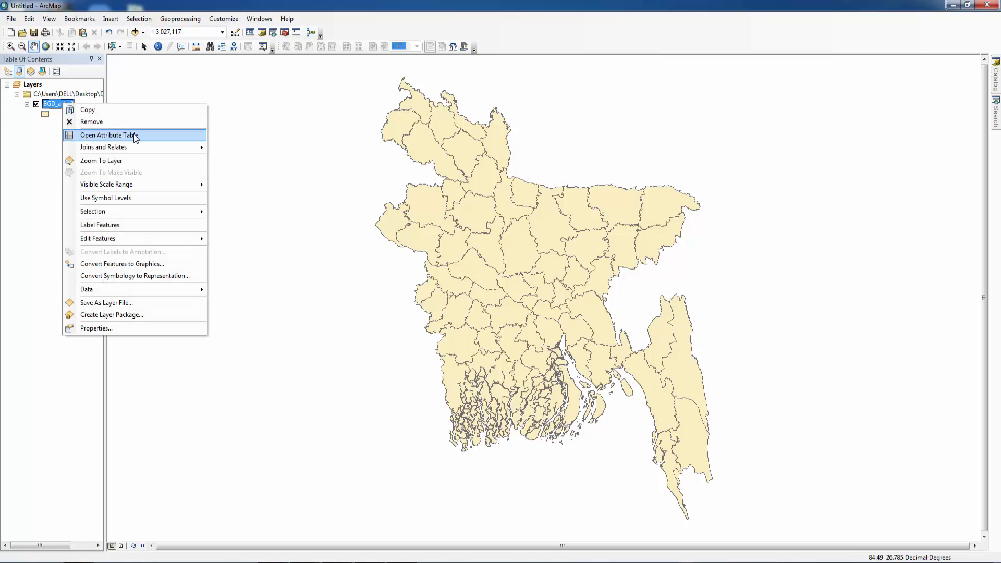
{"action": "left_click", "coordinate": [109, 134]}
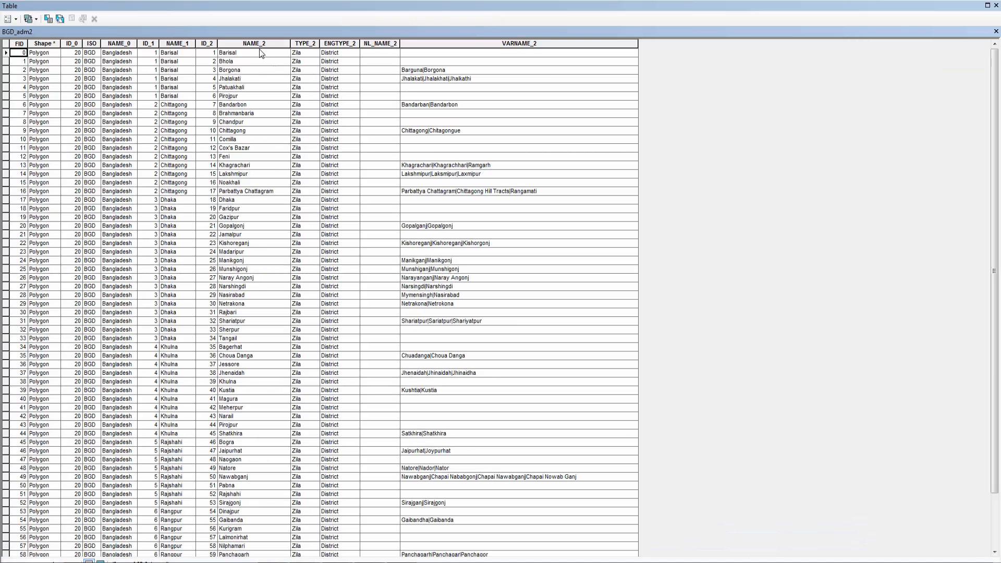
{"action": "left_click", "coordinate": [254, 43]}
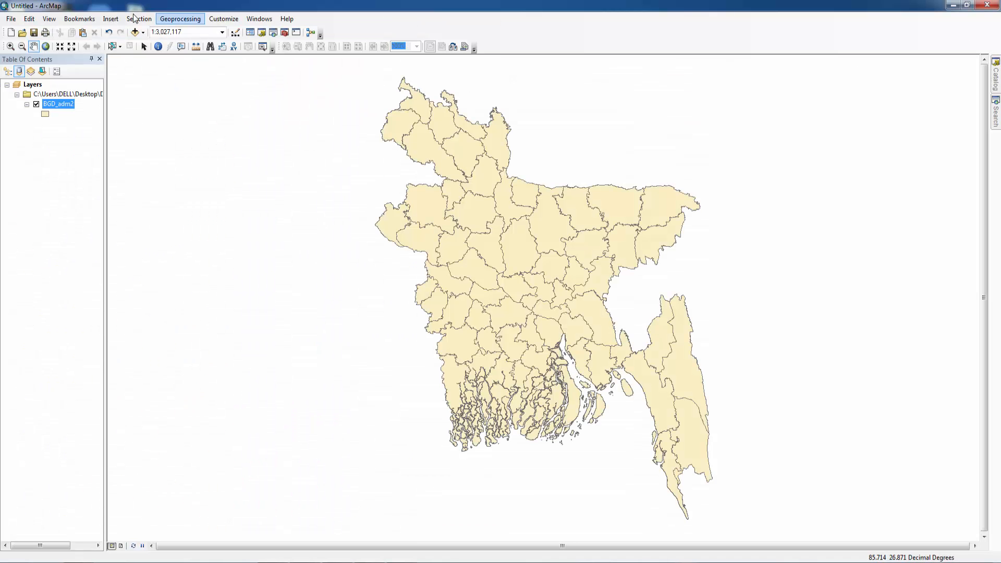
Query BGD_adm2 for NAME_1 'Dhaka' by attributes, which returns an invalid-query error.
{"action": "left_click", "coordinate": [137, 18]}
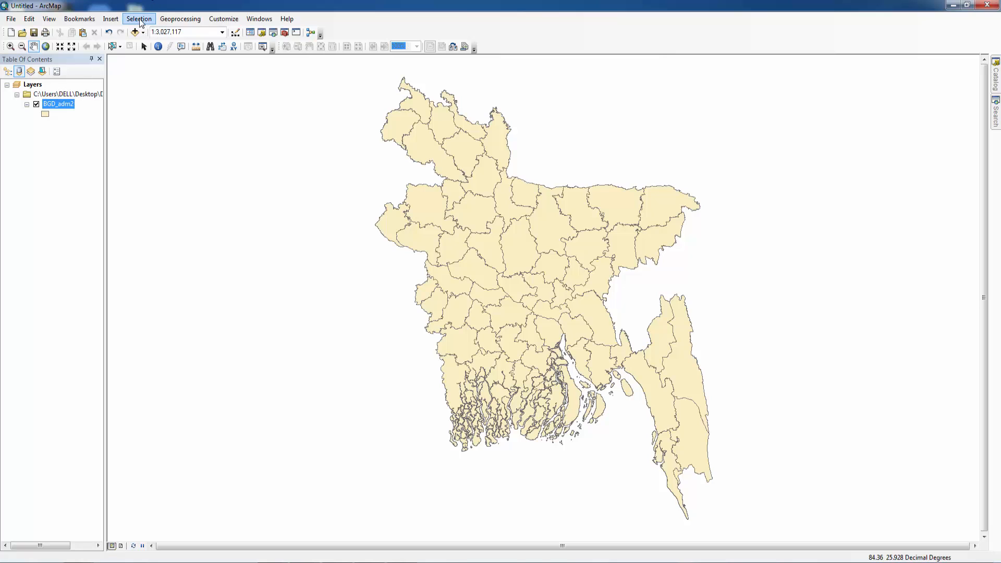
{"action": "left_click", "coordinate": [138, 19]}
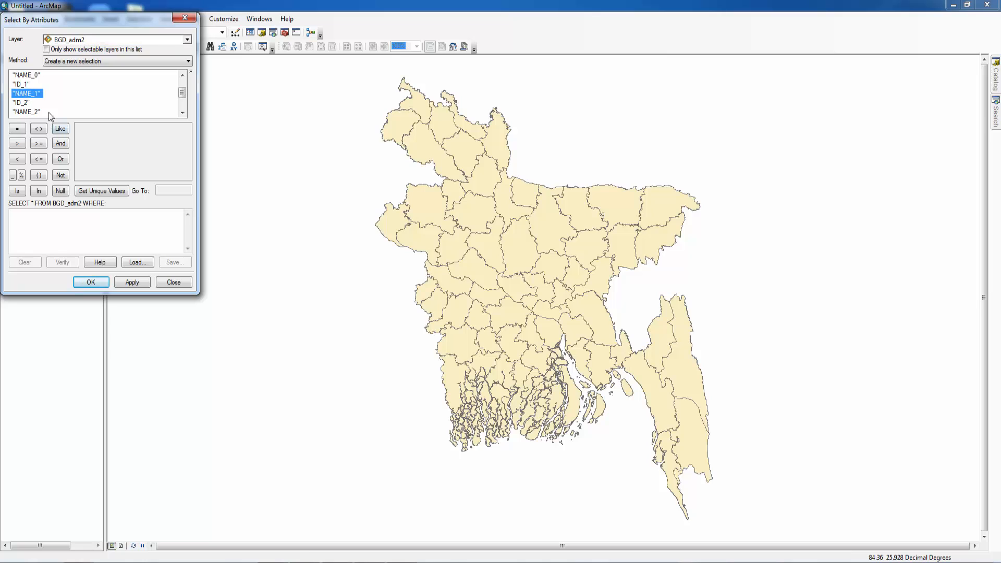
{"action": "double_click", "coordinate": [27, 93]}
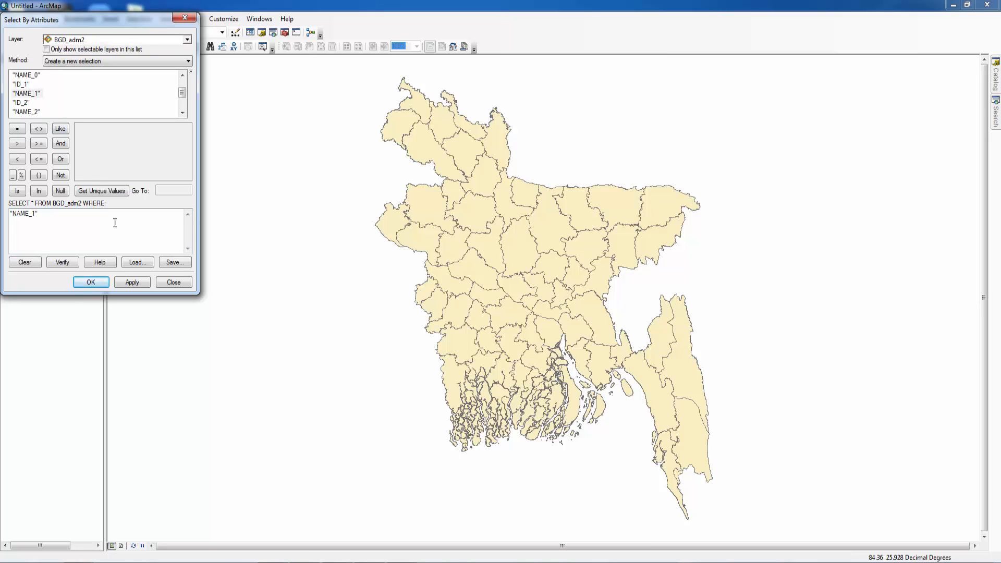
{"action": "left_click", "coordinate": [101, 190]}
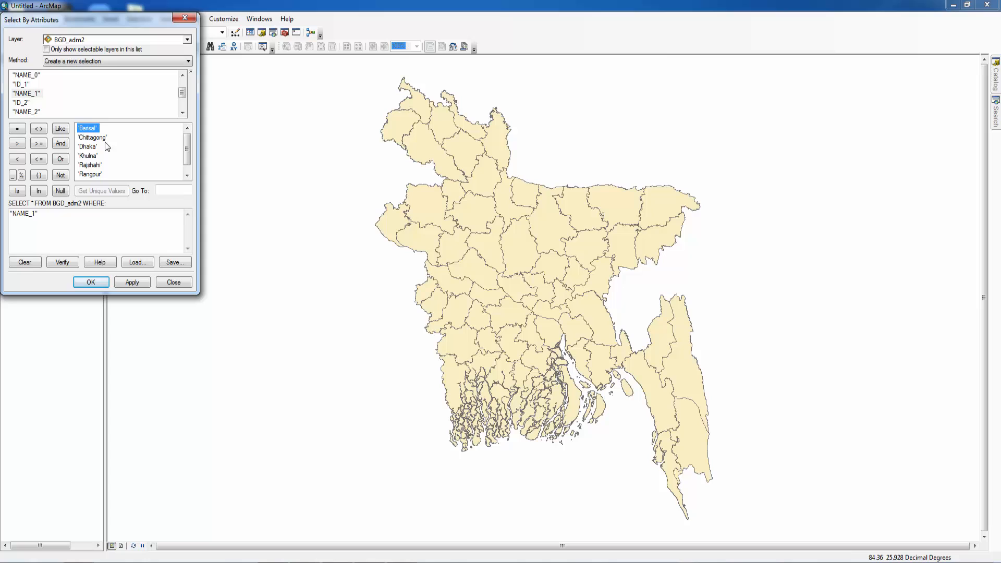
{"action": "left_click", "coordinate": [88, 146]}
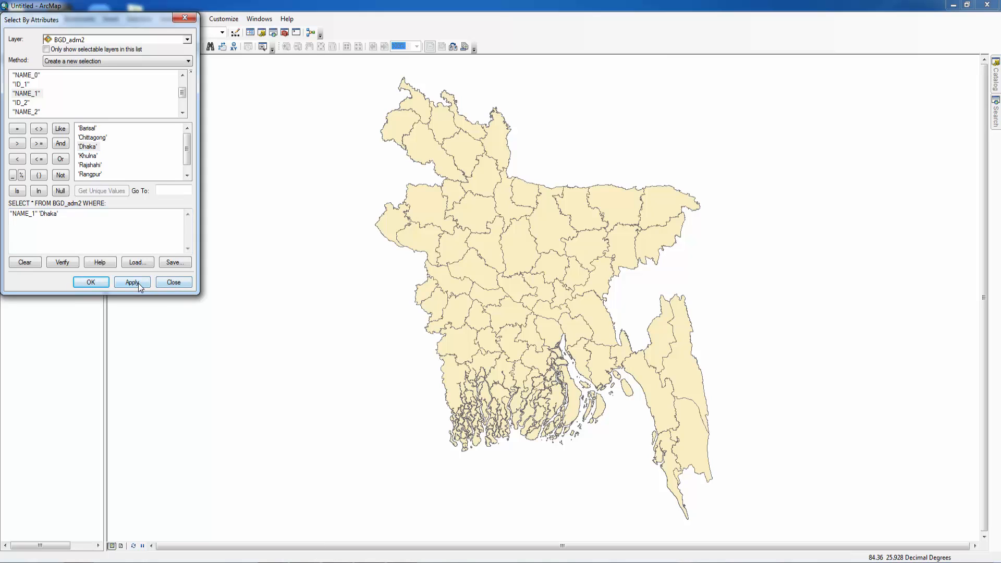
{"action": "left_click", "coordinate": [131, 282]}
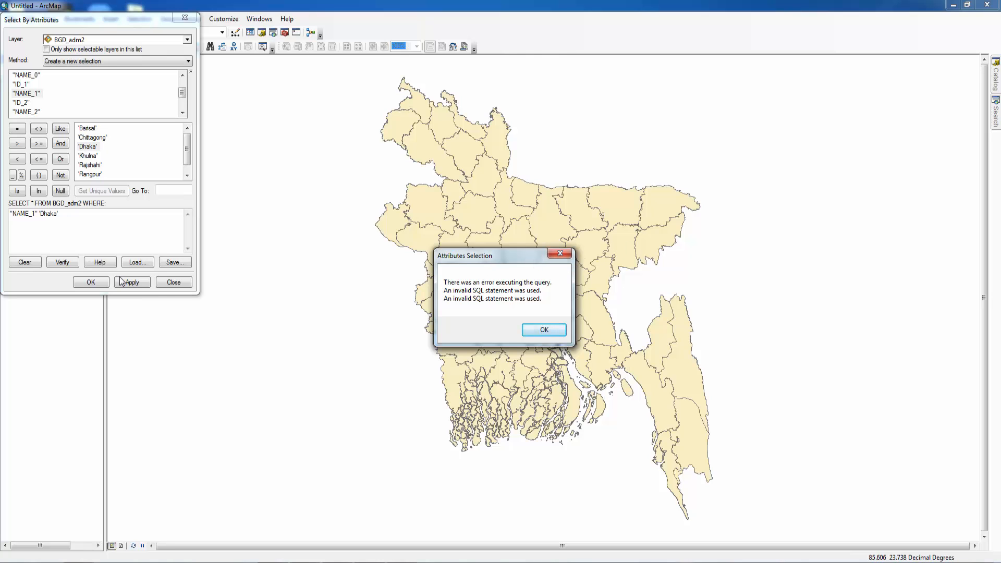
{"action": "left_click", "coordinate": [543, 329]}
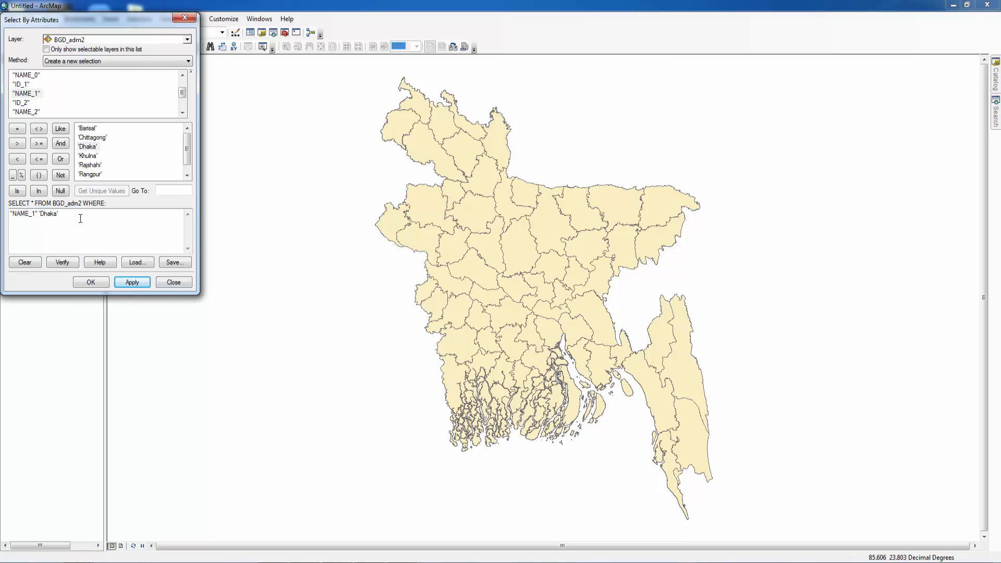
Correct the expression to "NAME_1" = 'Dhaka' and apply it, selecting the Dhaka districts.
{"action": "key", "text": "Backspace"}
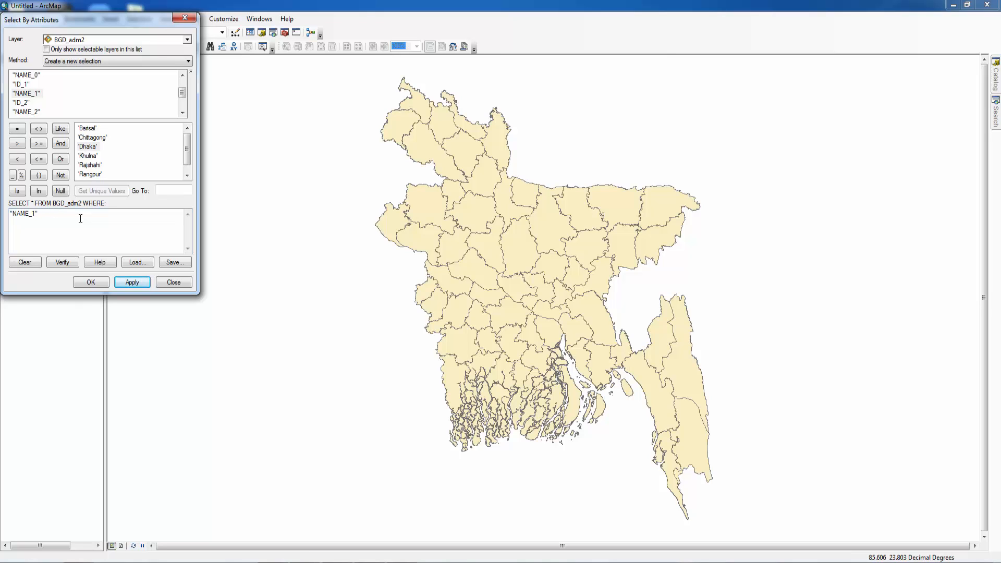
{"action": "left_click", "coordinate": [17, 128]}
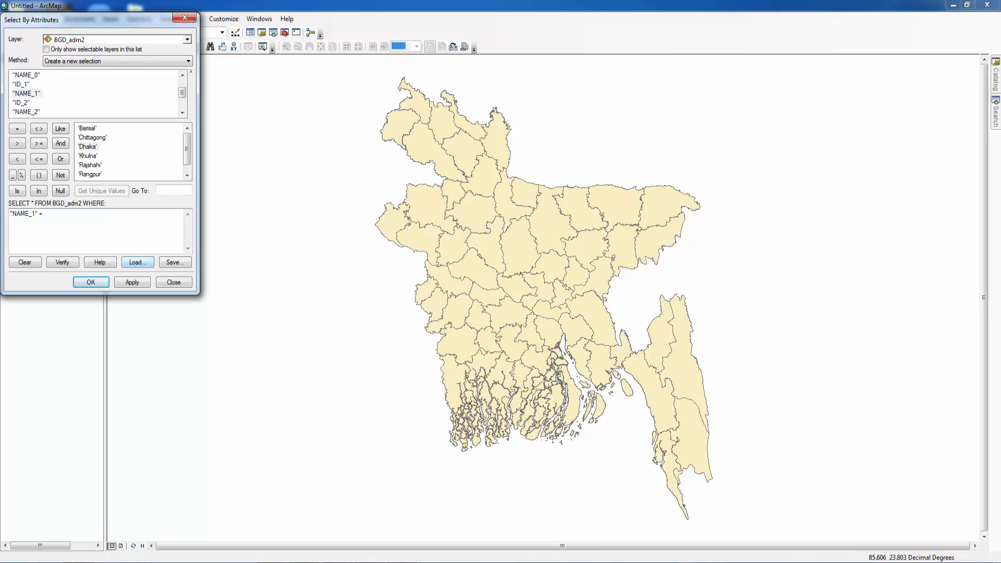
{"action": "left_click", "coordinate": [132, 282]}
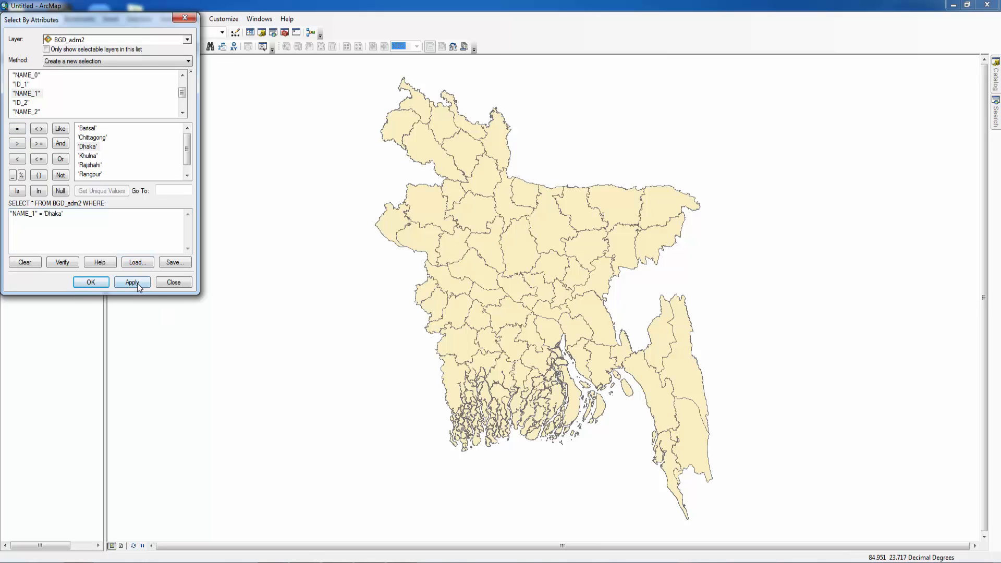
{"action": "left_click", "coordinate": [132, 282]}
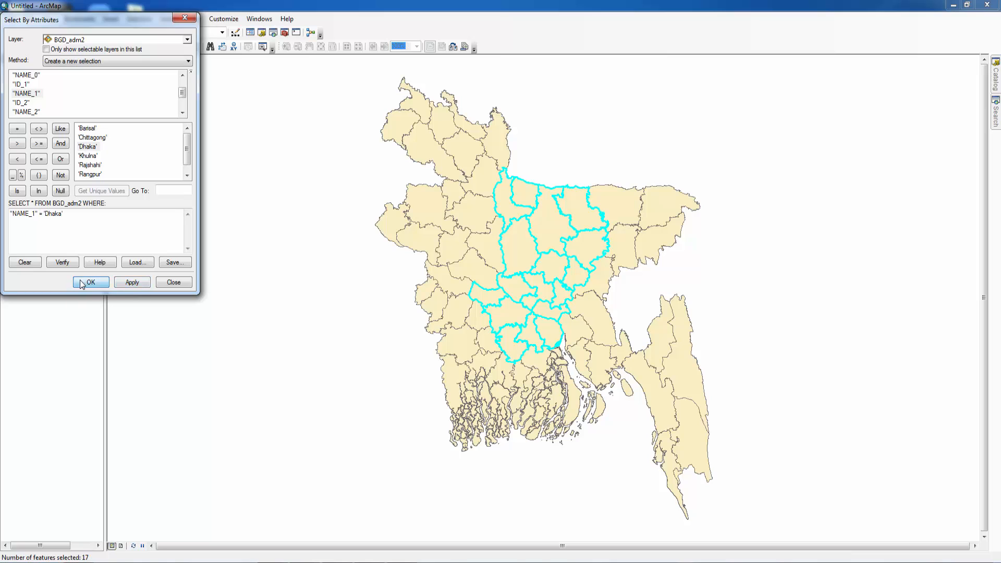
Change the selection highlight colour from cyan to red in Selection Options.
{"action": "left_click", "coordinate": [89, 282]}
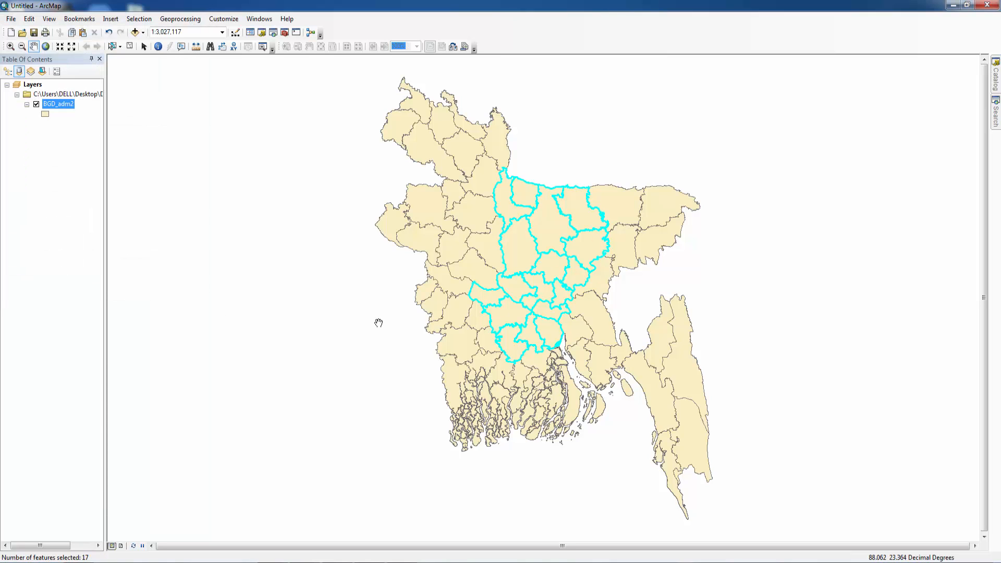
{"action": "mouse_move", "coordinate": [563, 265]}
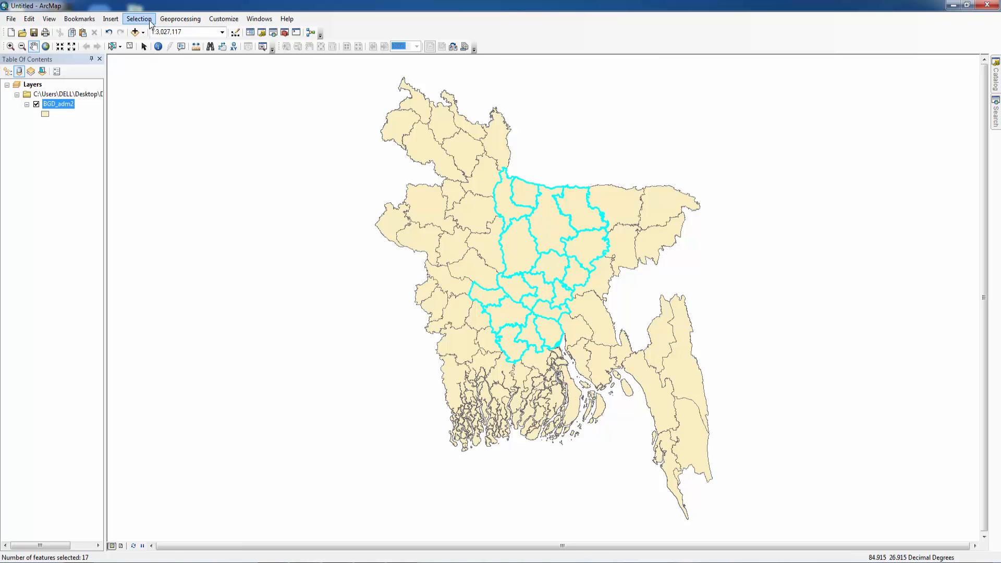
{"action": "left_click", "coordinate": [139, 17]}
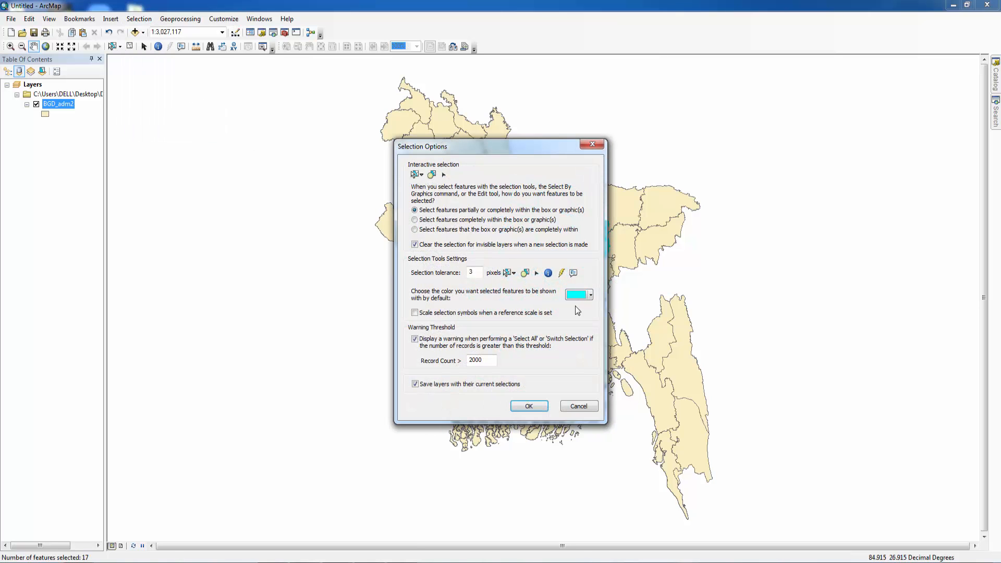
{"action": "left_click", "coordinate": [588, 293]}
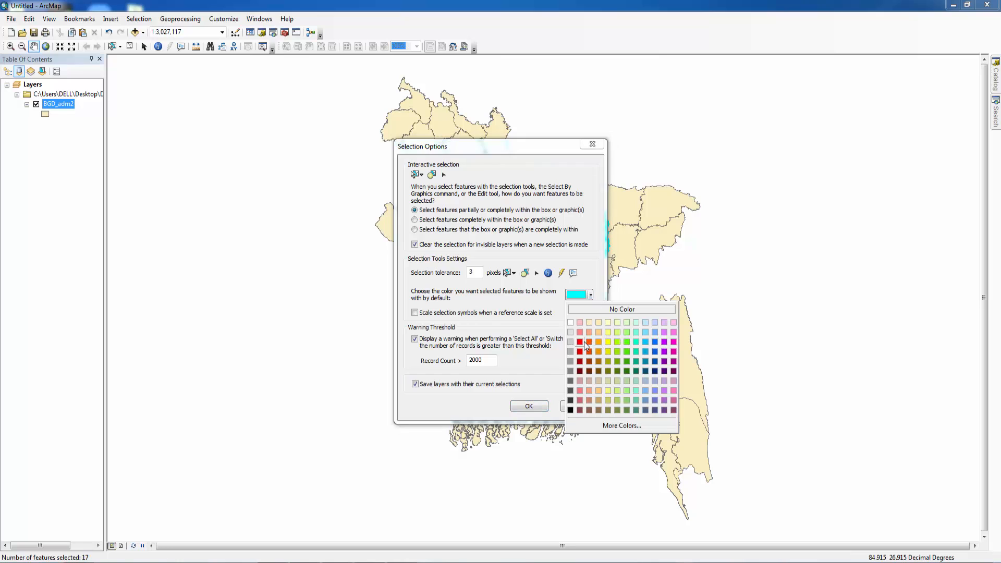
{"action": "left_click", "coordinate": [579, 342]}
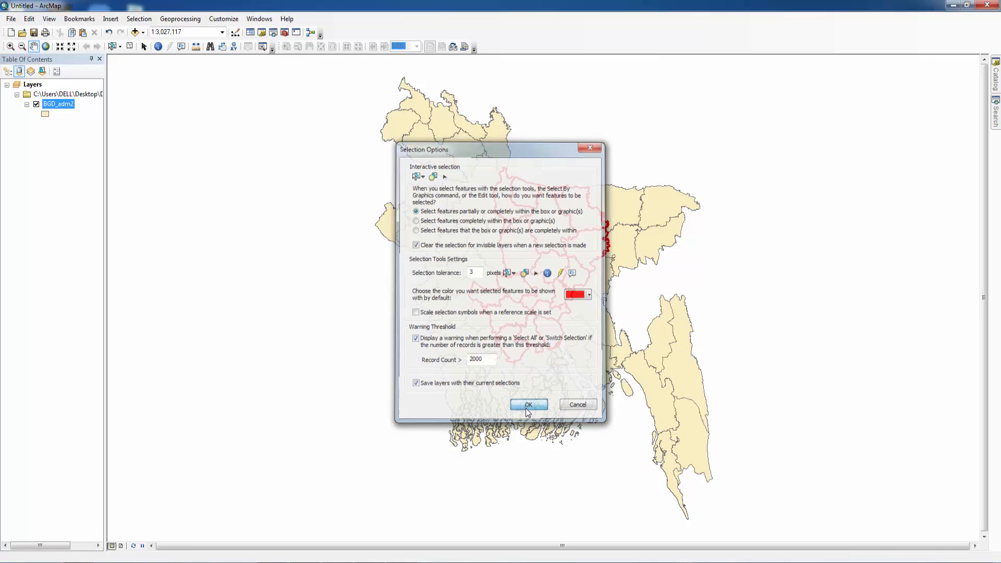
{"action": "left_click", "coordinate": [526, 404]}
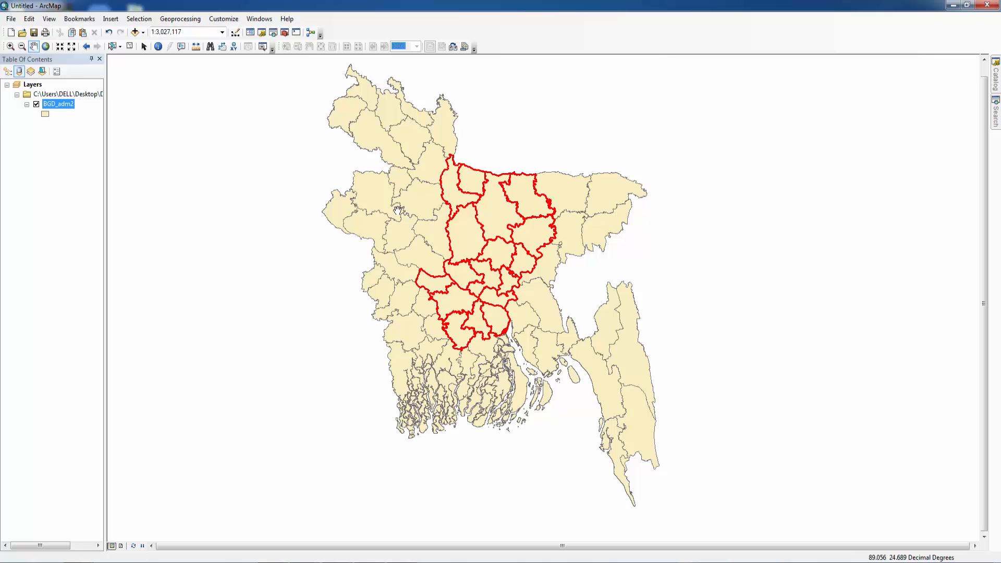
Export selected Dhaka districts to Export_Output_6, hide BGD_adm2, and switch to layout view.
{"action": "right_click", "coordinate": [58, 103]}
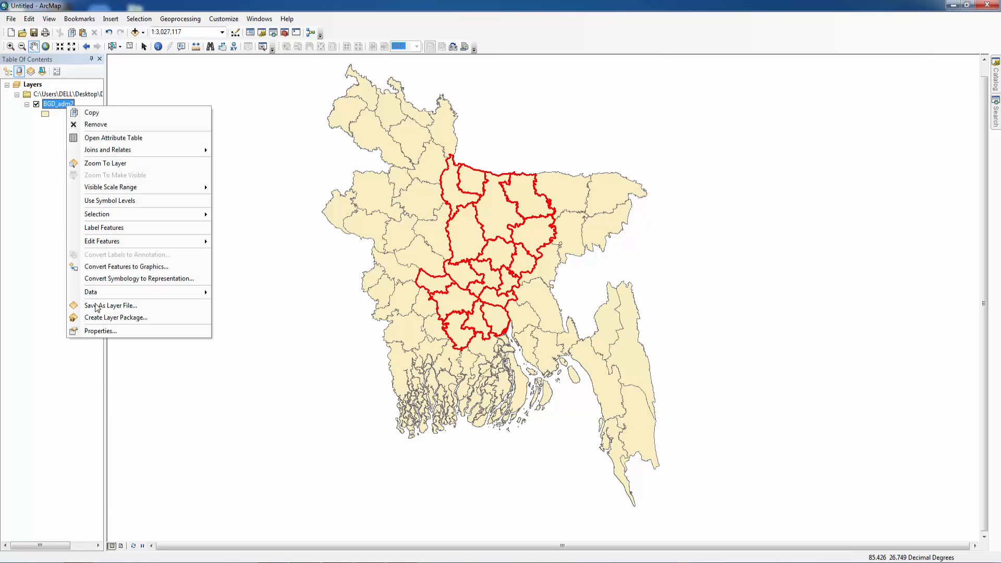
{"action": "left_click", "coordinate": [110, 305]}
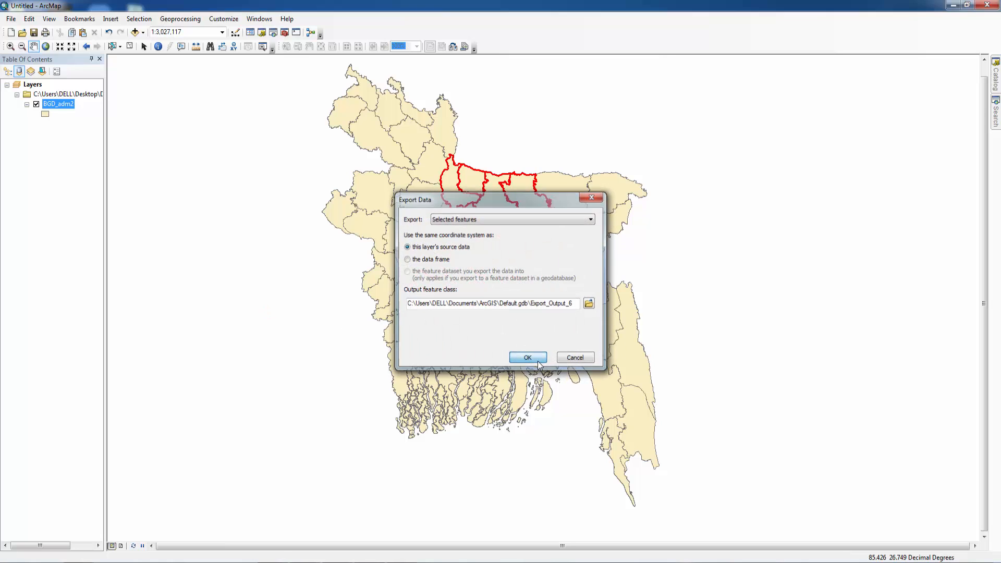
{"action": "left_click", "coordinate": [527, 357]}
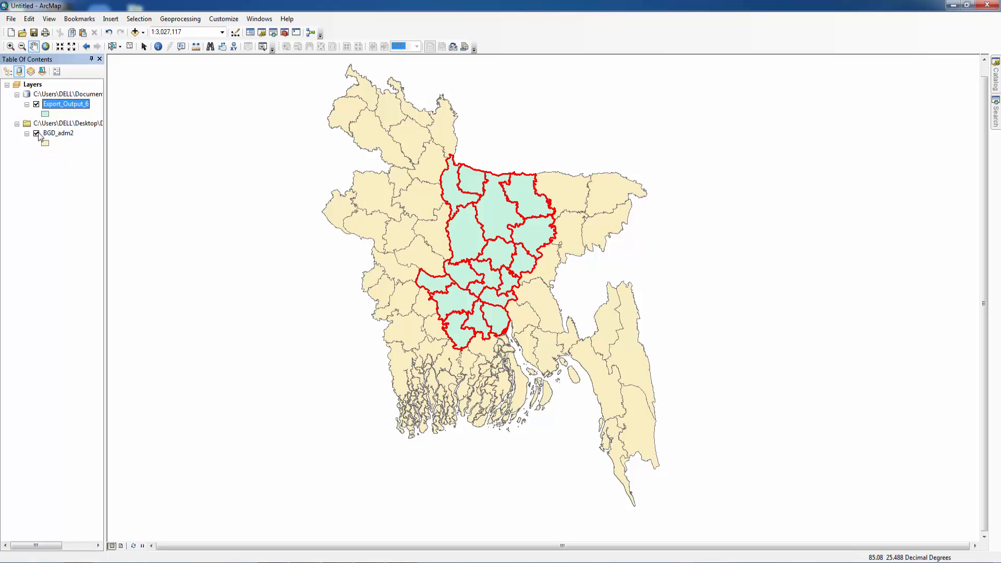
{"action": "left_click", "coordinate": [36, 133]}
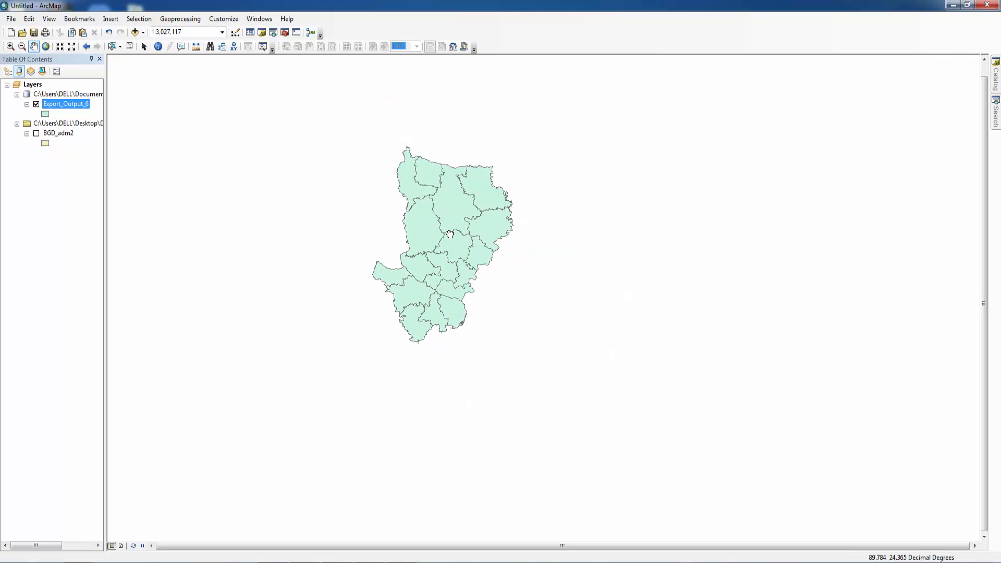
{"action": "left_click_drag", "start_coordinate": [450, 233], "coordinate": [434, 247]}
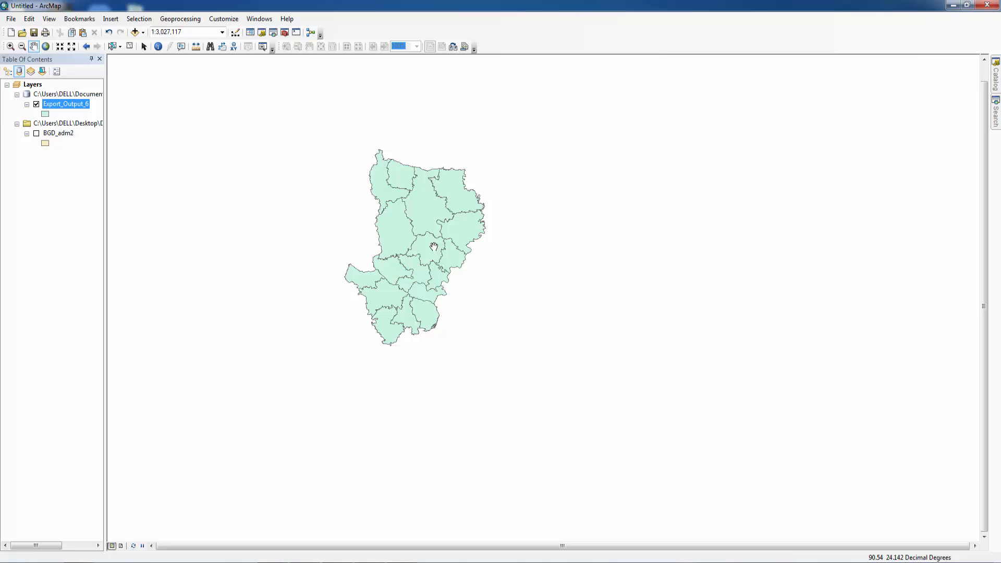
{"action": "mouse_move", "coordinate": [254, 74]}
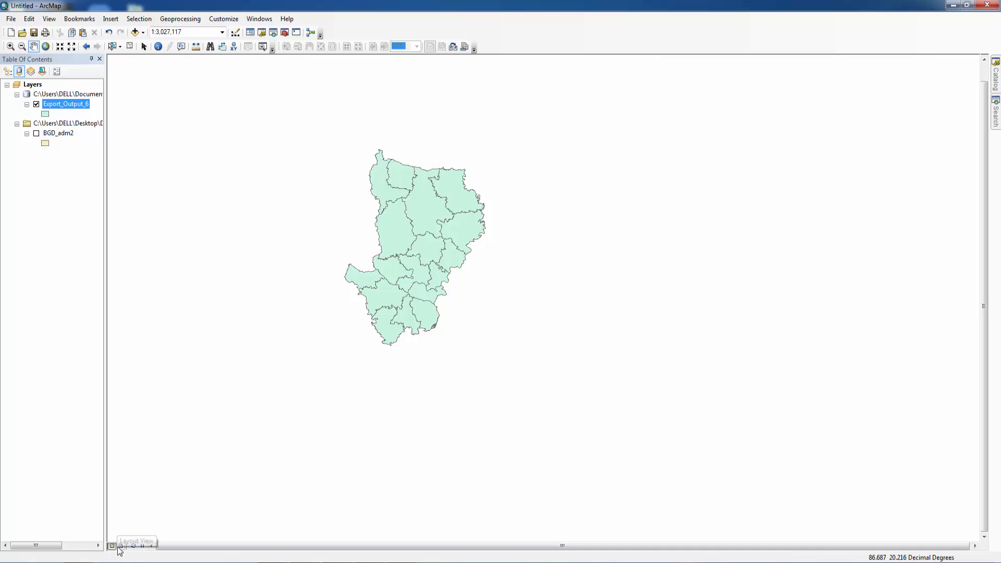
{"action": "left_click", "coordinate": [120, 546]}
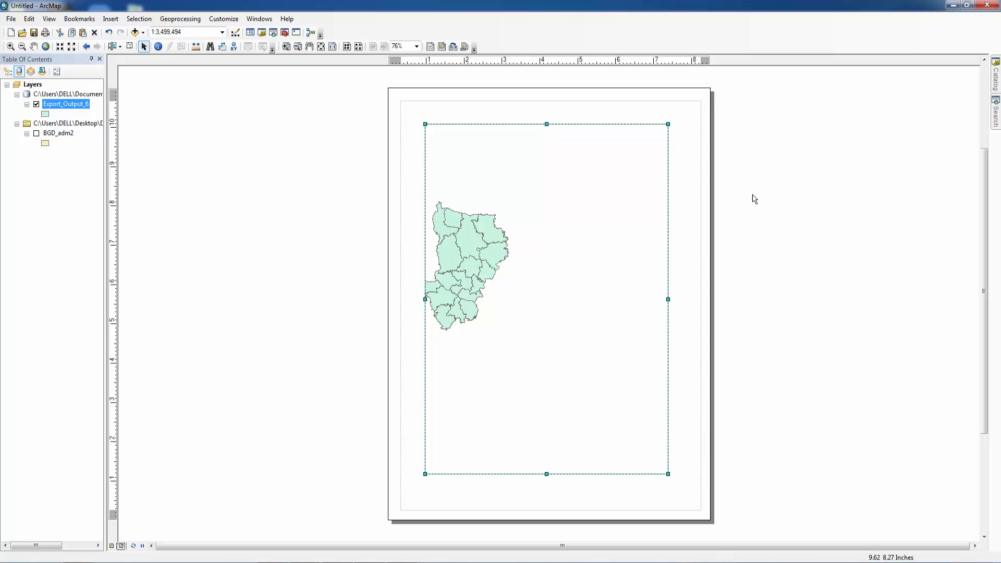
Give the layout a custom 15 by 12 inch page, untied from printer paper.
{"action": "right_click", "coordinate": [753, 198]}
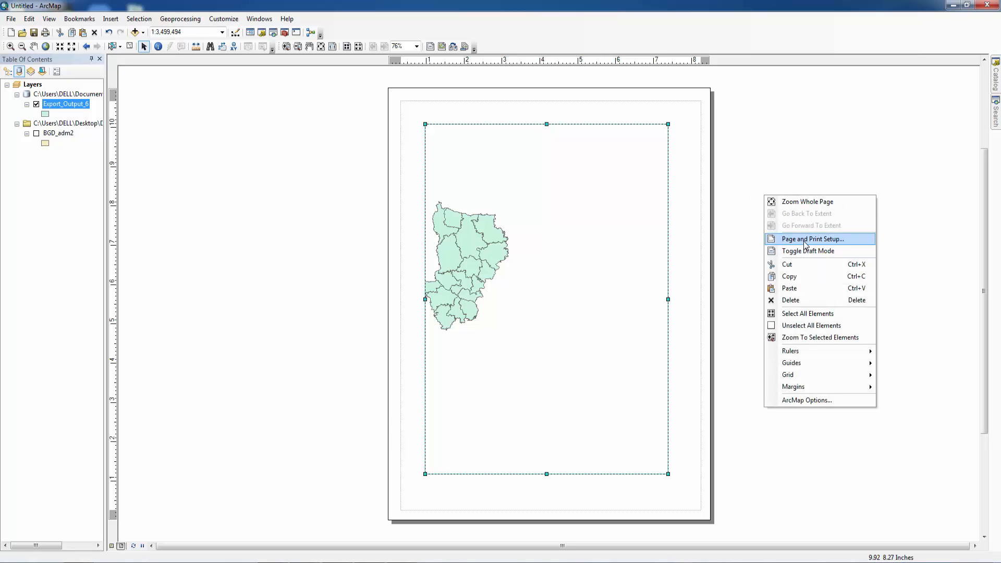
{"action": "left_click", "coordinate": [811, 239]}
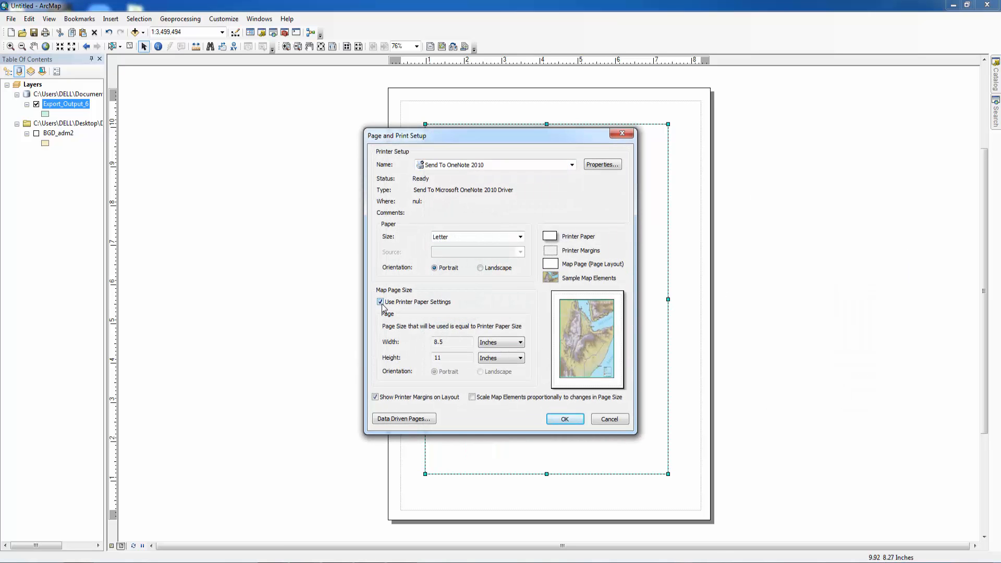
{"action": "left_click", "coordinate": [380, 301]}
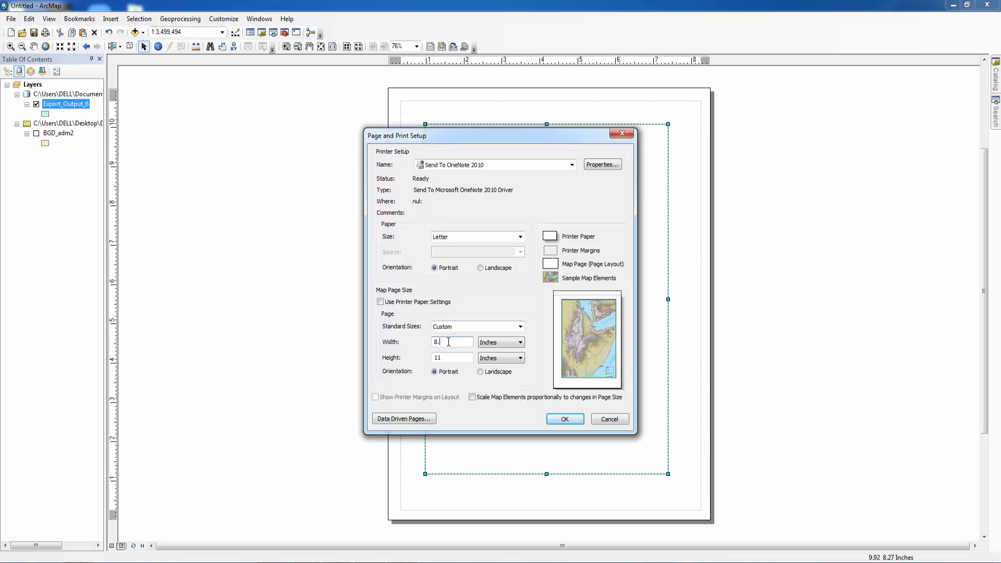
{"action": "type", "text": "15"}
{"action": "left_click", "coordinate": [452, 357]}
{"action": "type", "text": "12"}
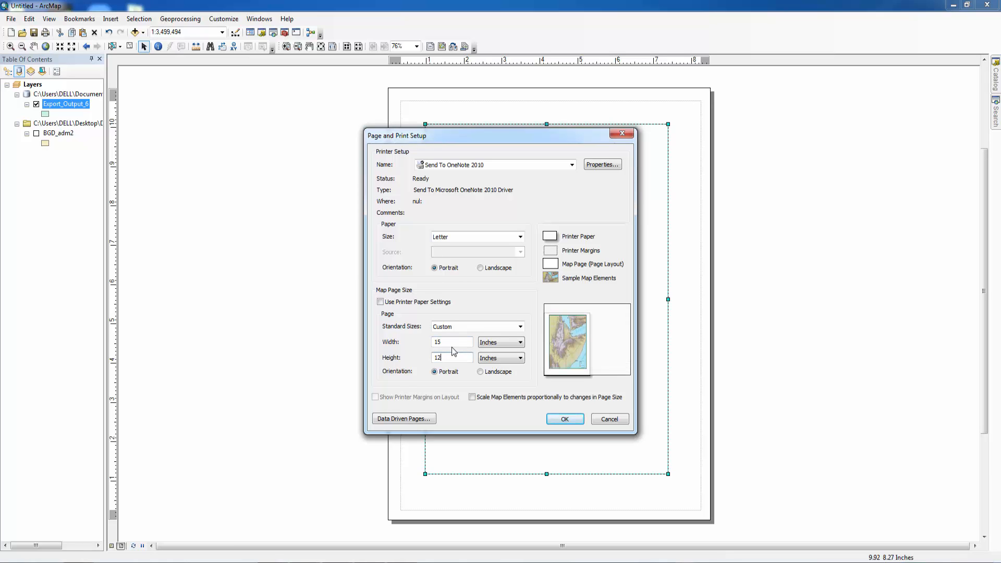
{"action": "left_click", "coordinate": [564, 419]}
{"action": "type", "text": "1:2,500,000"}
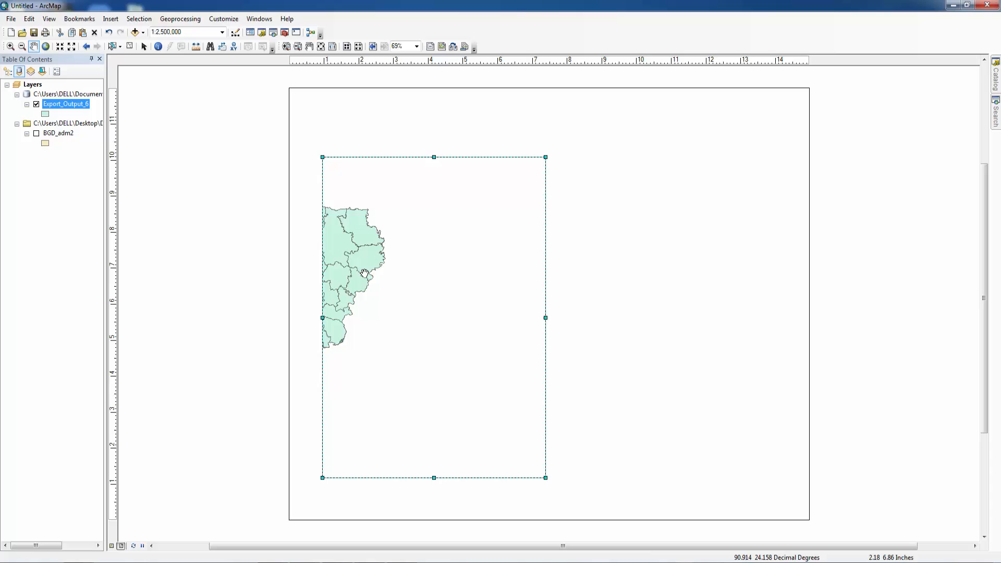
Centre the Dhaka map in its frame and add a second data frame.
{"action": "left_click_drag", "start_coordinate": [354, 271], "coordinate": [434, 325]}
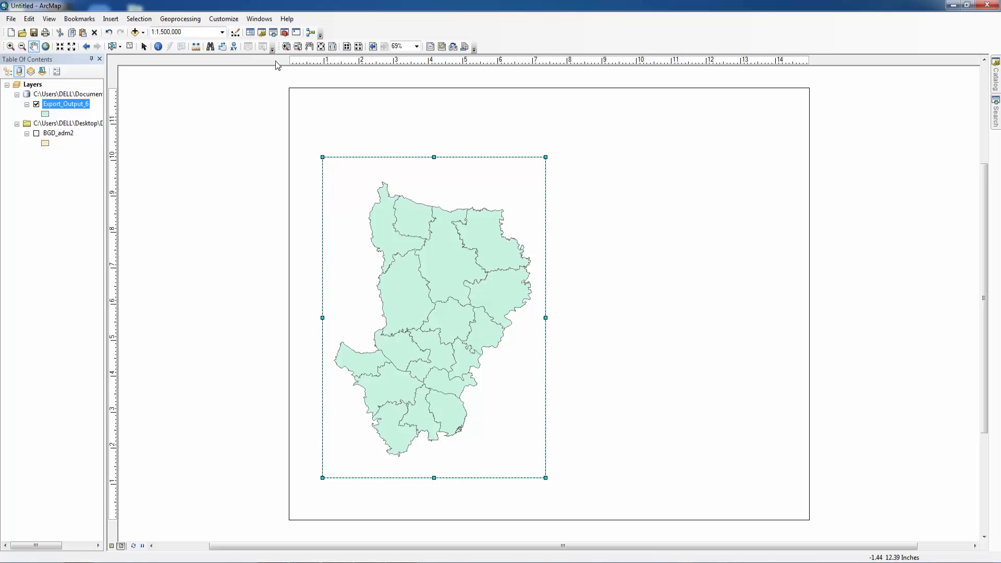
{"action": "left_click", "coordinate": [110, 19]}
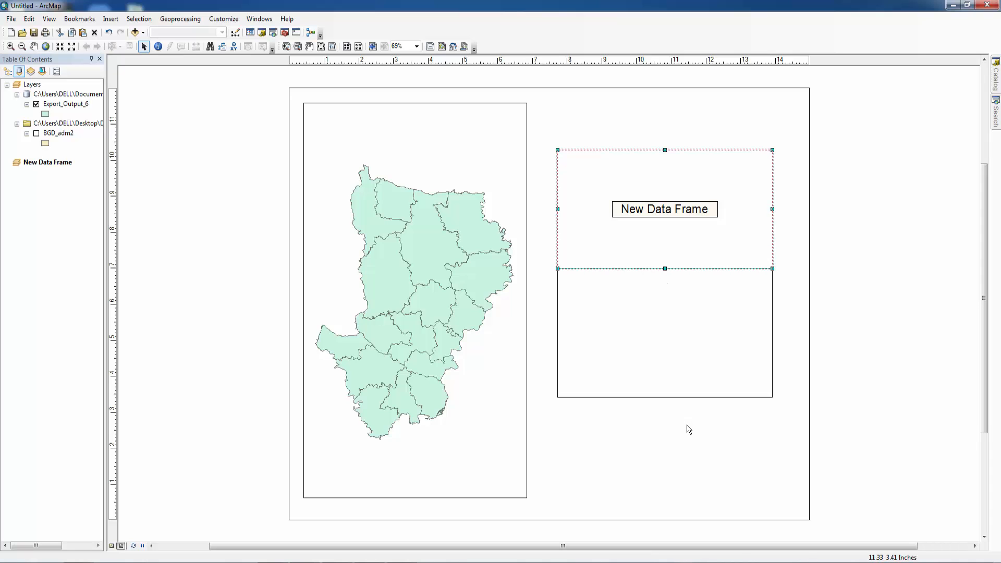
Stretch the new data frame to the full page height and widen it slightly.
{"action": "left_click_drag", "start_coordinate": [664, 268], "coordinate": [664, 495]}
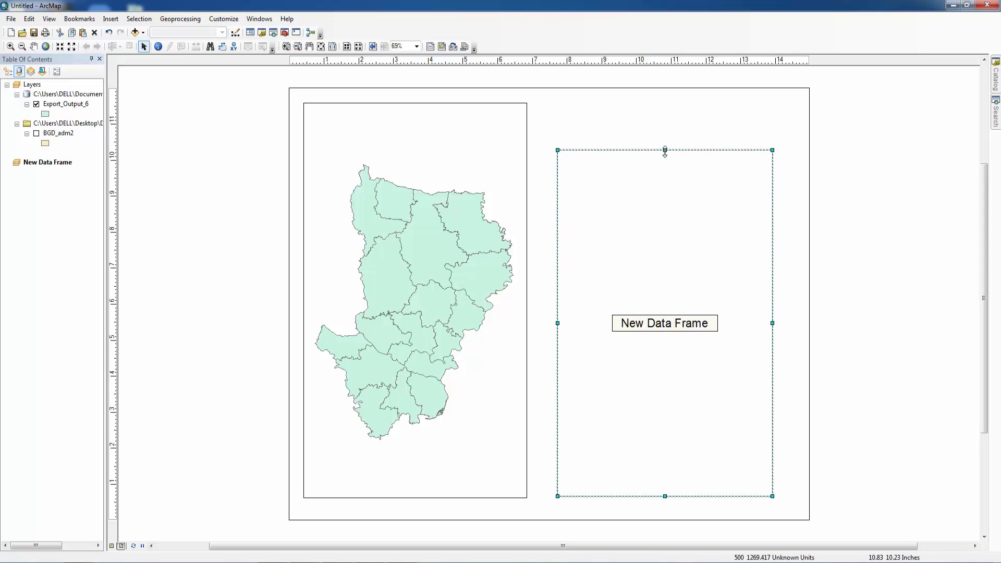
{"action": "left_click_drag", "start_coordinate": [663, 151], "coordinate": [663, 104]}
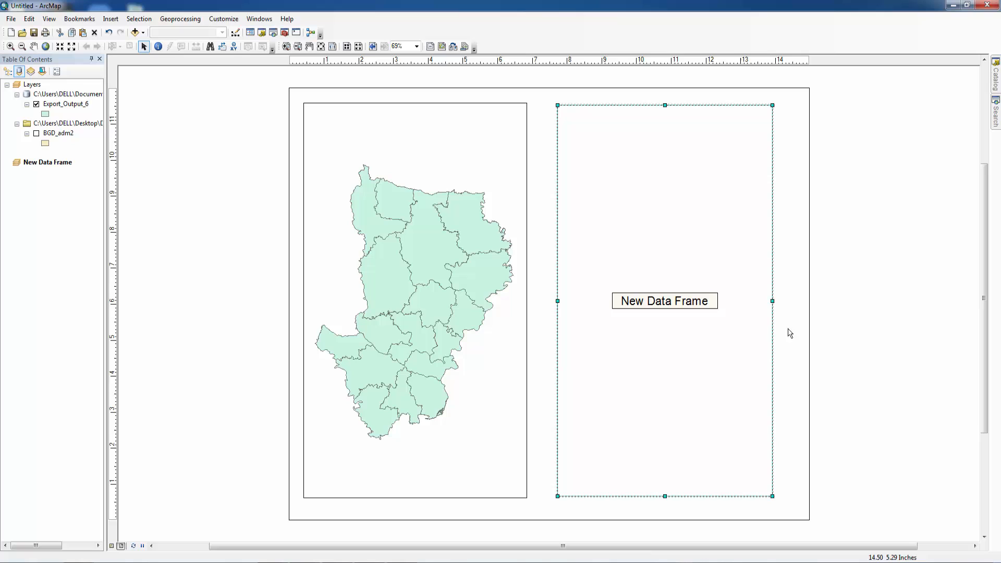
{"action": "left_click_drag", "start_coordinate": [772, 301], "coordinate": [782, 300]}
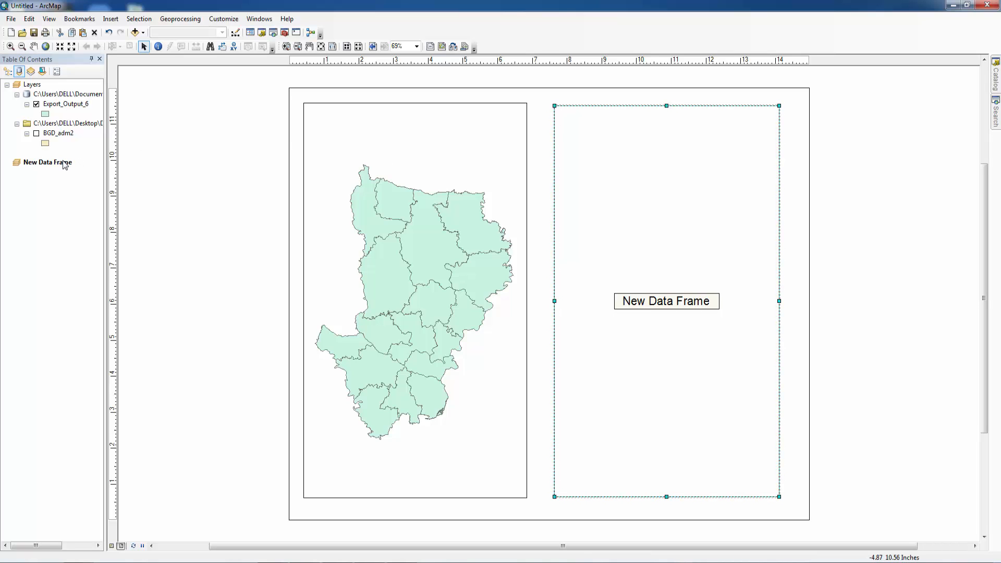
Show the Bangladesh districts layer in the overview frame and bring up the toolbar list.
{"action": "right_click", "coordinate": [56, 133]}
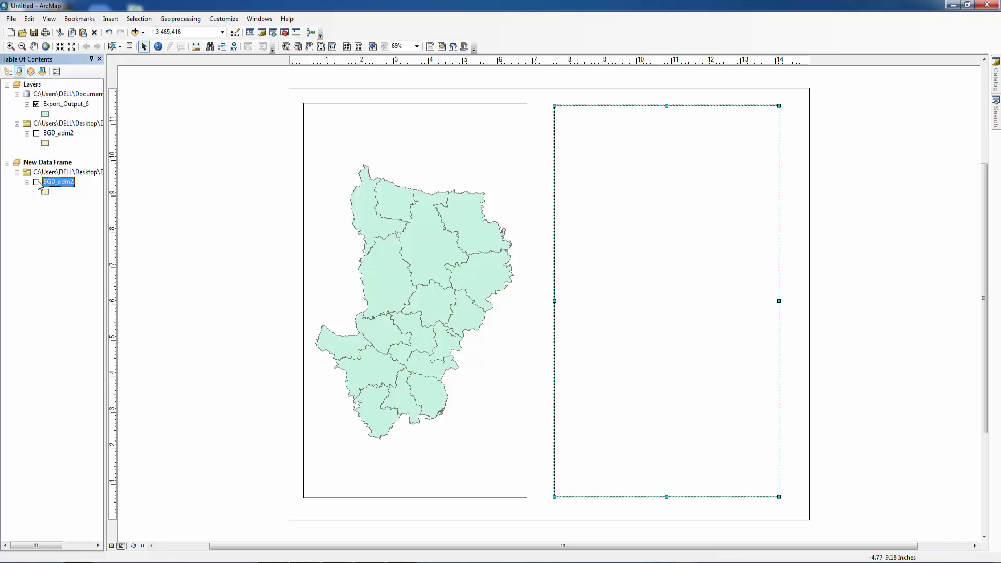
{"action": "left_click", "coordinate": [36, 181]}
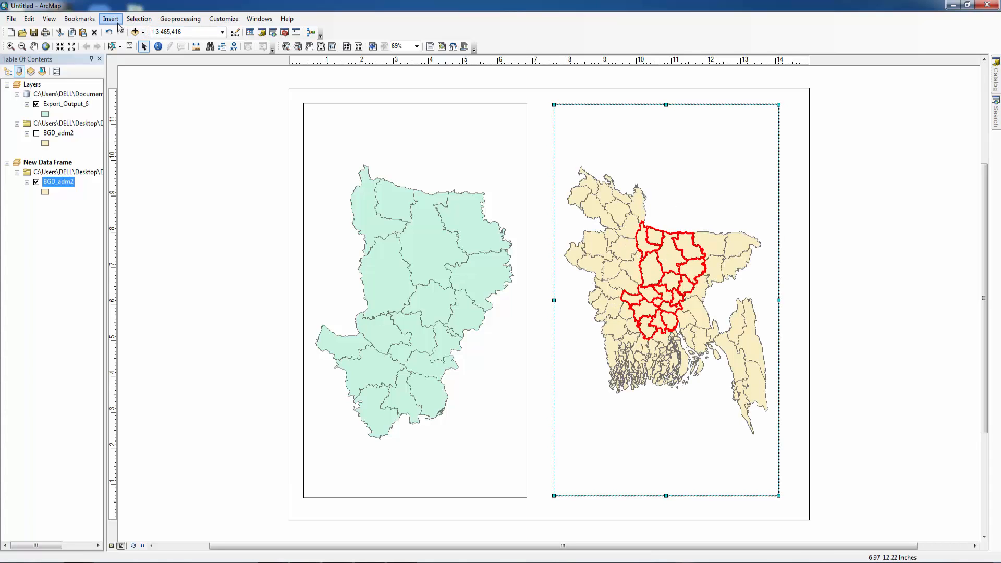
{"action": "left_click", "coordinate": [180, 19]}
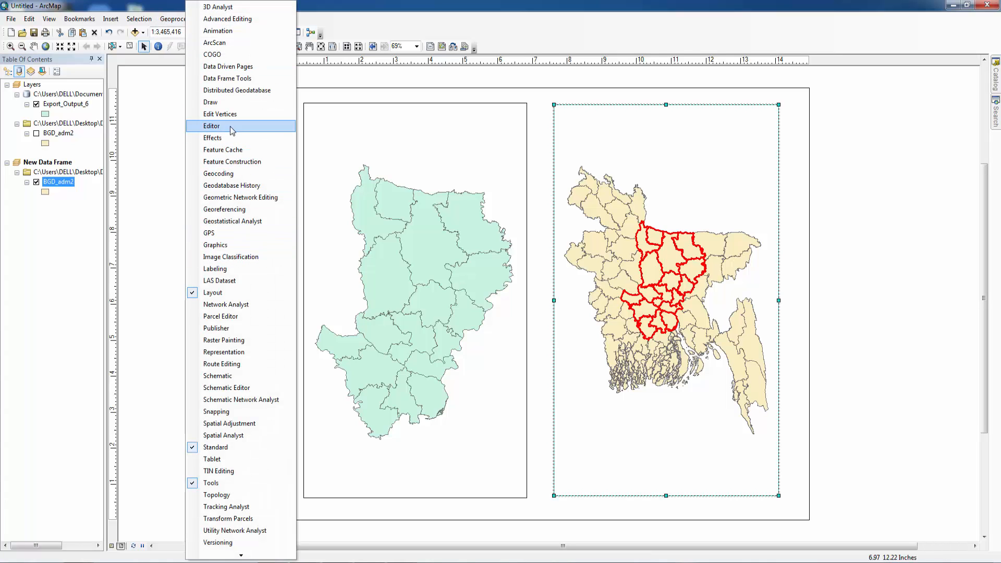
{"action": "mouse_move", "coordinate": [233, 281]}
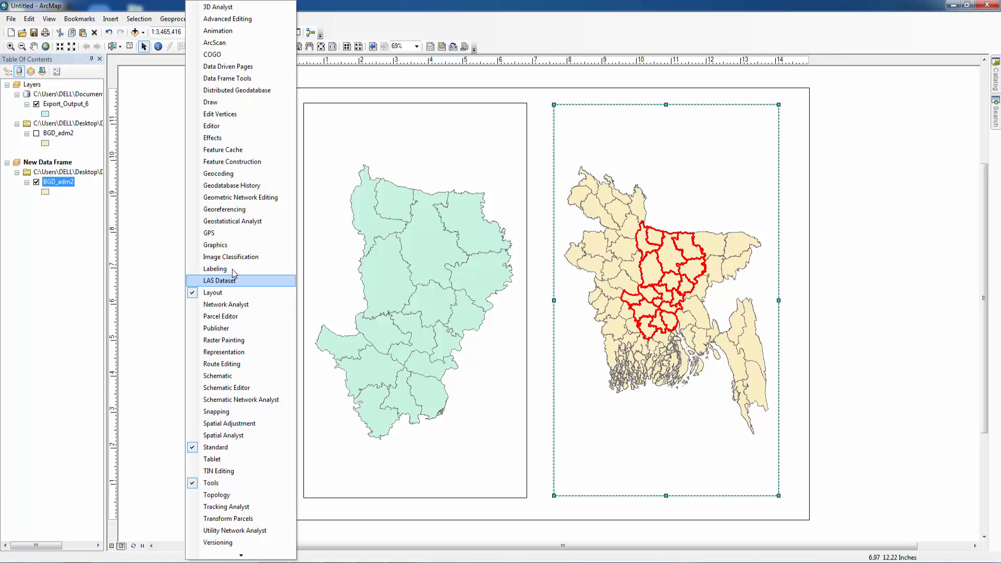
{"action": "mouse_move", "coordinate": [236, 113]}
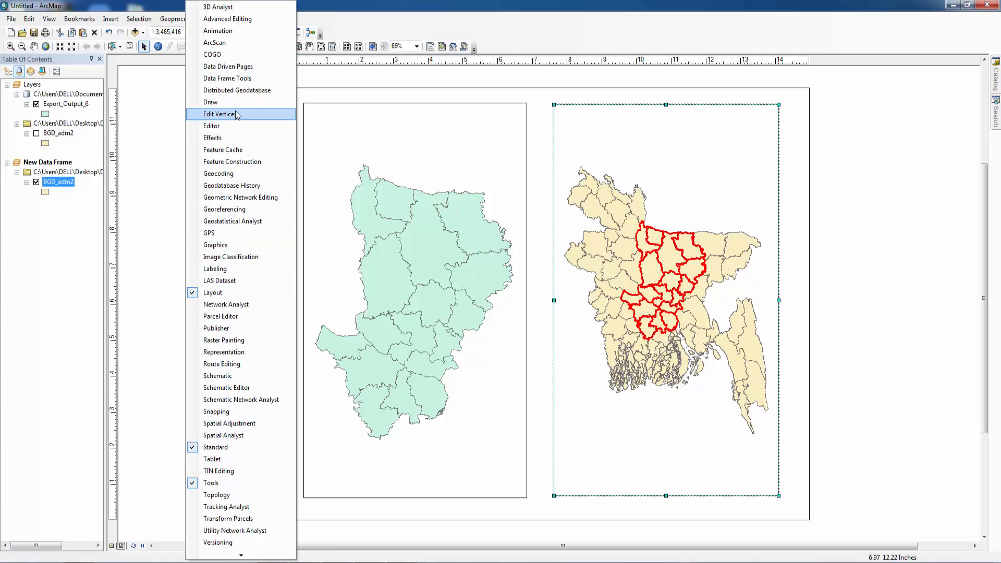
Draw an ellipse around Dhaka with no fill and a magenta, width-3 outline.
{"action": "left_click", "coordinate": [210, 102]}
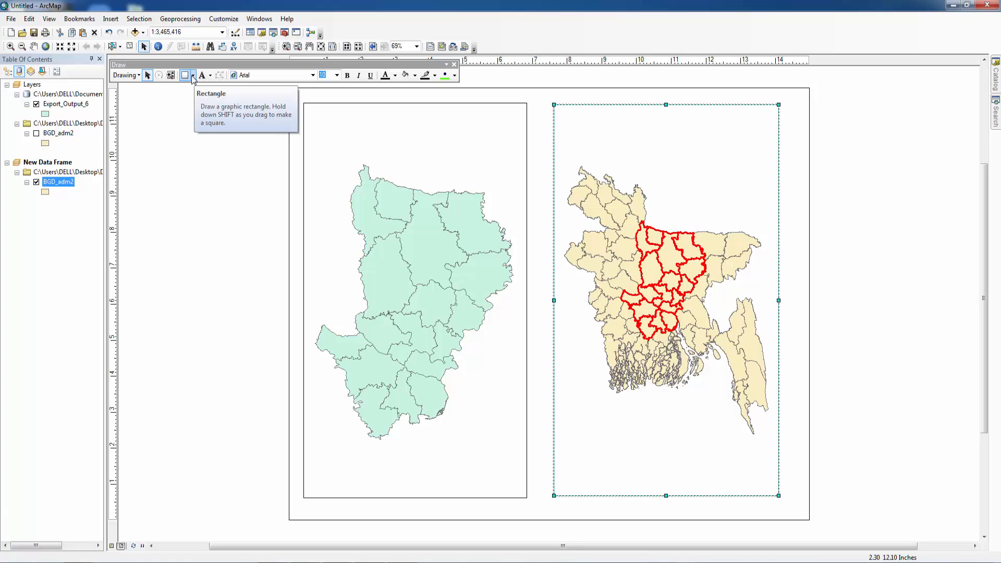
{"action": "left_click", "coordinate": [193, 75]}
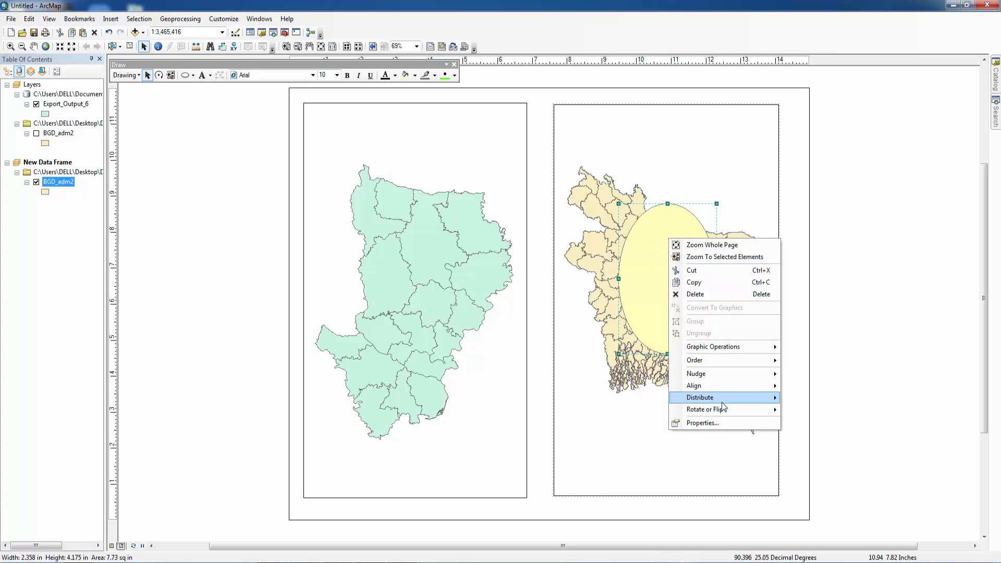
{"action": "left_click", "coordinate": [702, 422]}
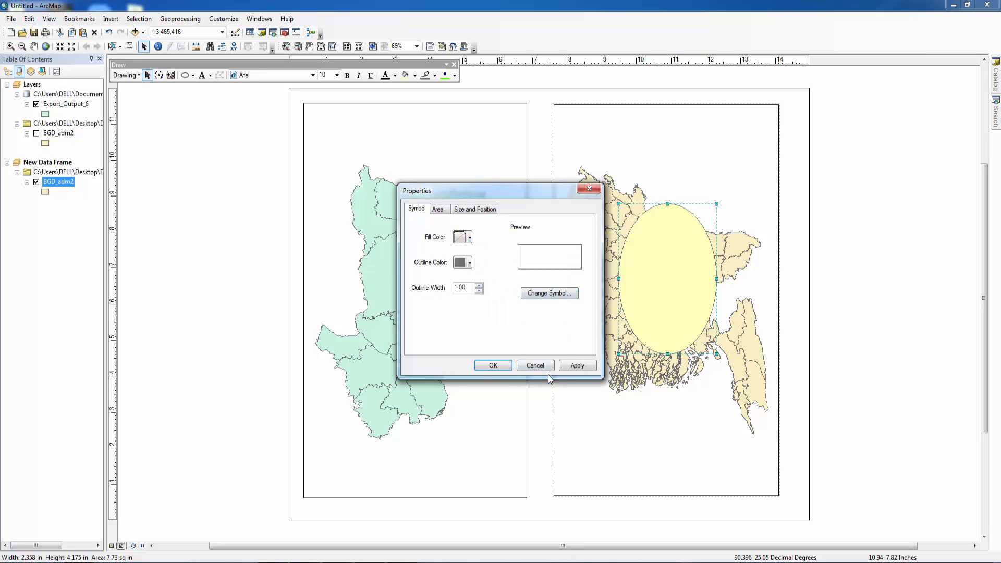
{"action": "left_click", "coordinate": [491, 365]}
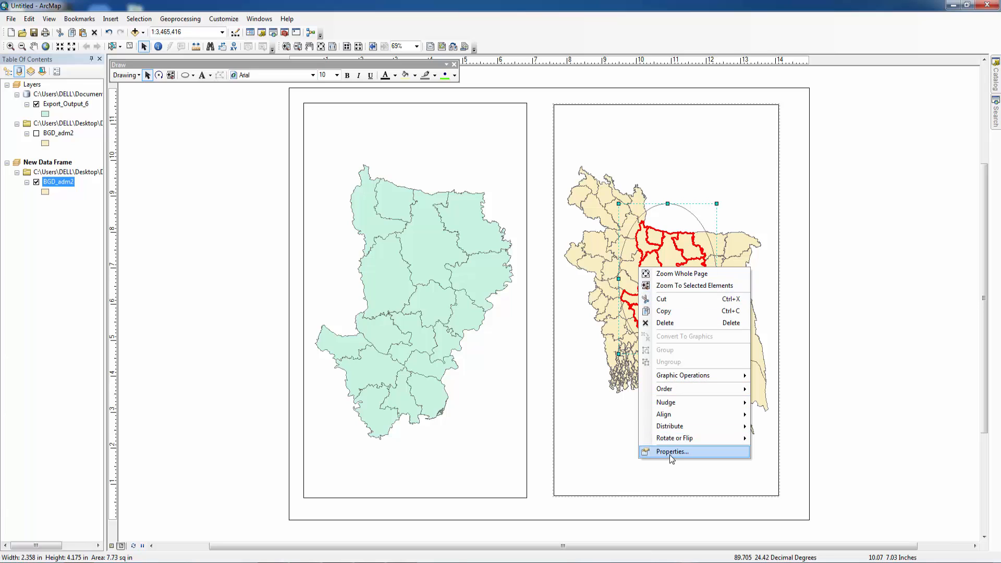
{"action": "left_click", "coordinate": [671, 451]}
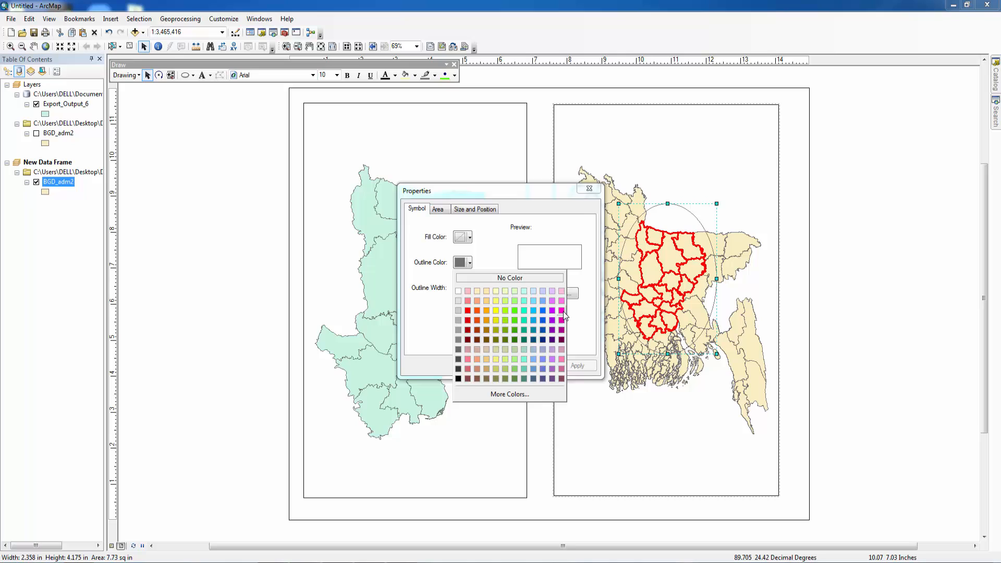
{"action": "left_click", "coordinate": [552, 309]}
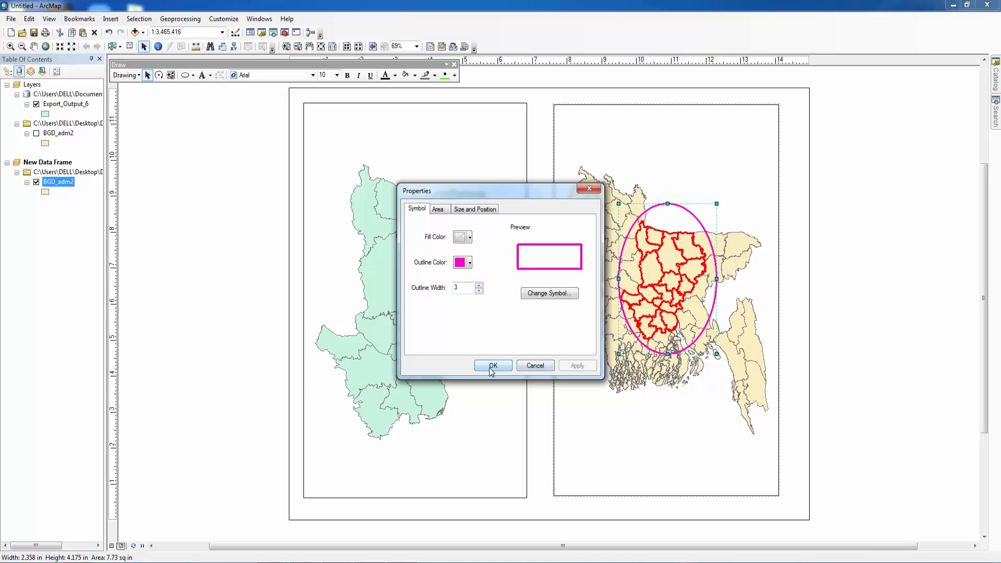
{"action": "left_click", "coordinate": [492, 365]}
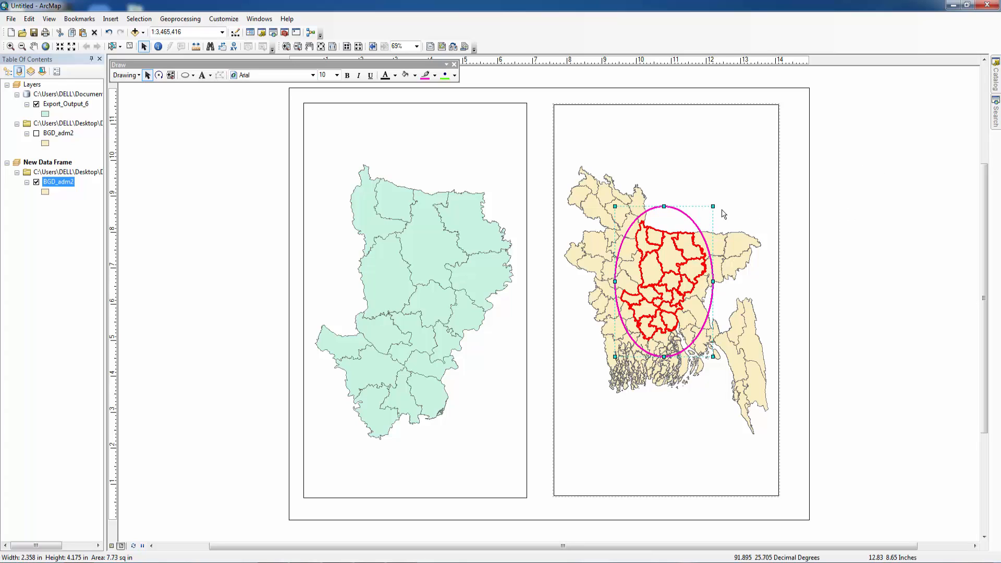
Draw a magenta, width-3 connector line from the Dhaka map corner to the ellipse.
{"action": "left_click", "coordinate": [201, 75]}
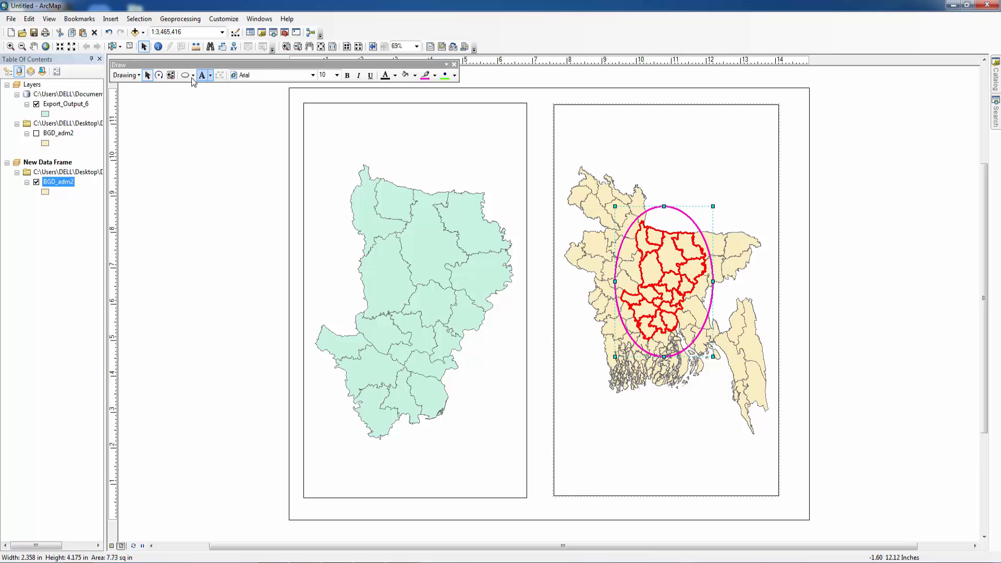
{"action": "left_click", "coordinate": [193, 75]}
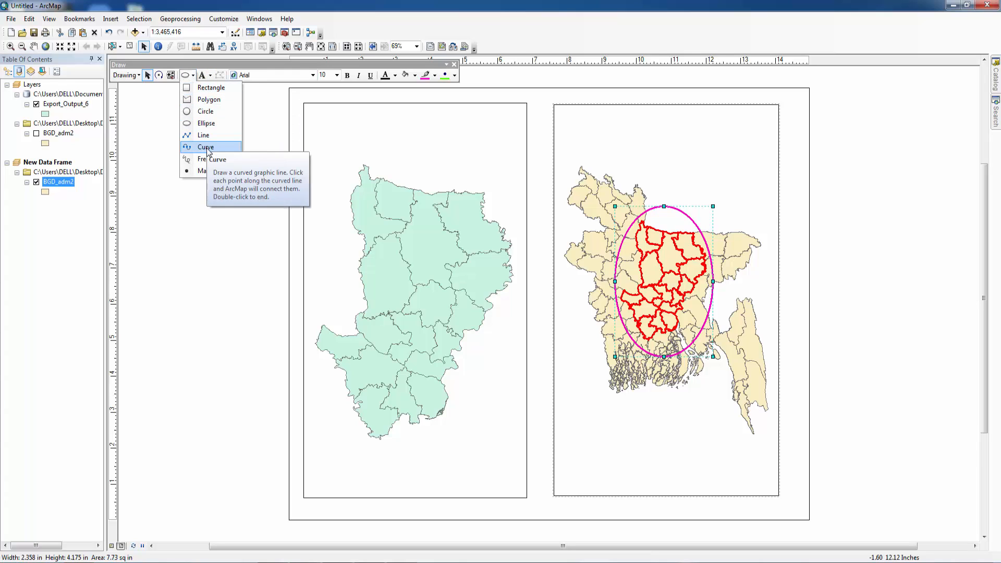
{"action": "left_click", "coordinate": [205, 147]}
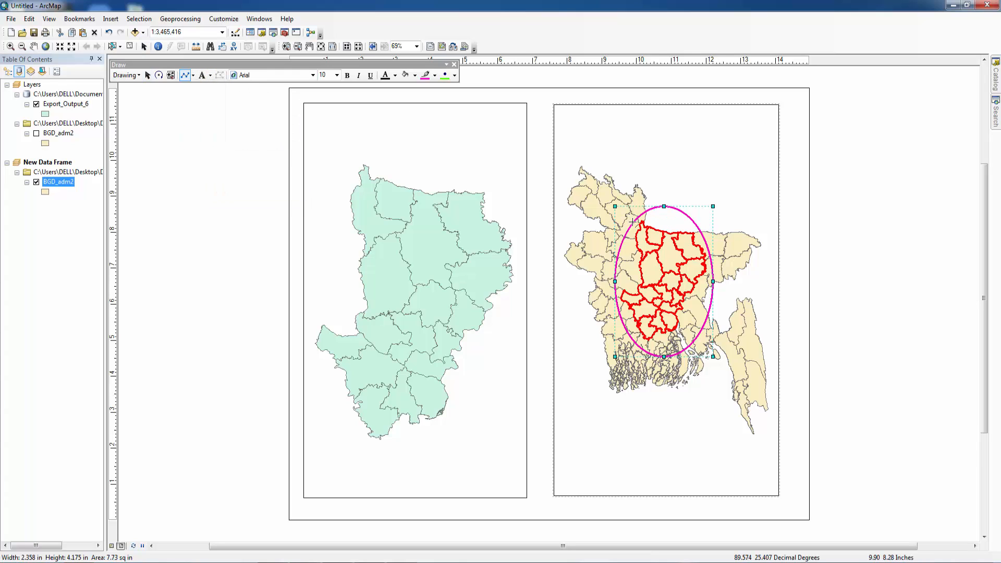
{"action": "left_click_drag", "start_coordinate": [631, 222], "coordinate": [600, 167]}
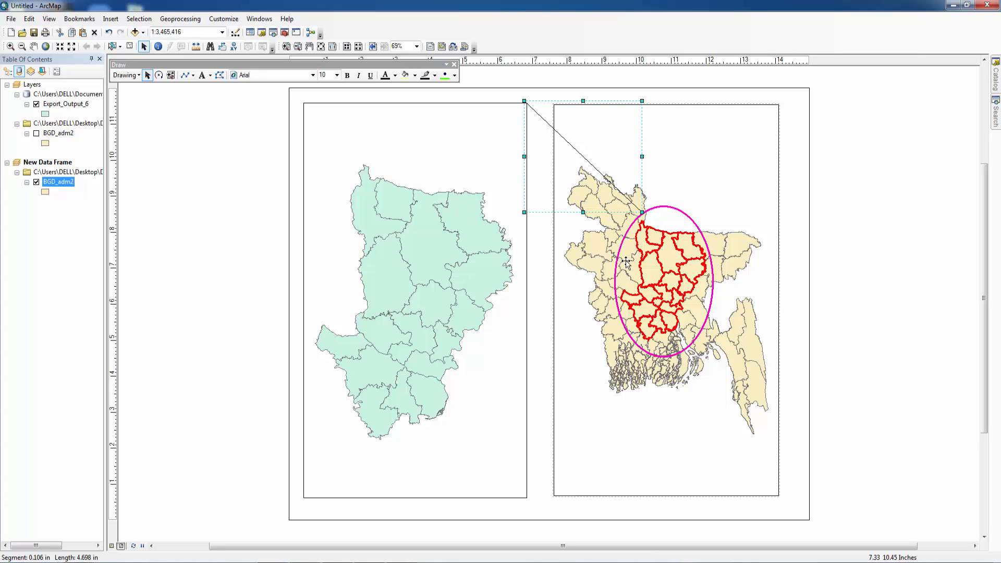
{"action": "right_click", "coordinate": [625, 262]}
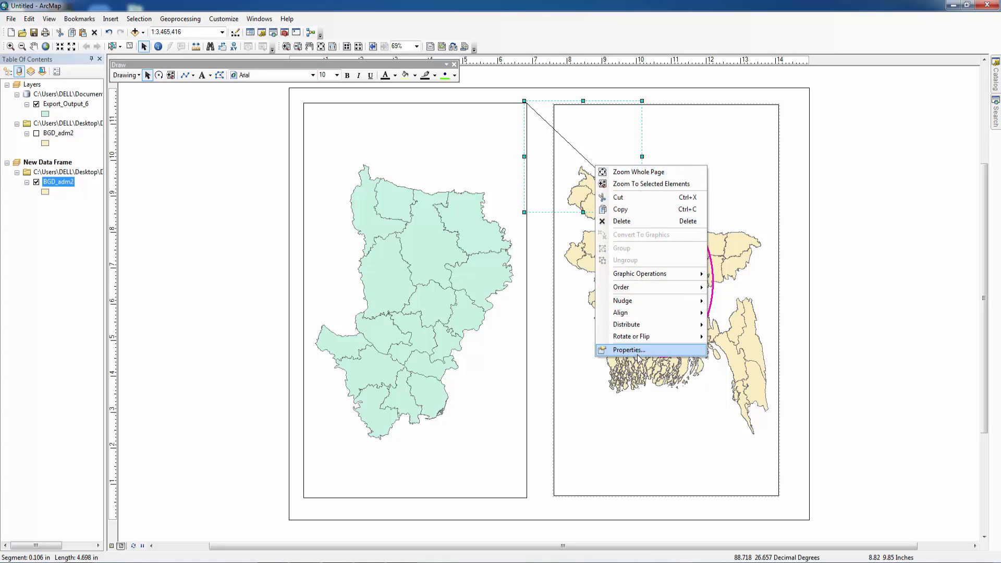
{"action": "left_click", "coordinate": [627, 350]}
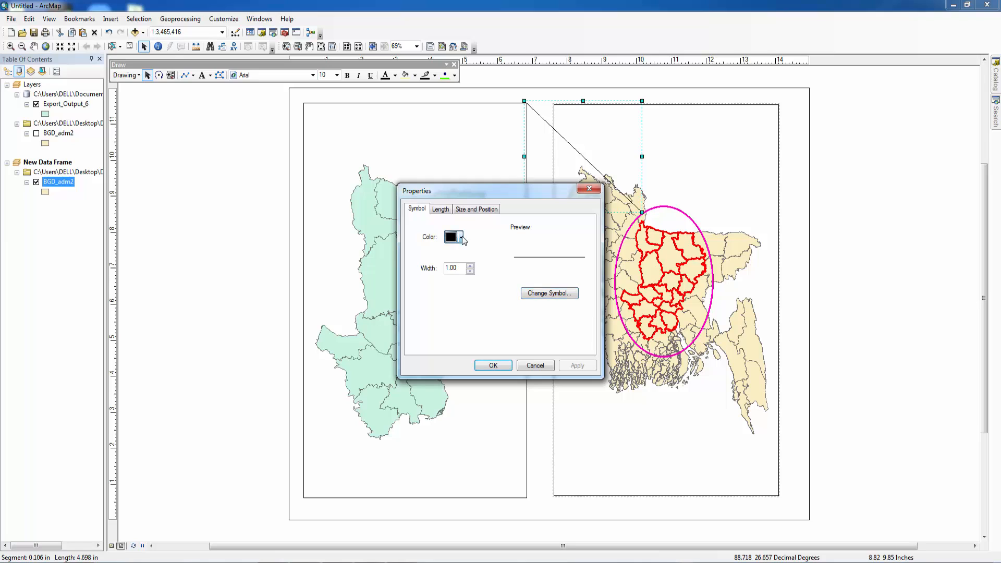
{"action": "left_click", "coordinate": [450, 236]}
{"action": "type", "text": "3"}
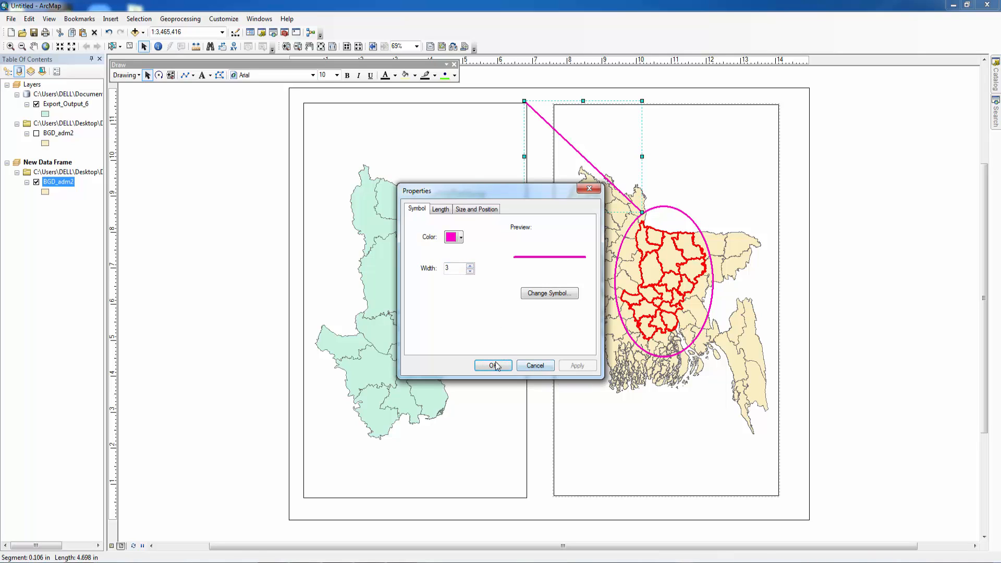
{"action": "left_click", "coordinate": [492, 364]}
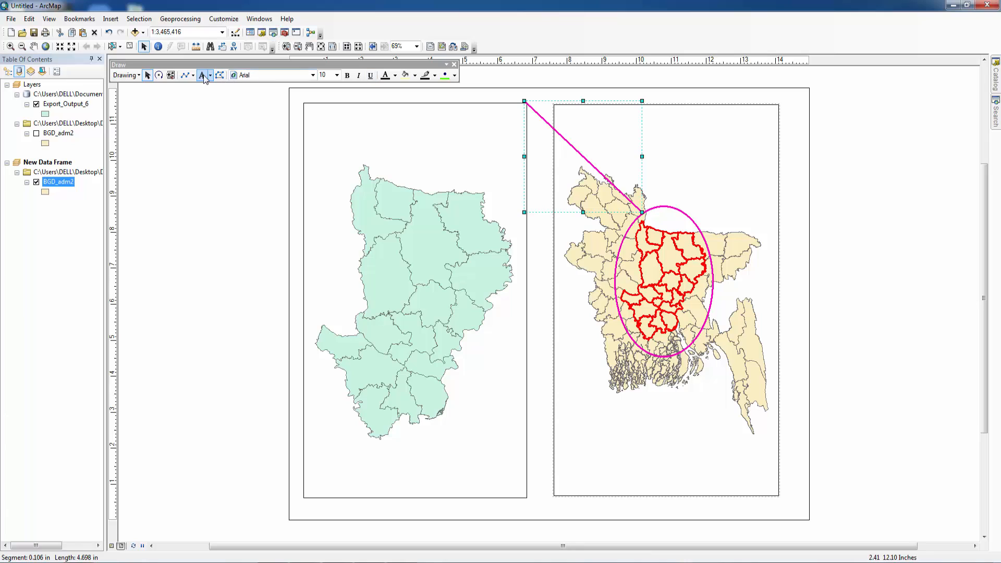
Draw the second connector line with matching magenta, width-3 styling.
{"action": "left_click", "coordinate": [185, 75]}
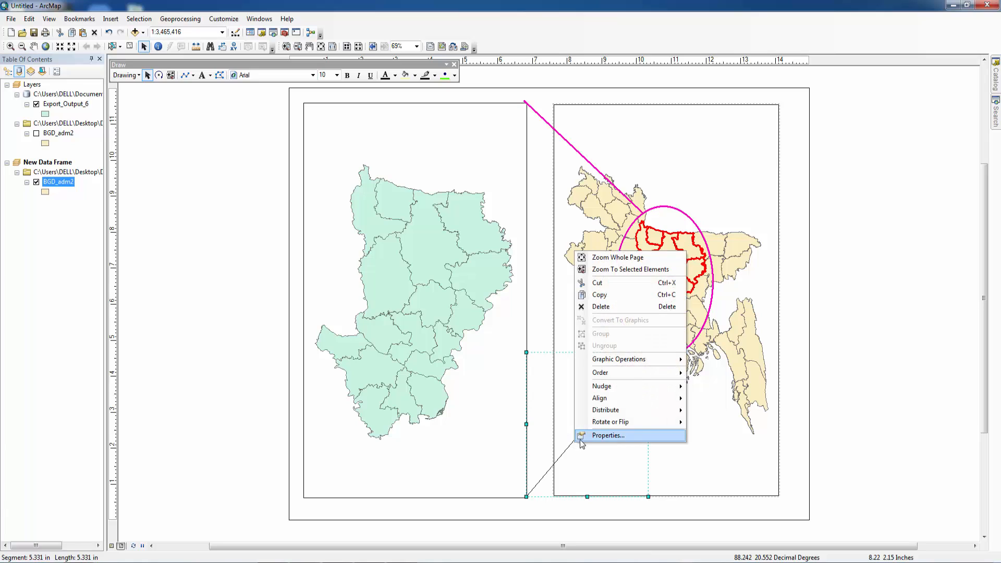
{"action": "left_click", "coordinate": [606, 435]}
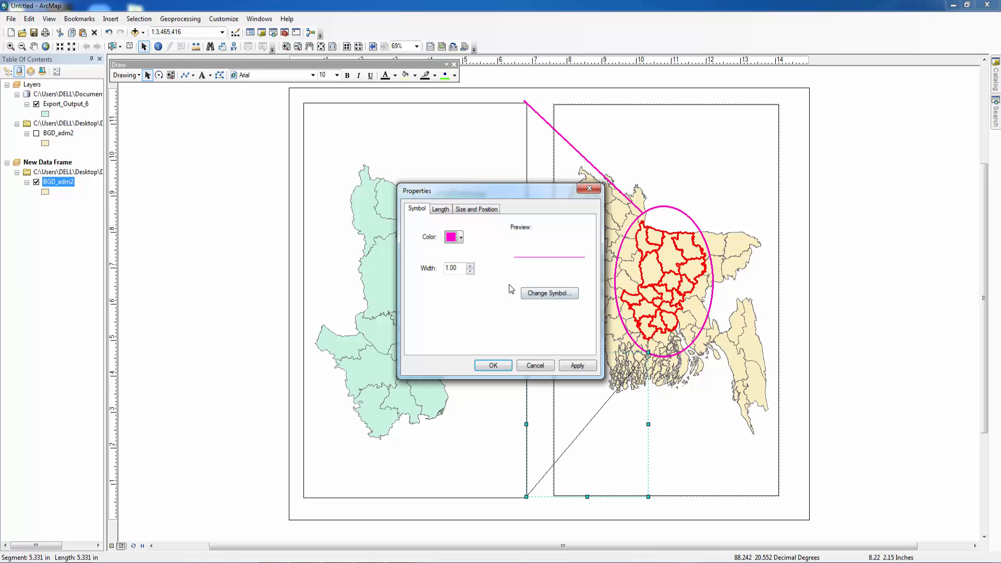
{"action": "left_click", "coordinate": [576, 365]}
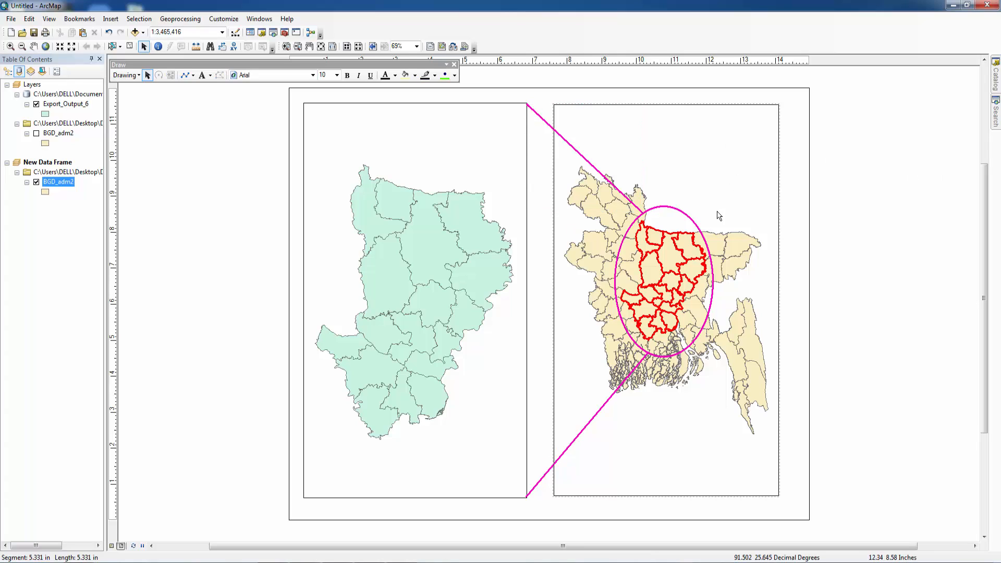
{"action": "mouse_move", "coordinate": [691, 227]}
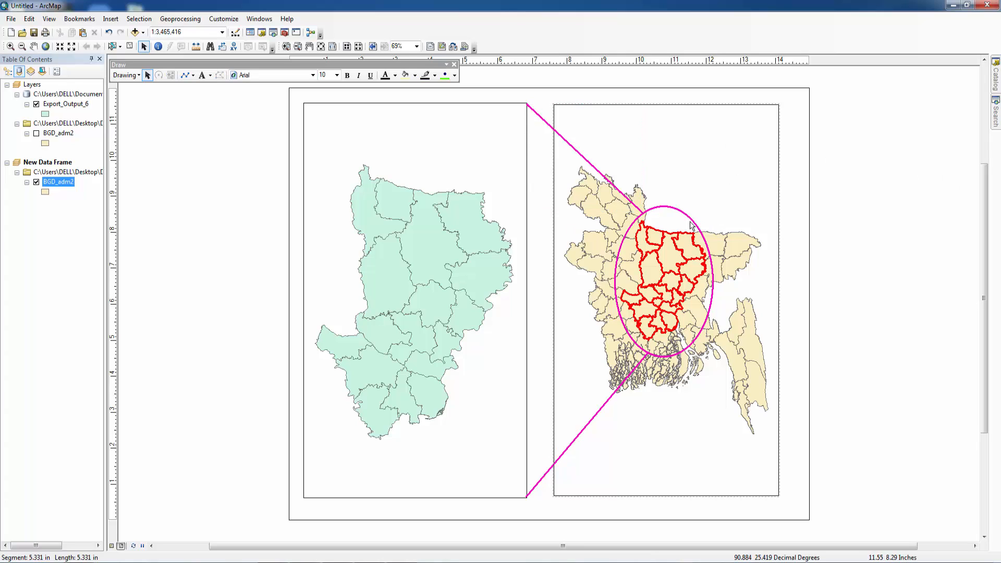
{"action": "mouse_move", "coordinate": [744, 222]}
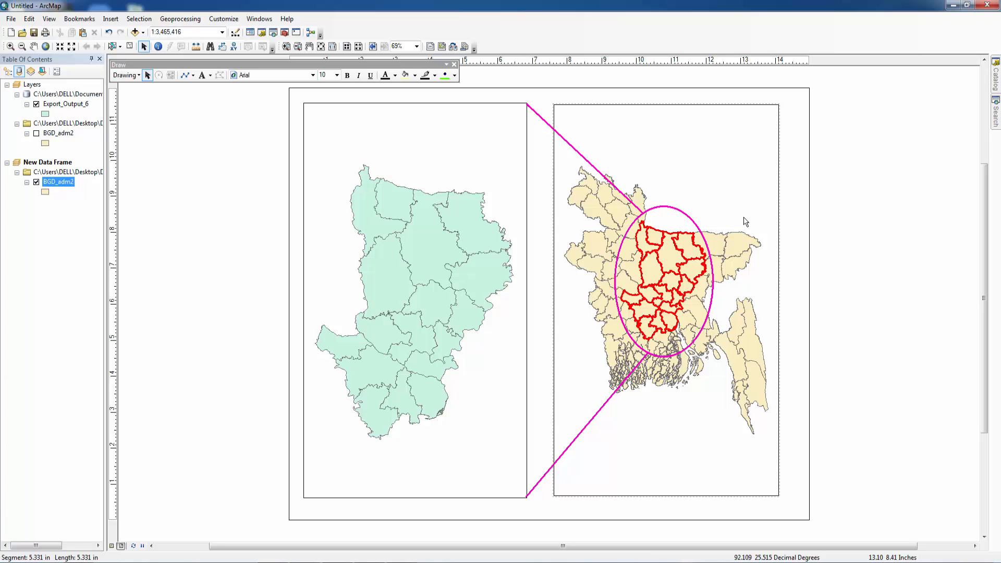
Add a graticule grid to the Bangladesh overview data frame.
{"action": "right_click", "coordinate": [665, 300]}
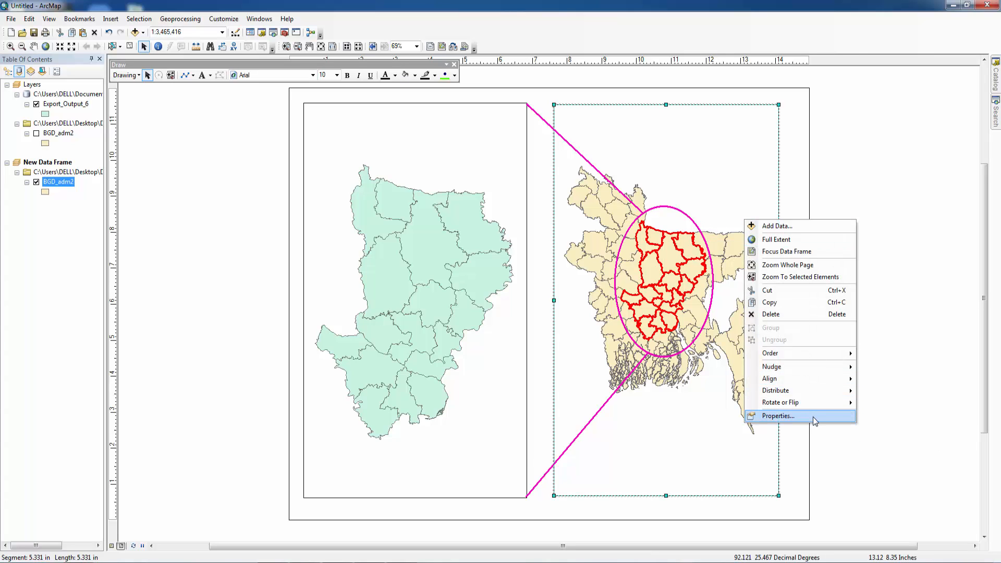
{"action": "left_click", "coordinate": [777, 415]}
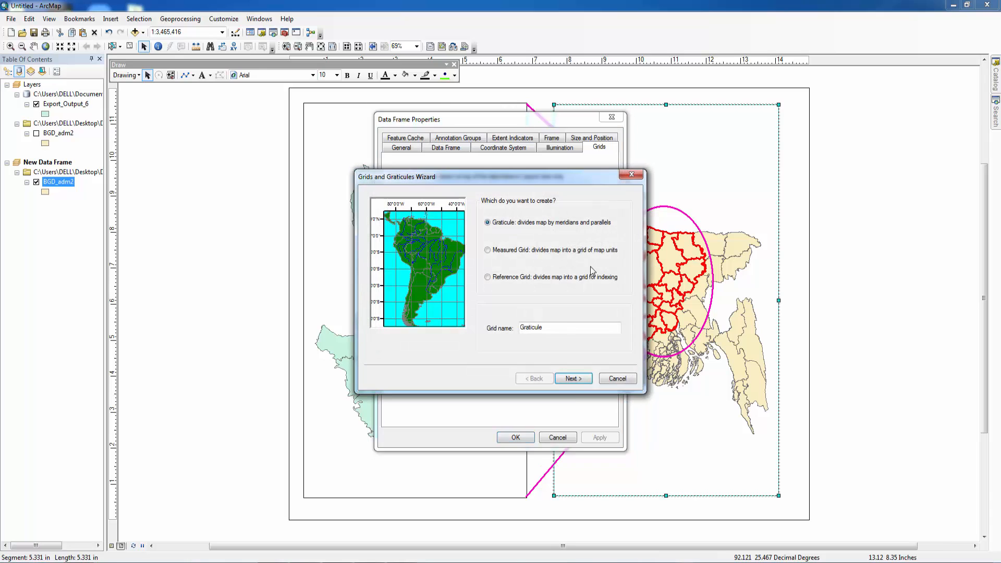
{"action": "left_click", "coordinate": [572, 378]}
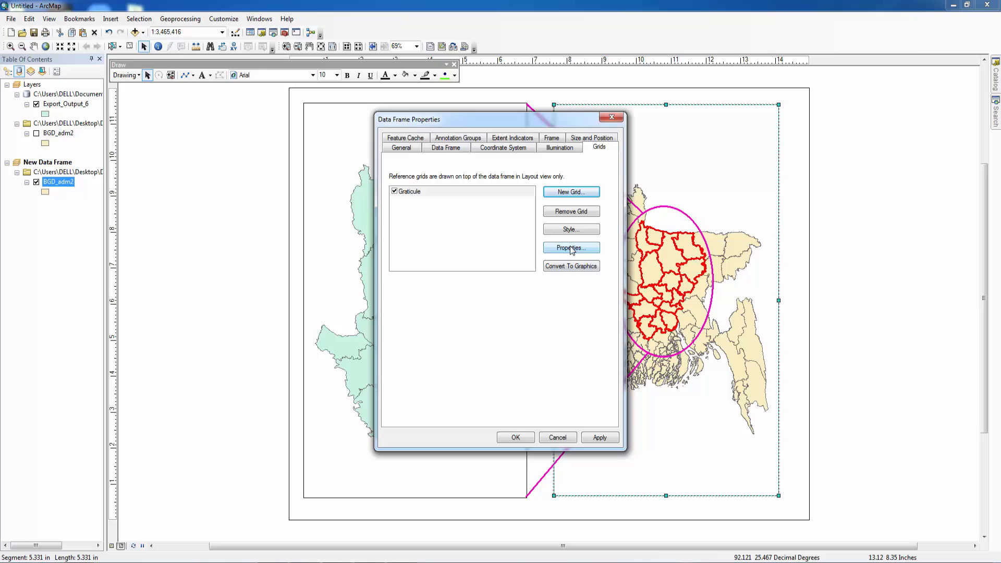
{"action": "left_click", "coordinate": [569, 247]}
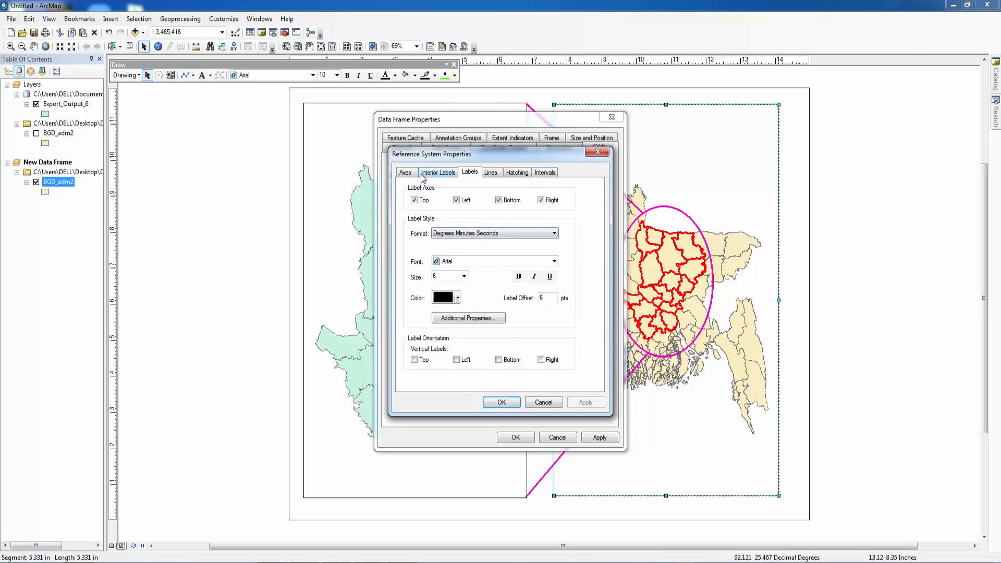
{"action": "left_click", "coordinate": [405, 173]}
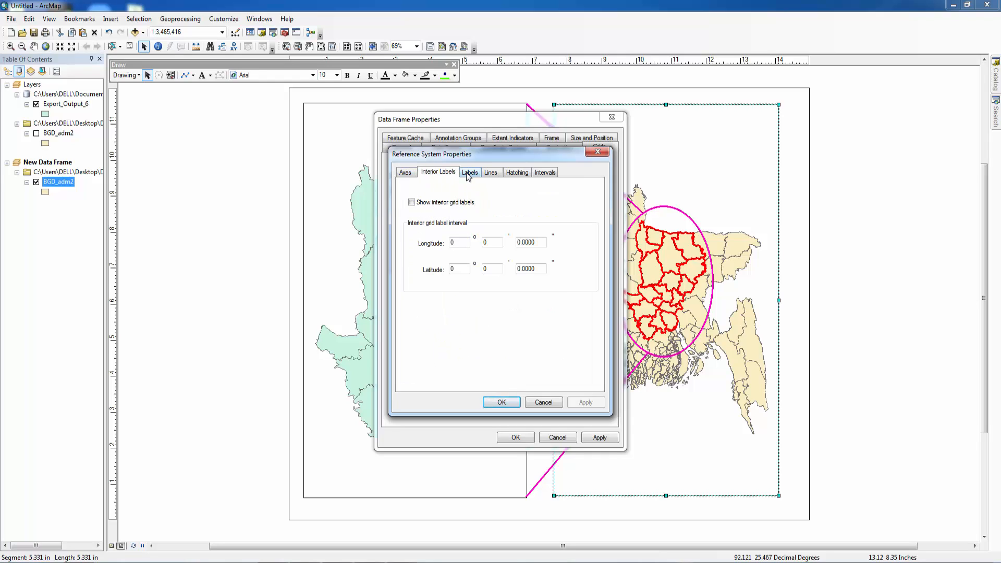
{"action": "left_click", "coordinate": [469, 172]}
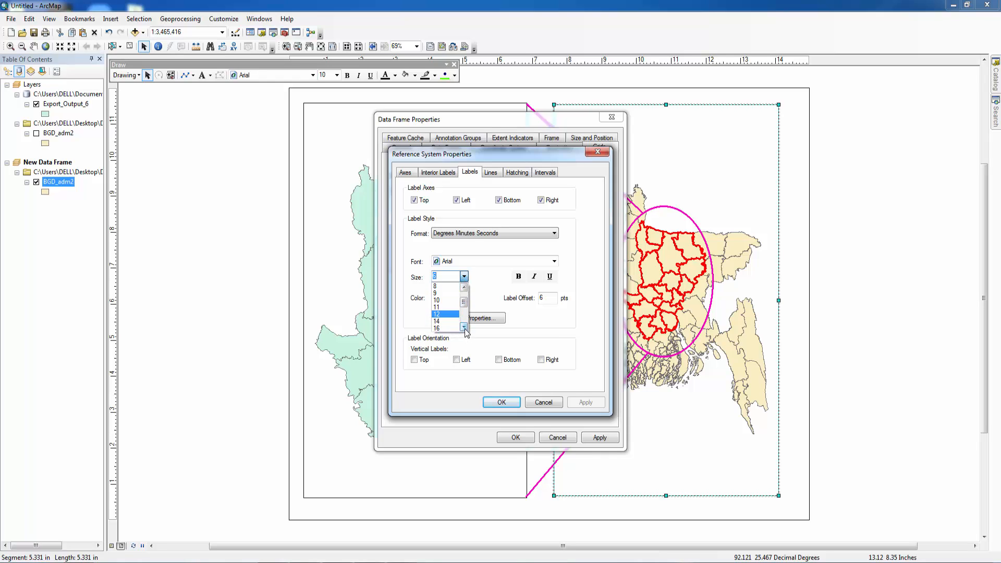
Set graticule labels to size 16 in decimal degrees, with no lines or ticks.
{"action": "left_click", "coordinate": [436, 327]}
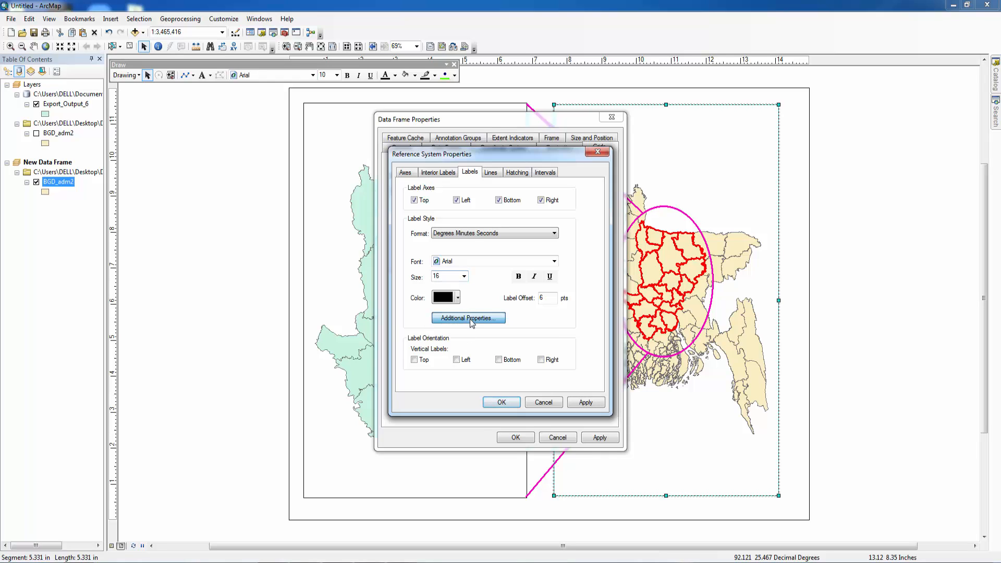
{"action": "left_click", "coordinate": [468, 318]}
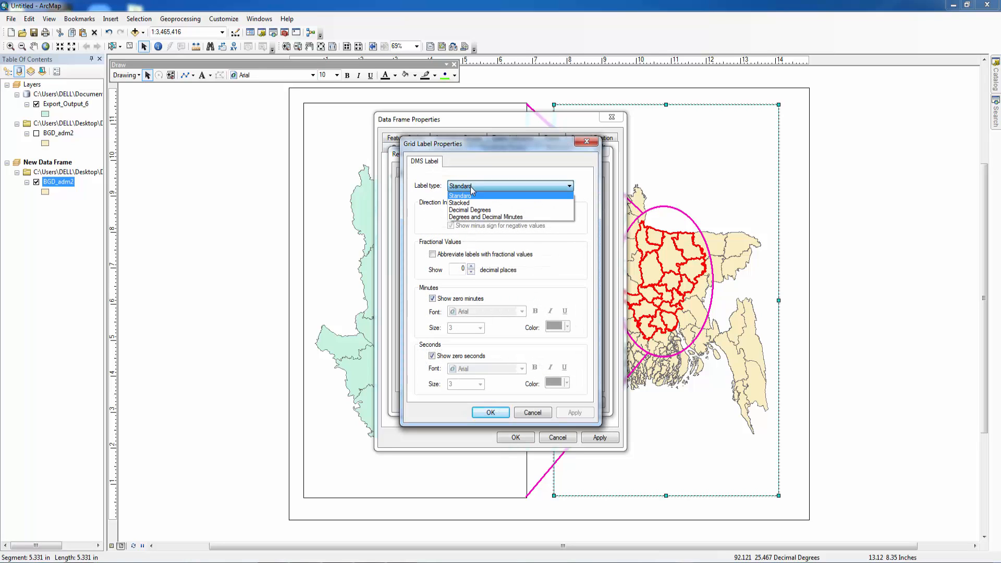
{"action": "left_click", "coordinate": [469, 210]}
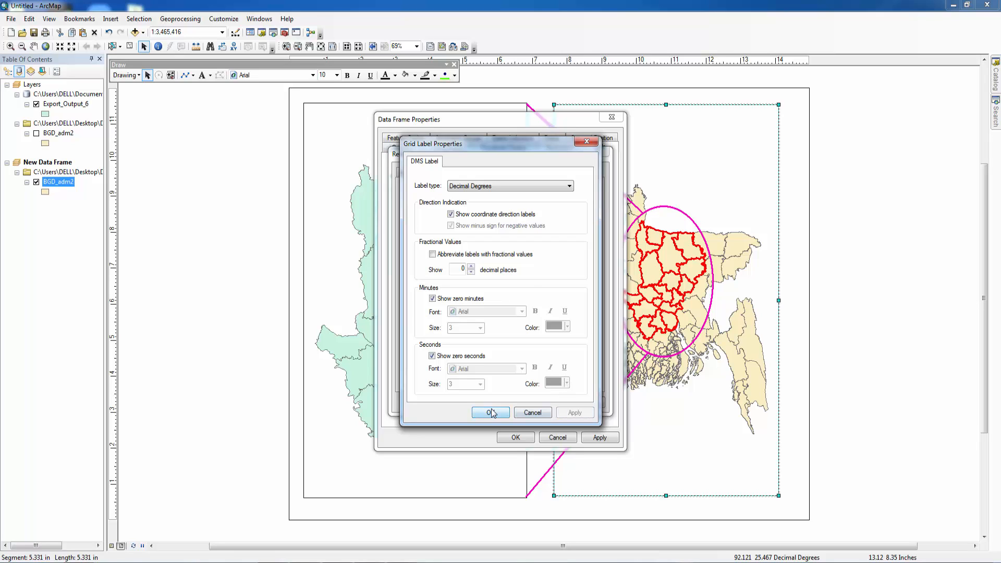
{"action": "left_click", "coordinate": [490, 412]}
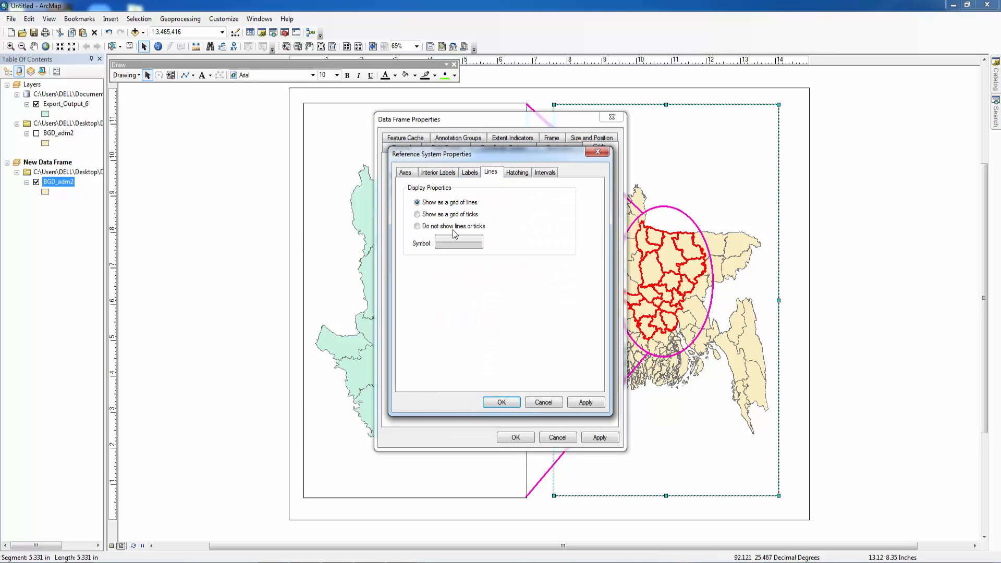
{"action": "left_click", "coordinate": [417, 226]}
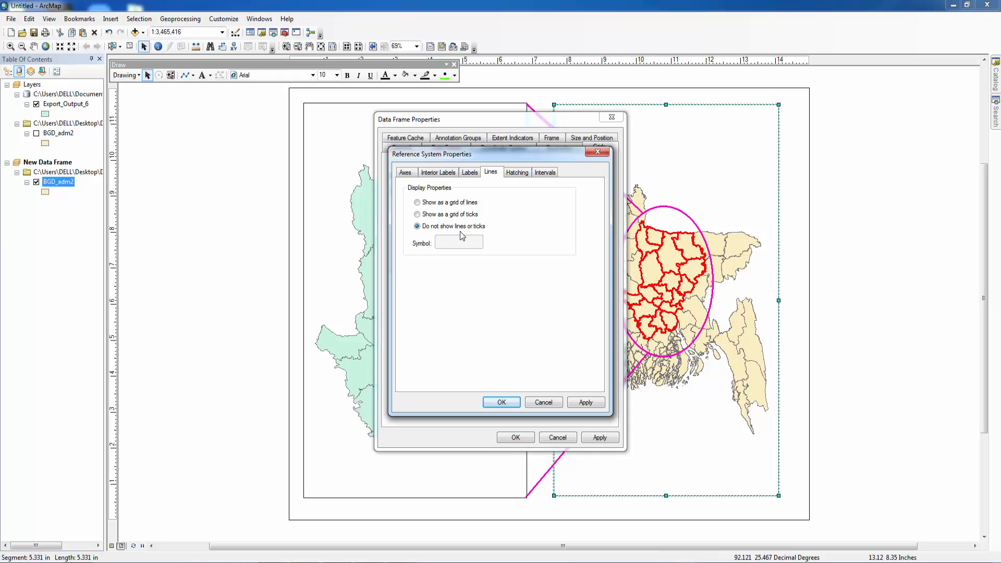
{"action": "left_click", "coordinate": [545, 172]}
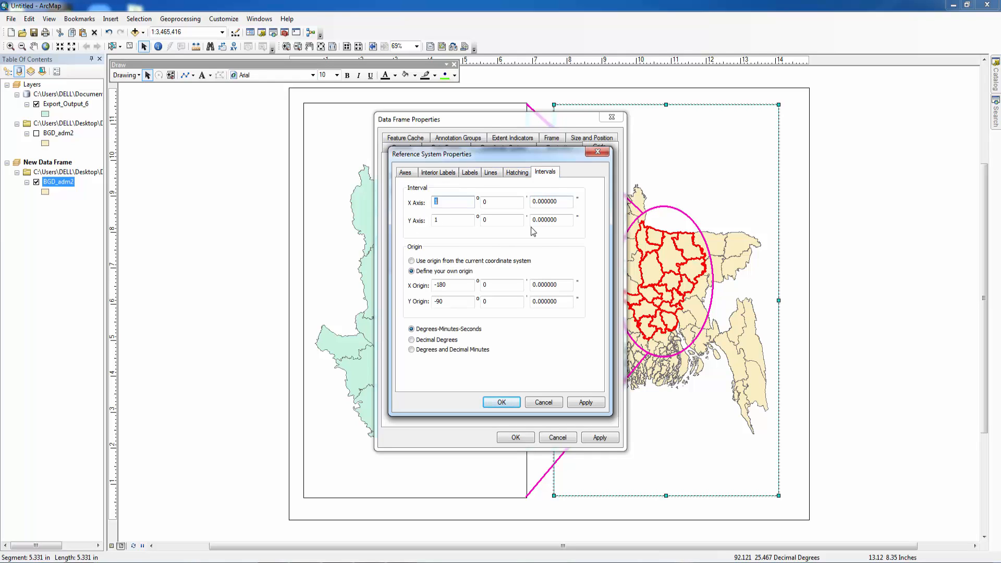
{"action": "left_click", "coordinate": [585, 402]}
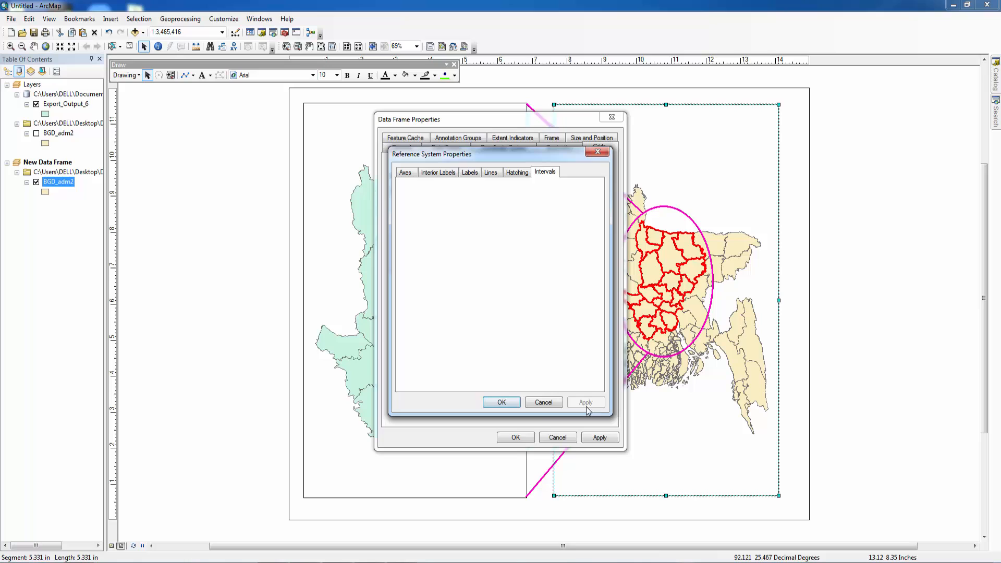
{"action": "left_click", "coordinate": [501, 402]}
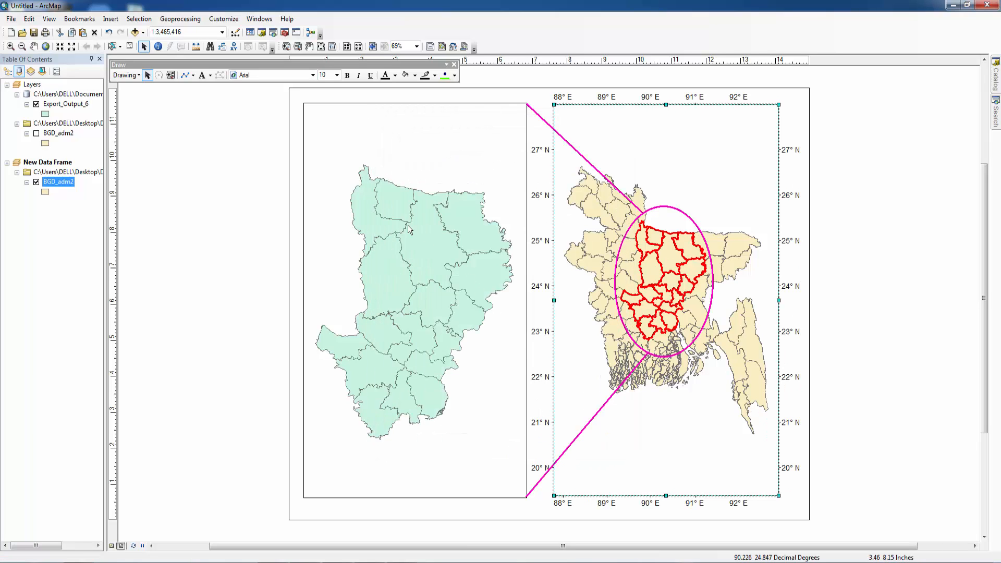
Create a new graticule grid for the Dhaka division data frame.
{"action": "right_click", "coordinate": [415, 287]}
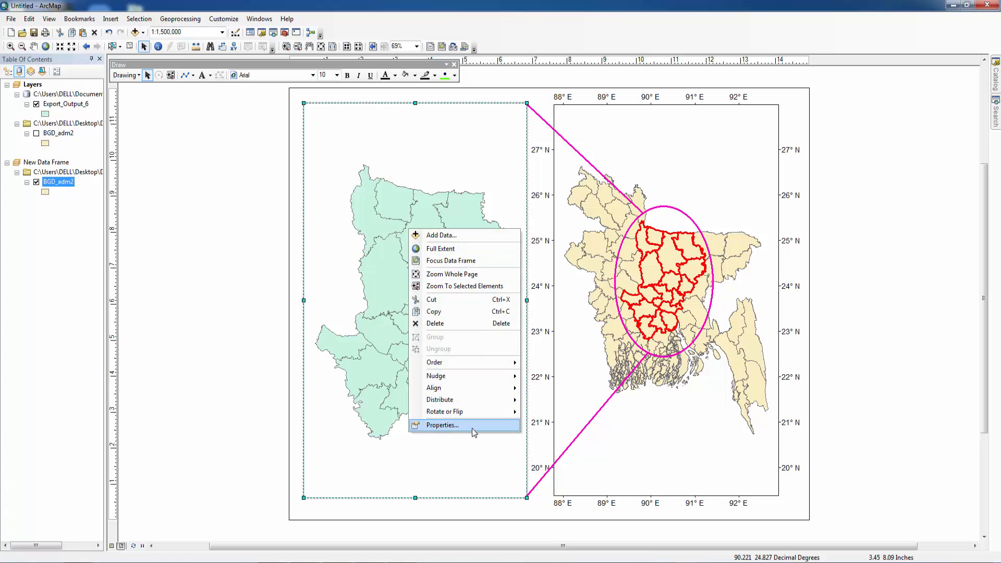
{"action": "left_click", "coordinate": [442, 424]}
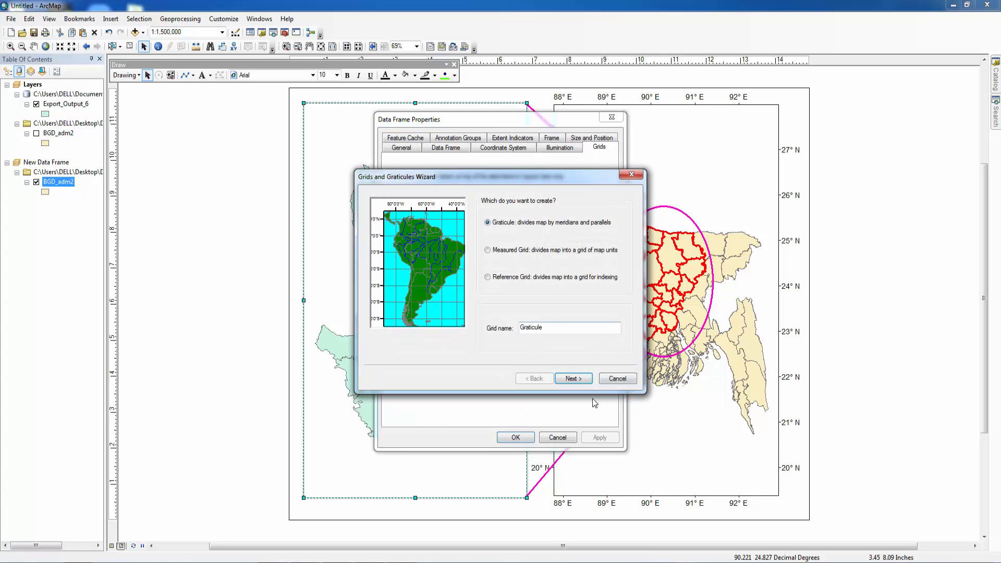
{"action": "left_click", "coordinate": [573, 377]}
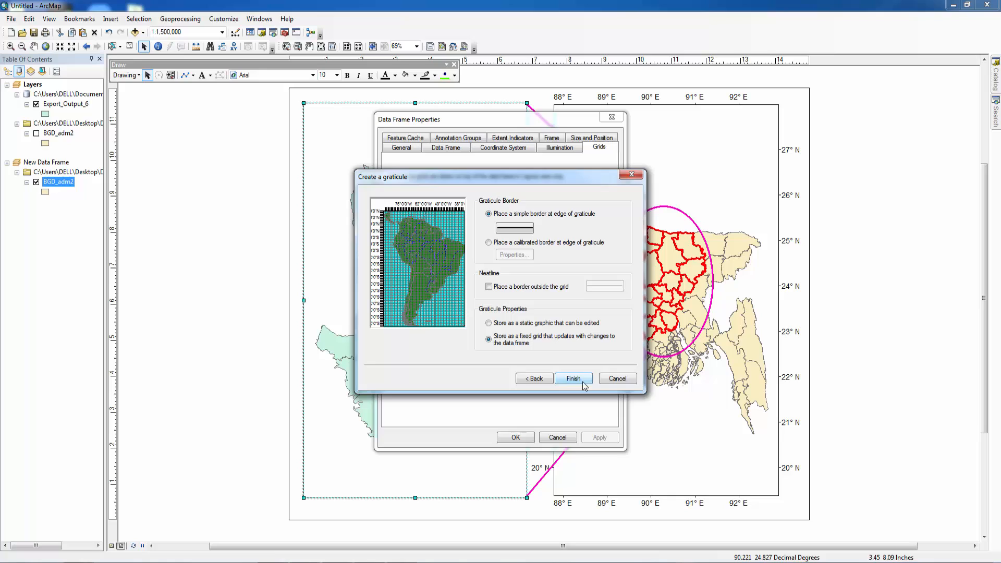
{"action": "left_click", "coordinate": [572, 377]}
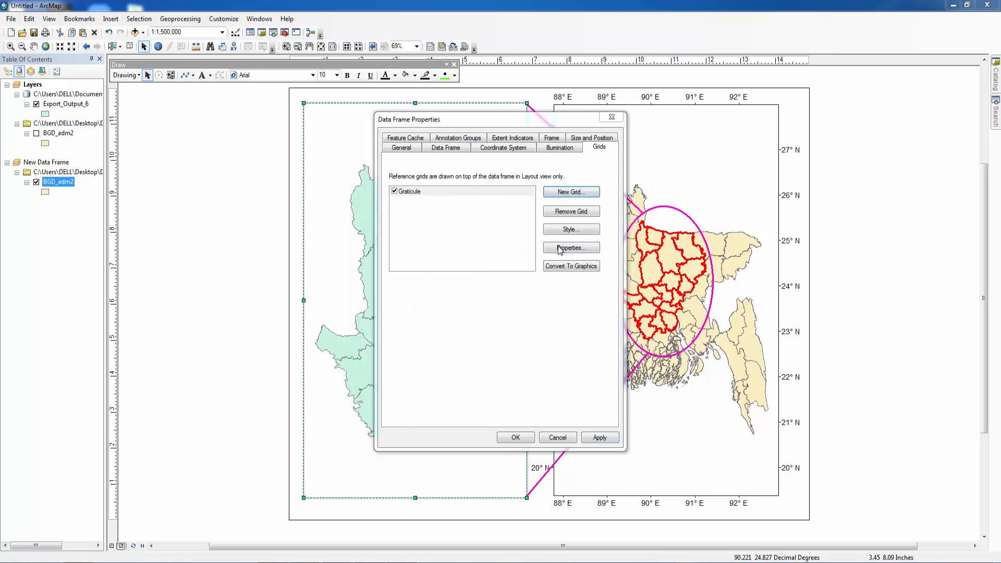
{"action": "left_click", "coordinate": [570, 248]}
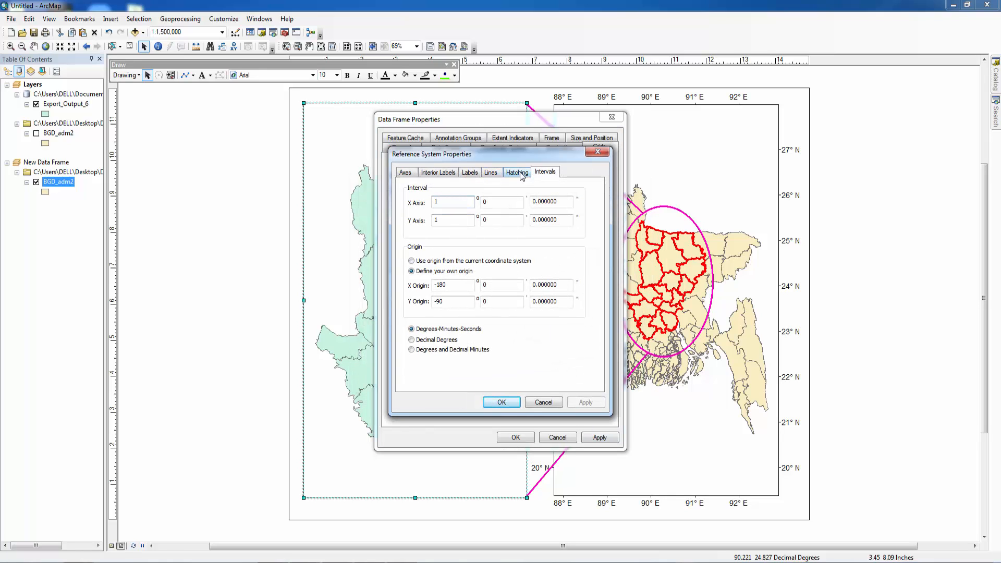
Hide the graticule lines and ticks and set its label size to 16.
{"action": "left_click", "coordinate": [490, 172]}
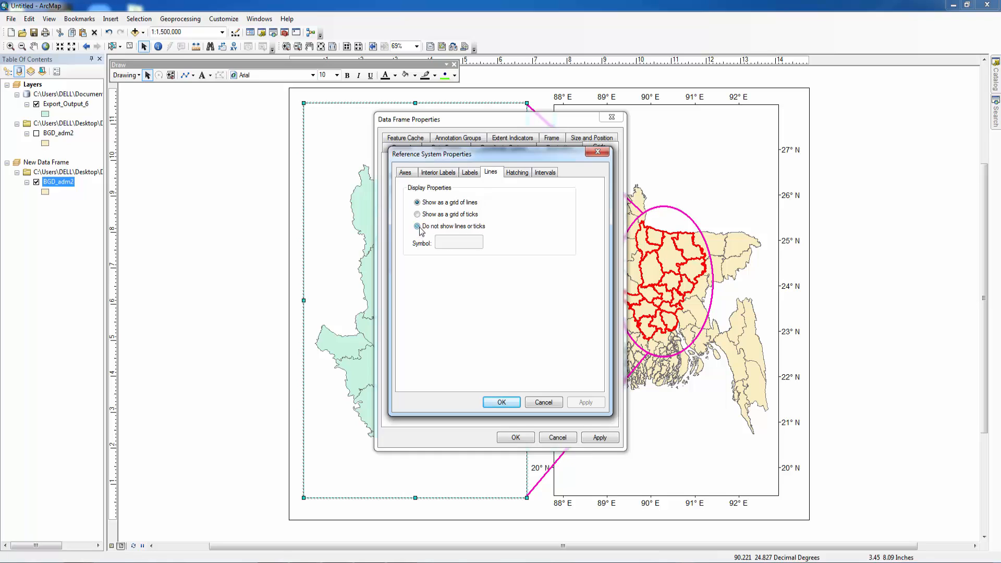
{"action": "left_click", "coordinate": [469, 172]}
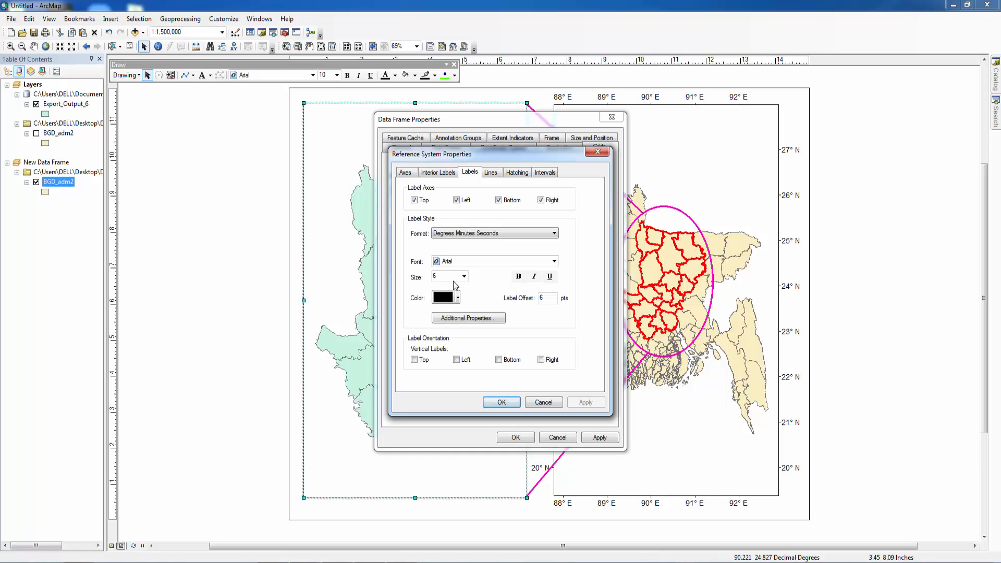
{"action": "left_click", "coordinate": [464, 276]}
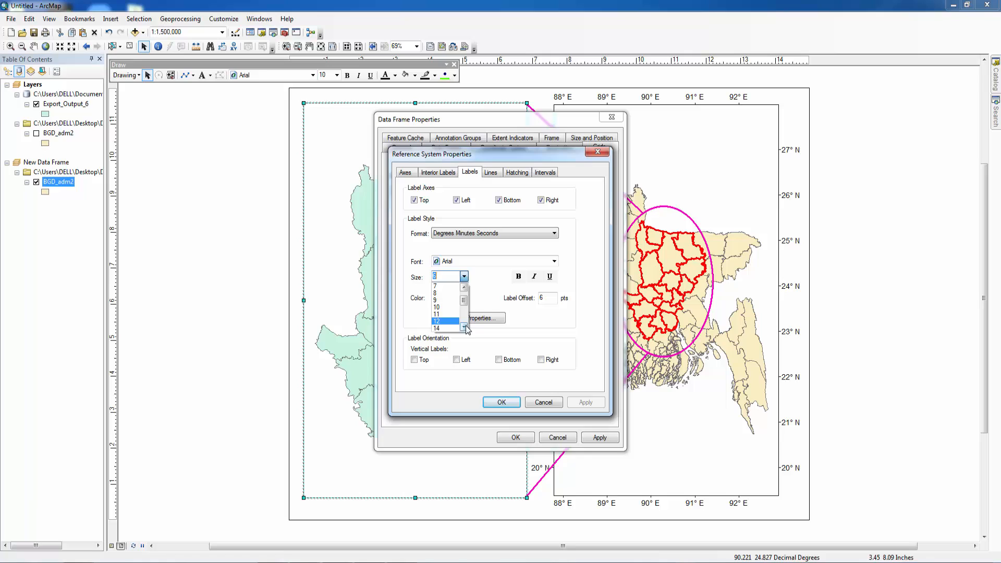
{"action": "left_click", "coordinate": [436, 328]}
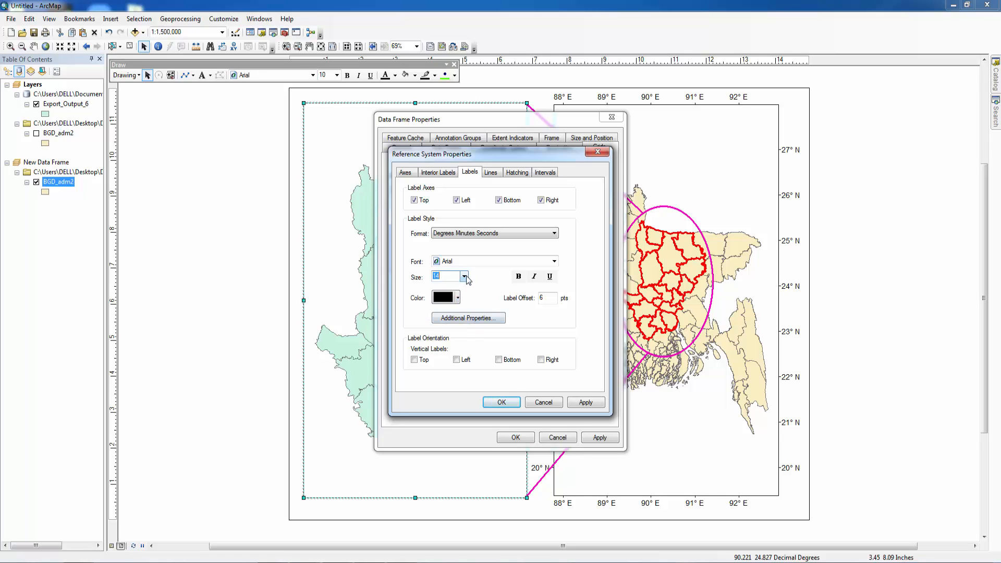
{"action": "left_click", "coordinate": [463, 276]}
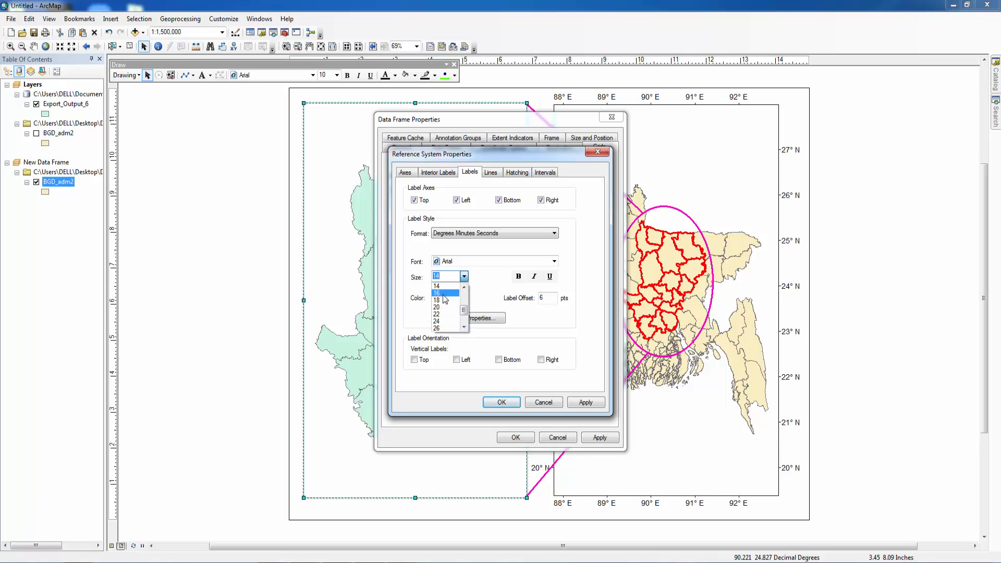
{"action": "left_click", "coordinate": [437, 293]}
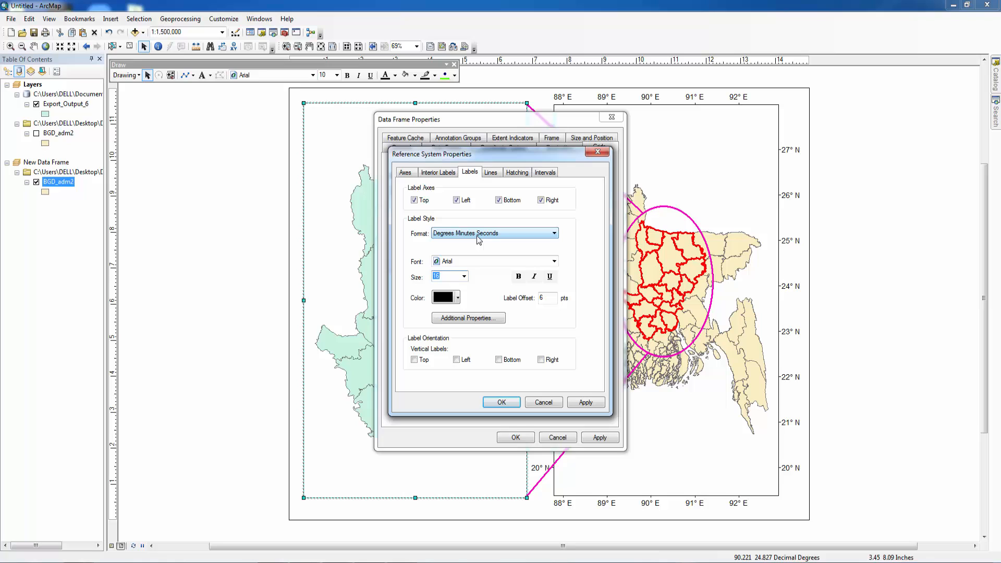
Adjust the graticule's coordinate label format and apply it to the Dhaka map.
{"action": "left_click", "coordinate": [553, 232]}
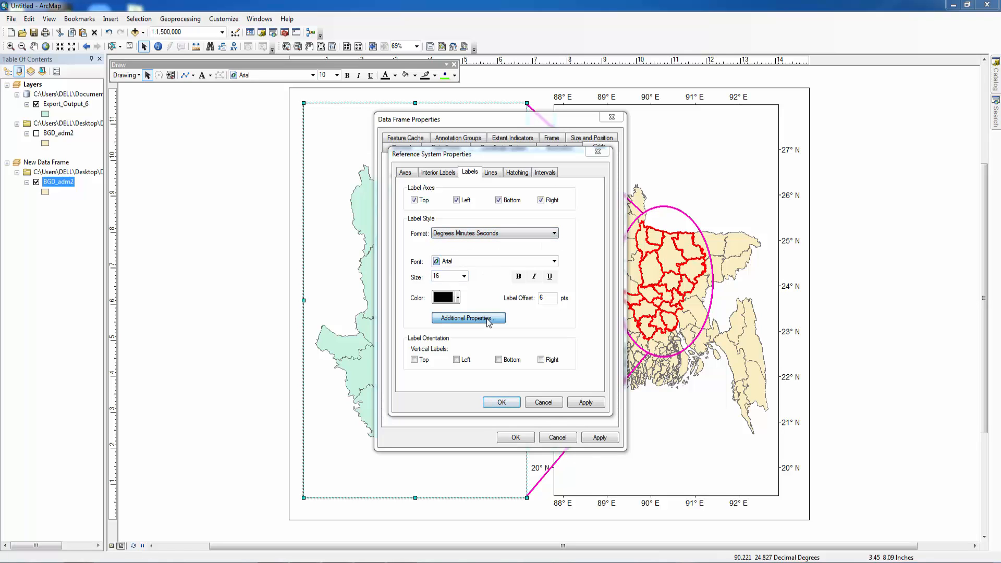
{"action": "left_click", "coordinate": [468, 318]}
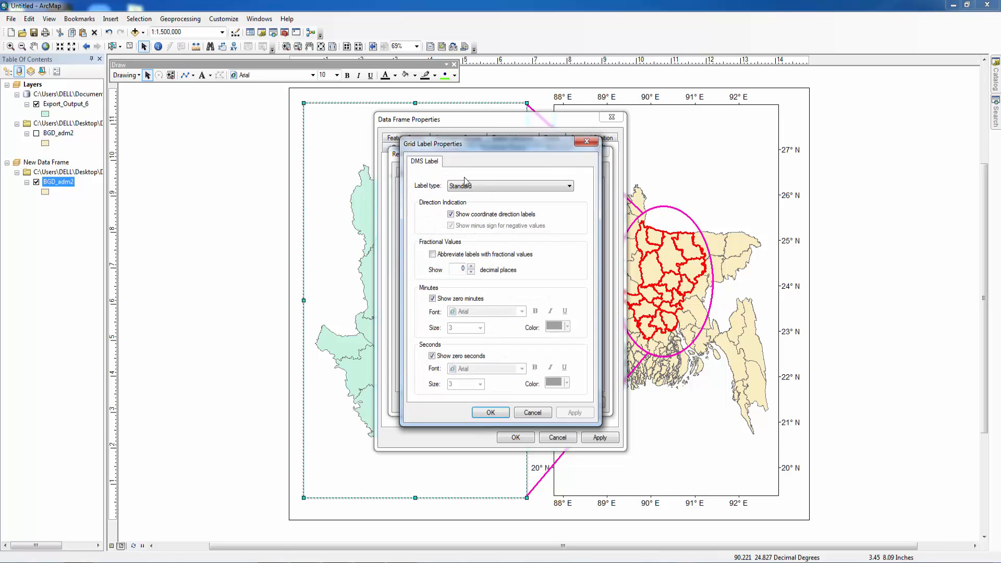
{"action": "left_click", "coordinate": [567, 186]}
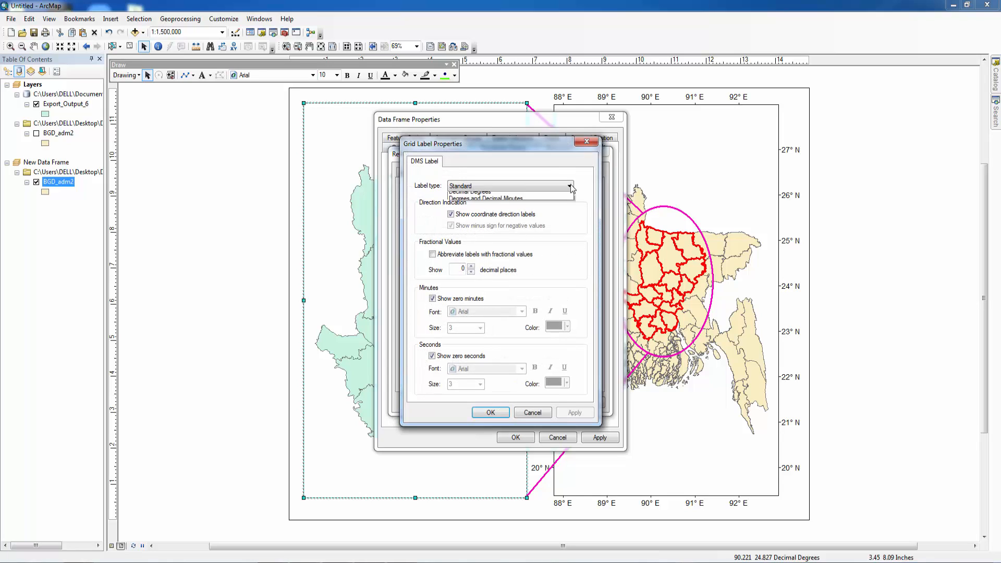
{"action": "left_click", "coordinate": [469, 192]}
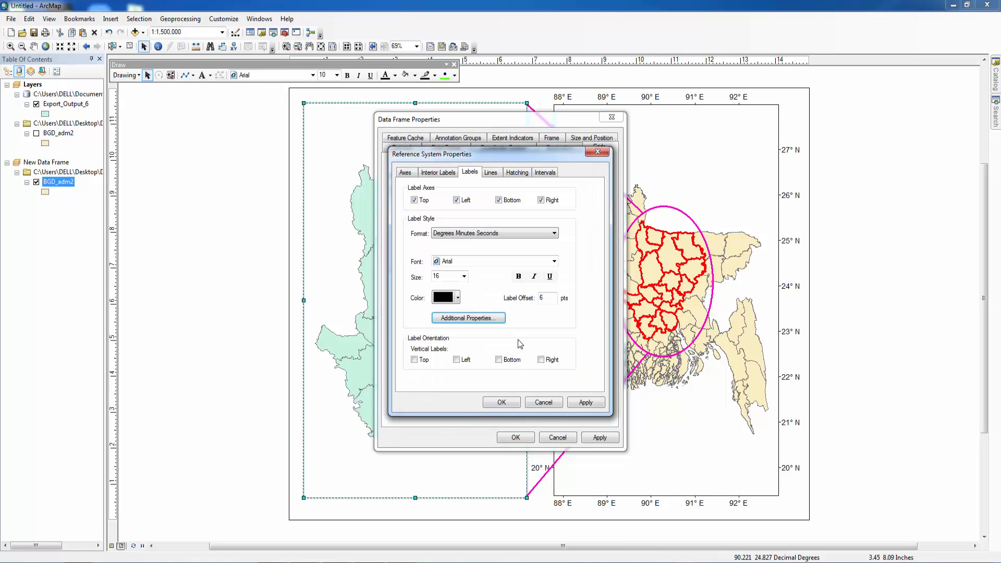
{"action": "left_click", "coordinate": [437, 172]}
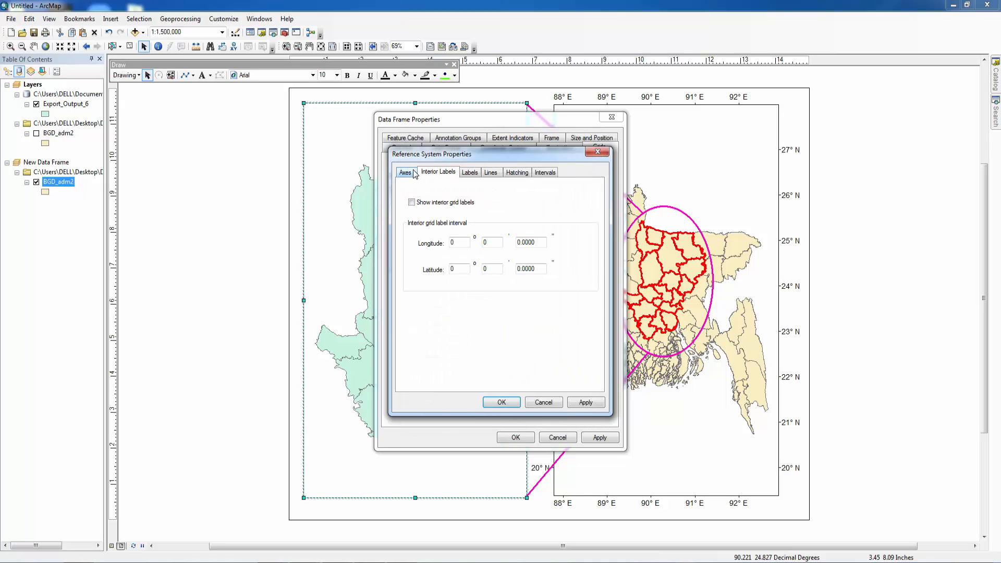
{"action": "left_click", "coordinate": [469, 171]}
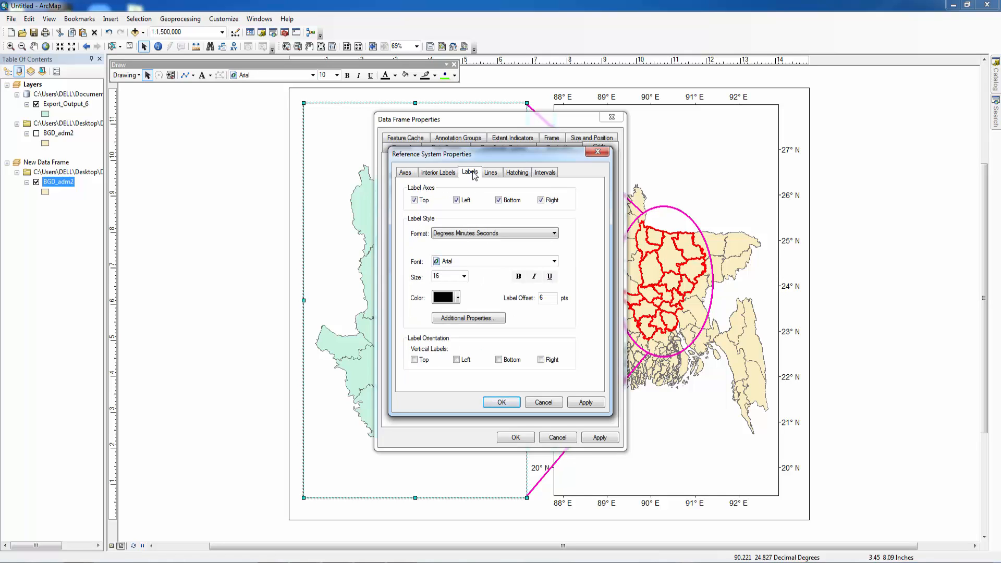
{"action": "left_click", "coordinate": [490, 173]}
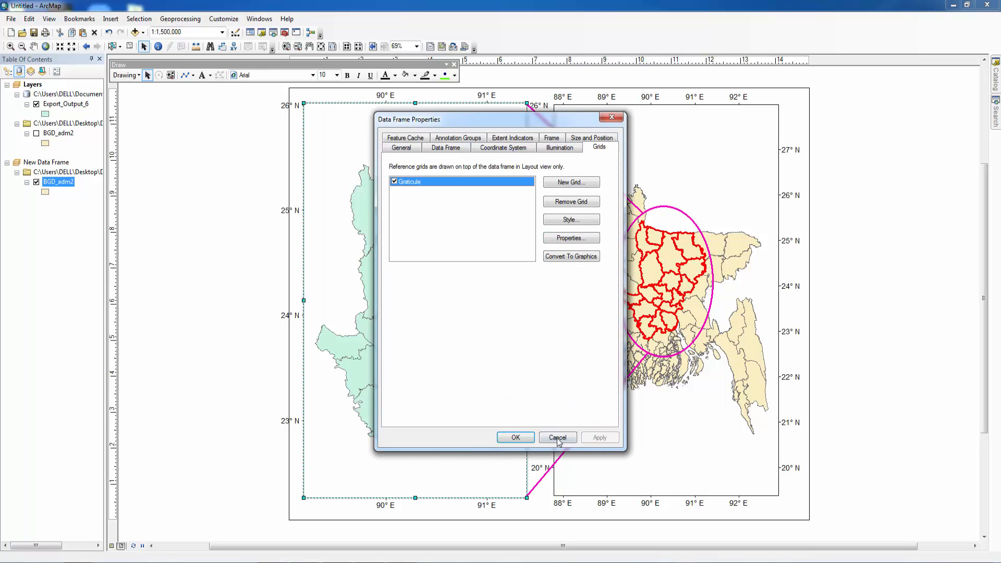
{"action": "left_click", "coordinate": [557, 438]}
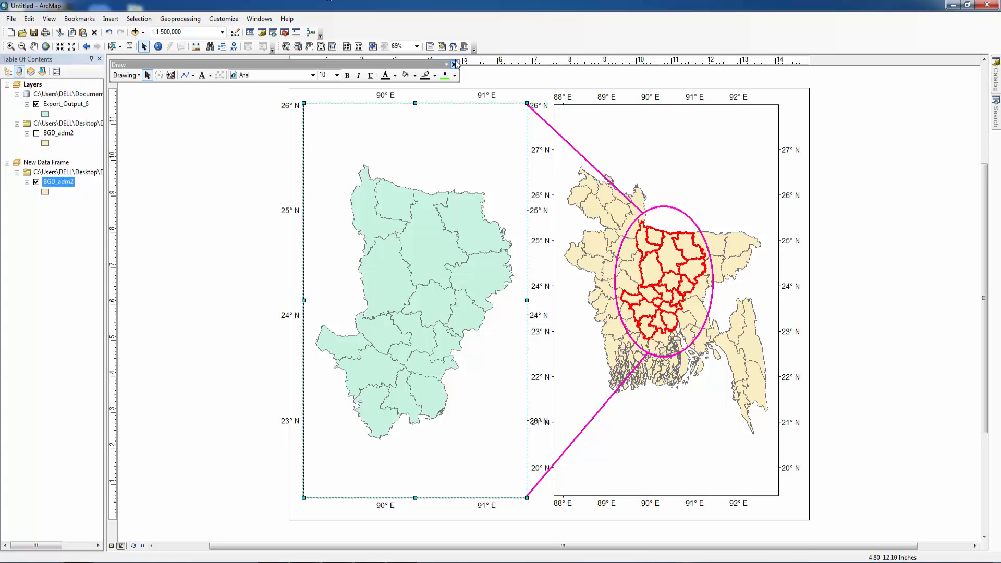
Insert a 'Bangladesh' title and place it at the top of the overview map.
{"action": "left_click", "coordinate": [453, 65]}
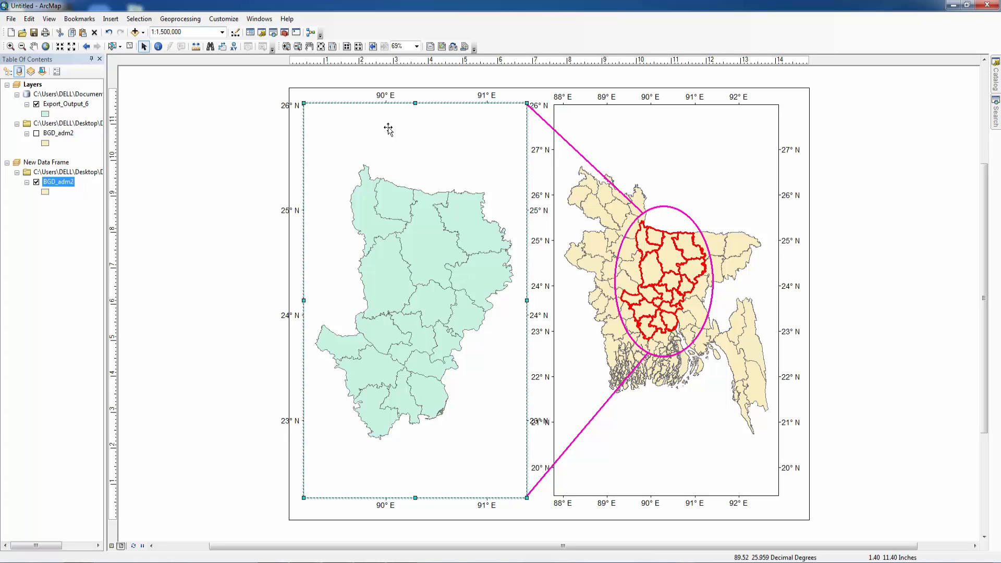
{"action": "left_click", "coordinate": [110, 18]}
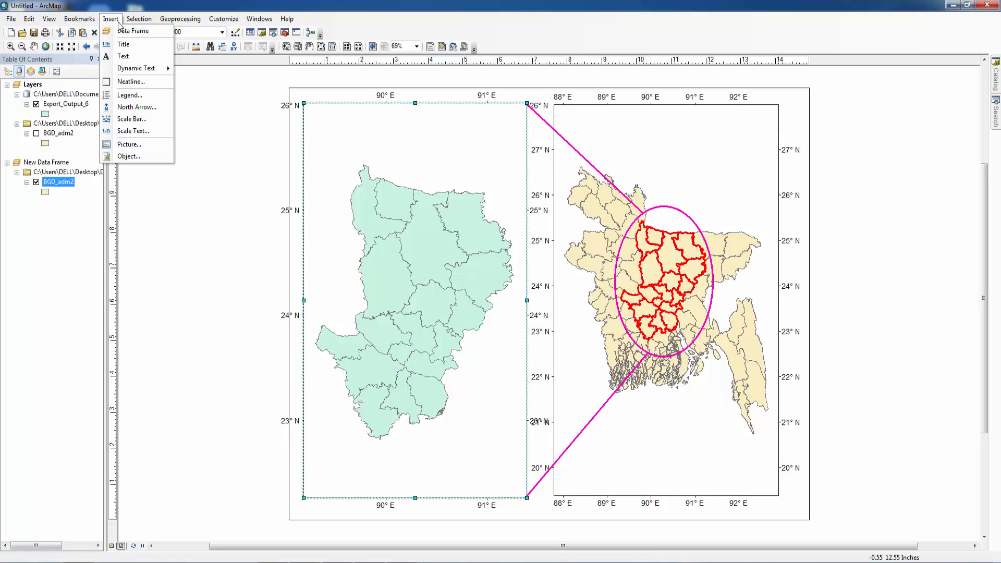
{"action": "left_click", "coordinate": [124, 44]}
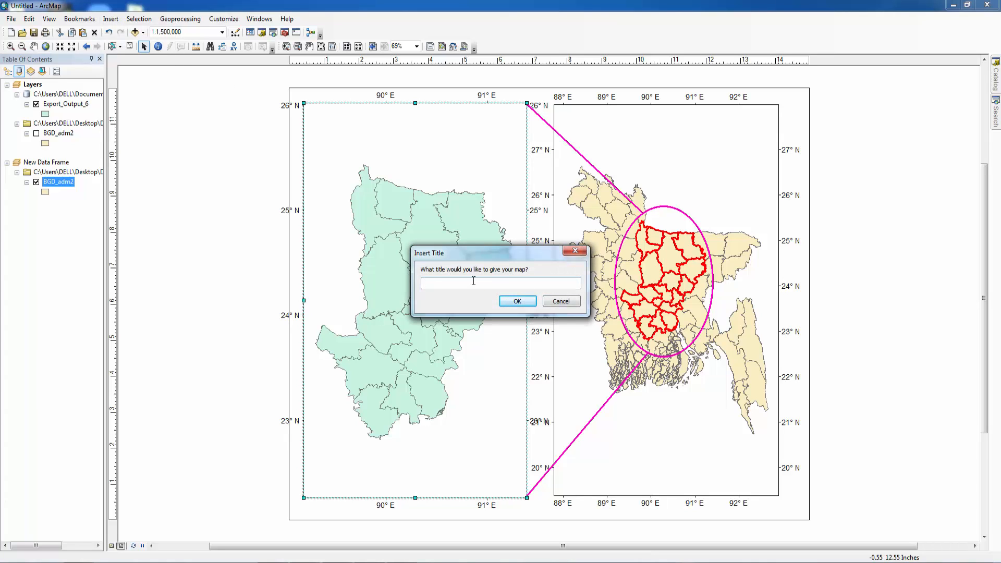
{"action": "type", "text": "ba"}
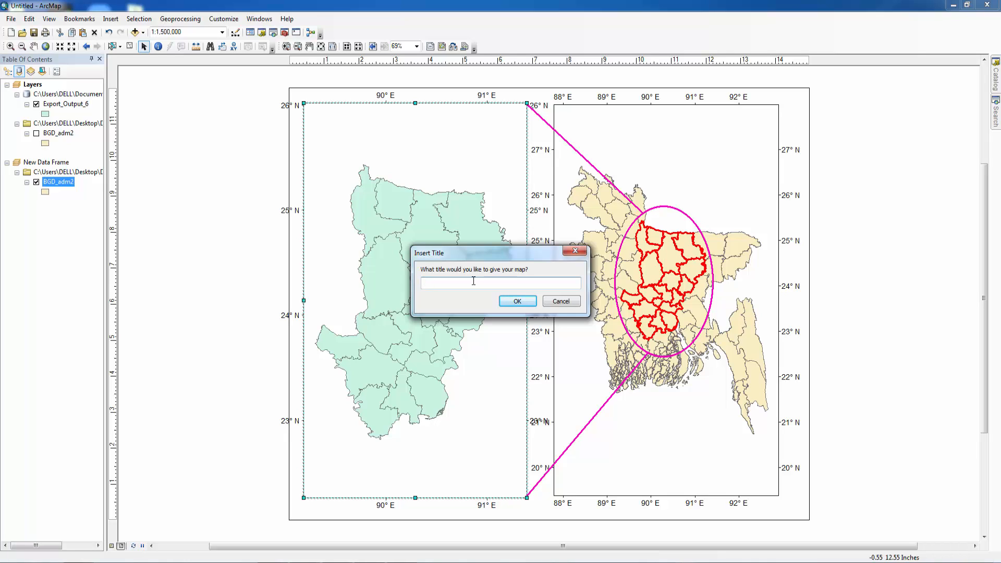
{"action": "type", "text": "Bangladesh"}
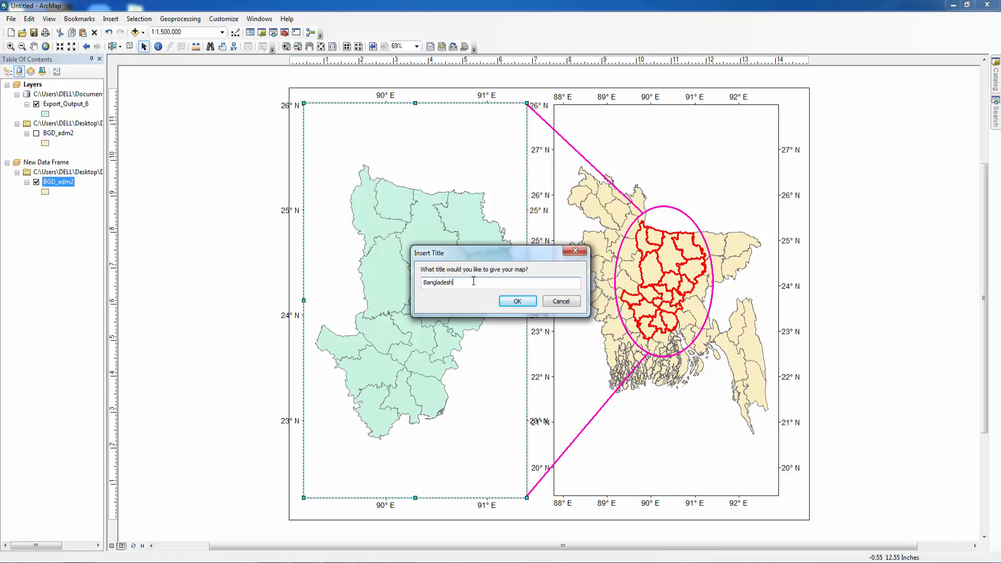
{"action": "left_click", "coordinate": [517, 300]}
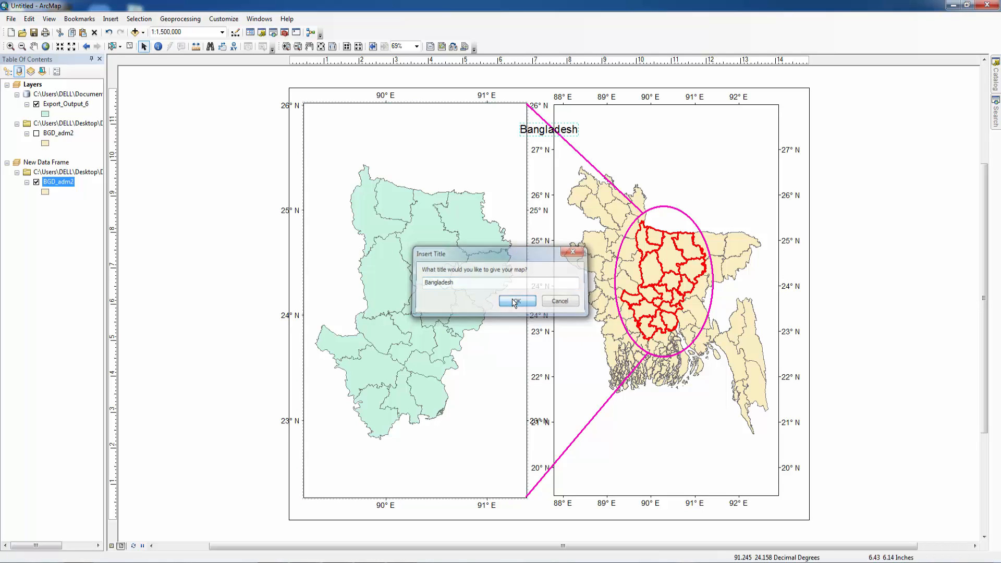
{"action": "left_click", "coordinate": [516, 301]}
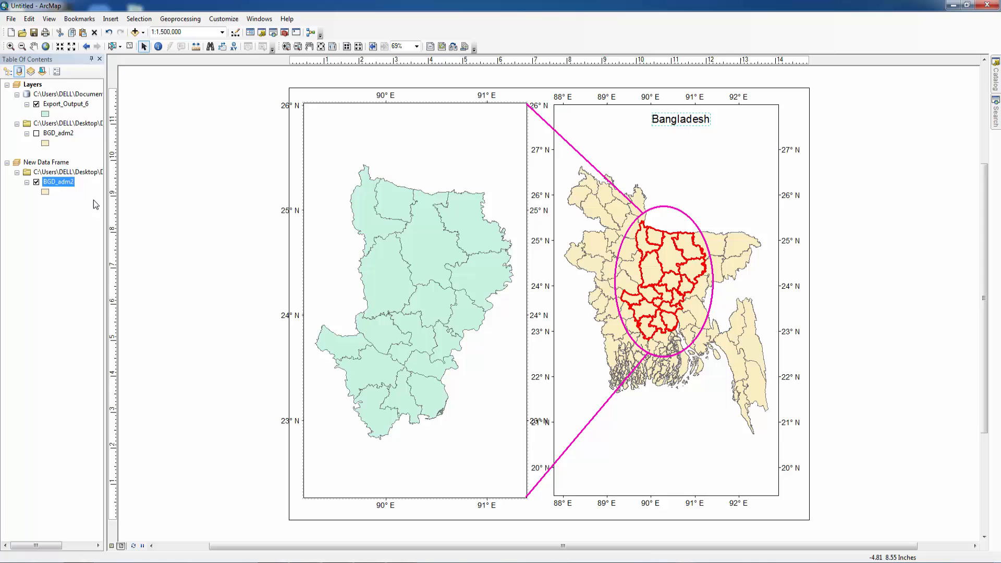
Give the BGD_adm2 overview layer the pale Olive fill symbol.
{"action": "left_click", "coordinate": [45, 193]}
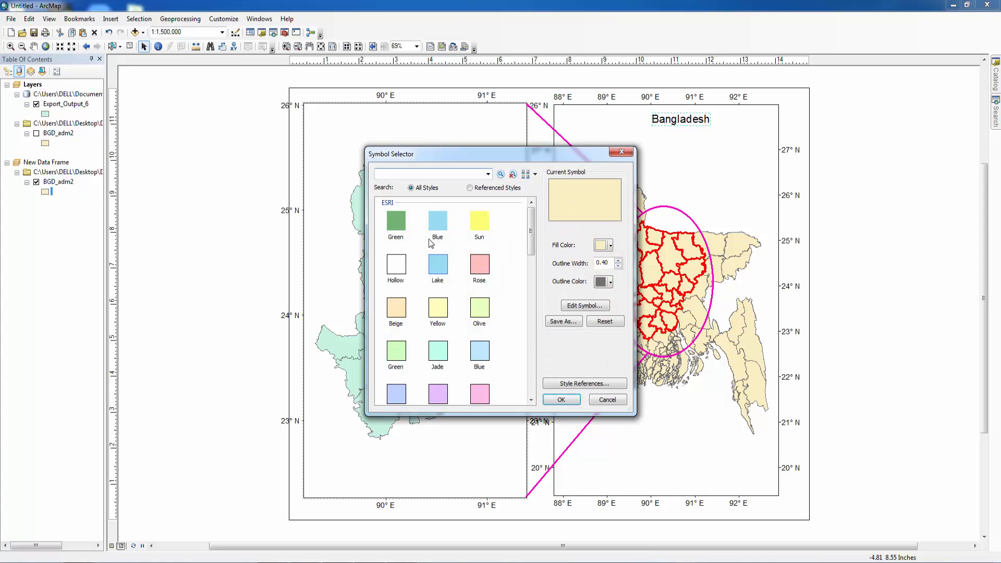
{"action": "left_click", "coordinate": [560, 398]}
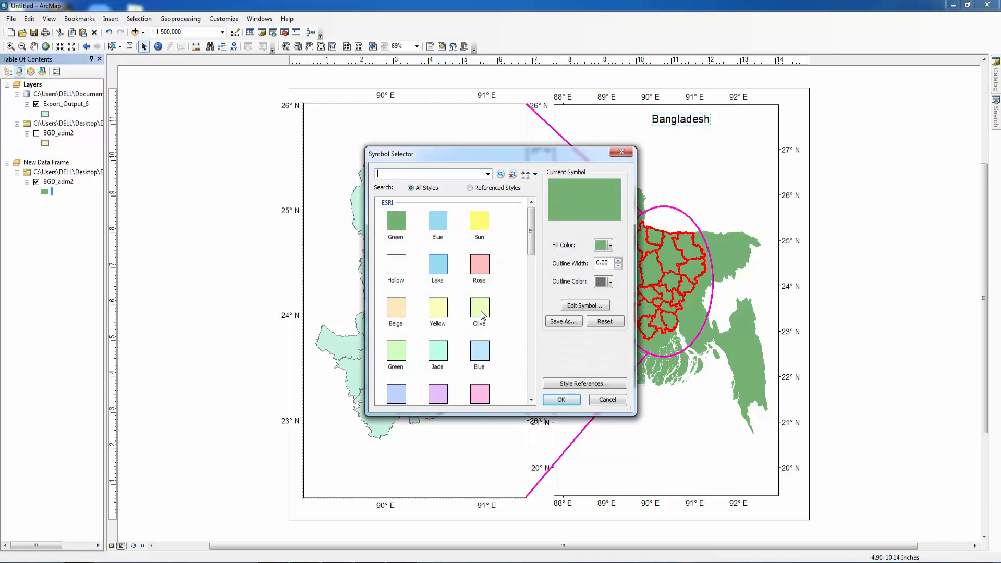
{"action": "left_click", "coordinate": [478, 305]}
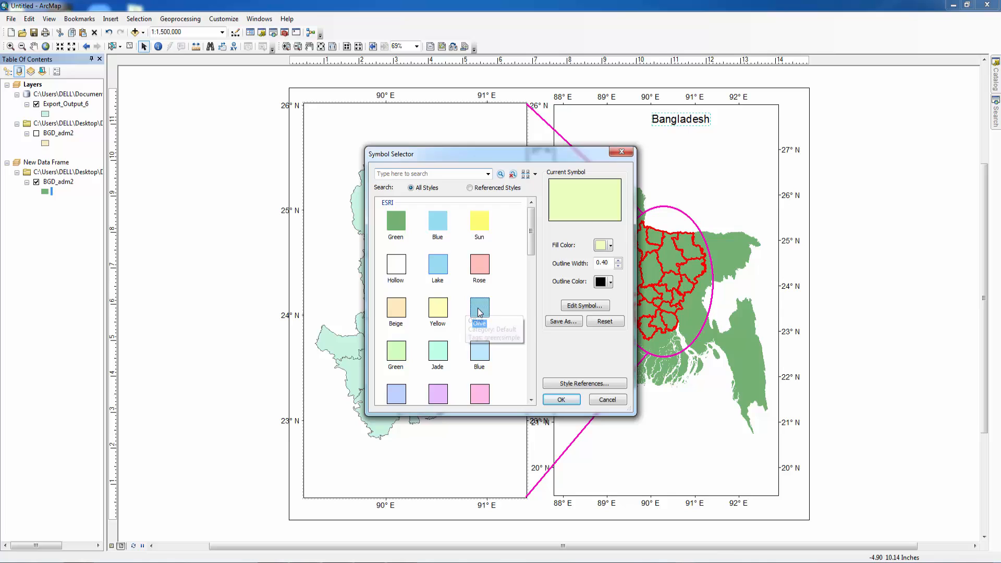
{"action": "left_click", "coordinate": [560, 399]}
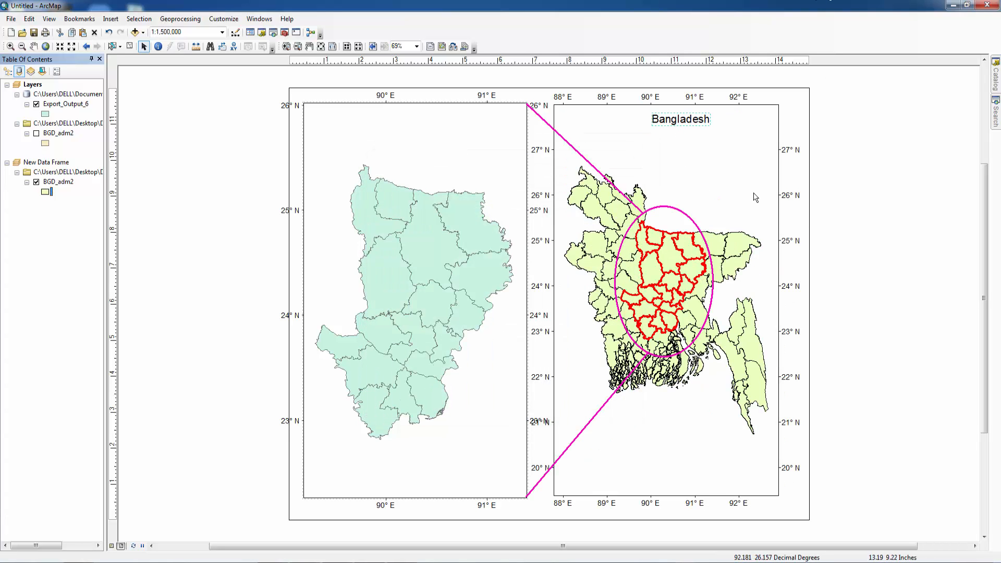
{"action": "mouse_move", "coordinate": [532, 157]}
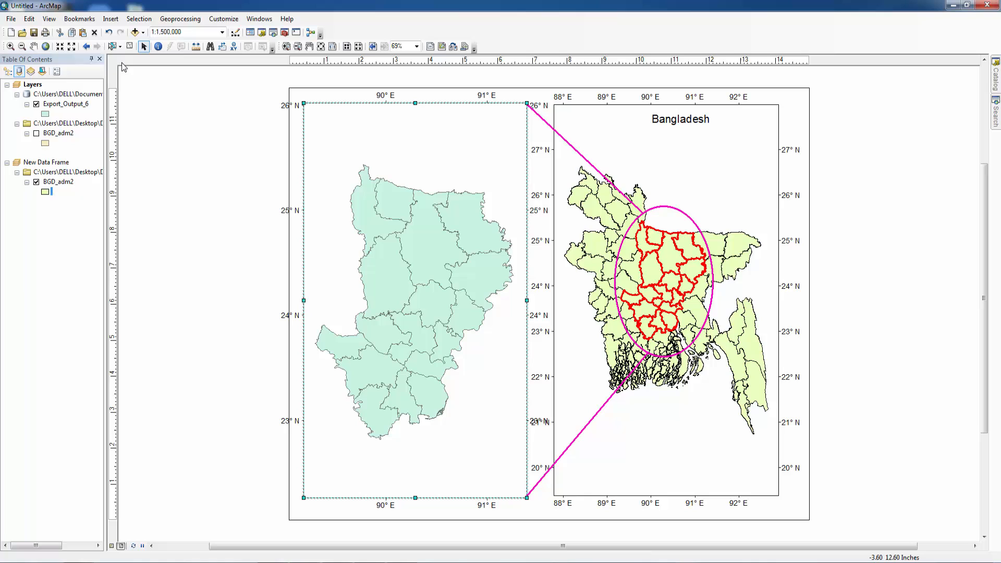
Insert a title reading 'Study area' and 'Dhaka division' on two lines above the Dhaka map.
{"action": "left_click", "coordinate": [110, 18]}
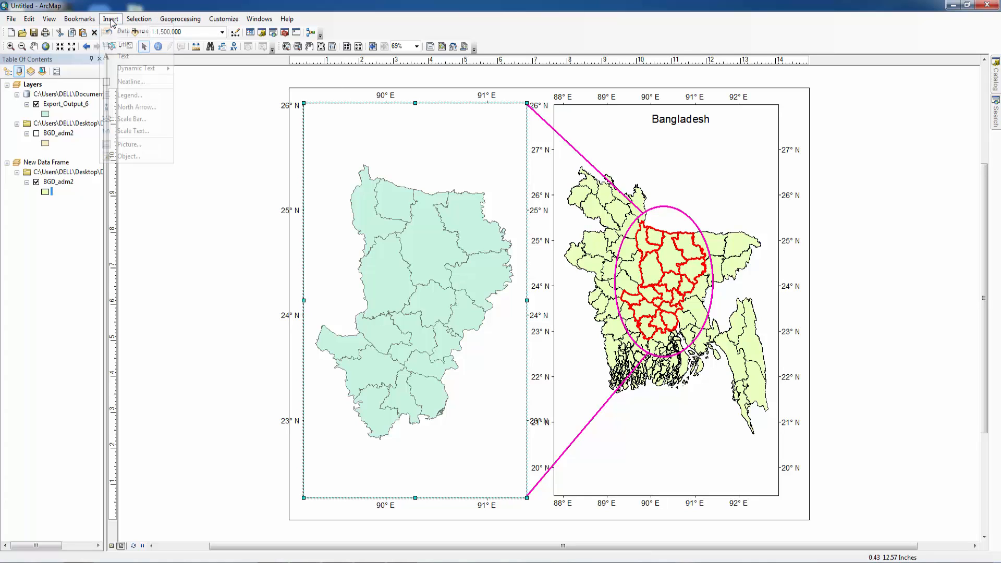
{"action": "left_click", "coordinate": [123, 57]}
{"action": "type", "text": "Bangladesh"}
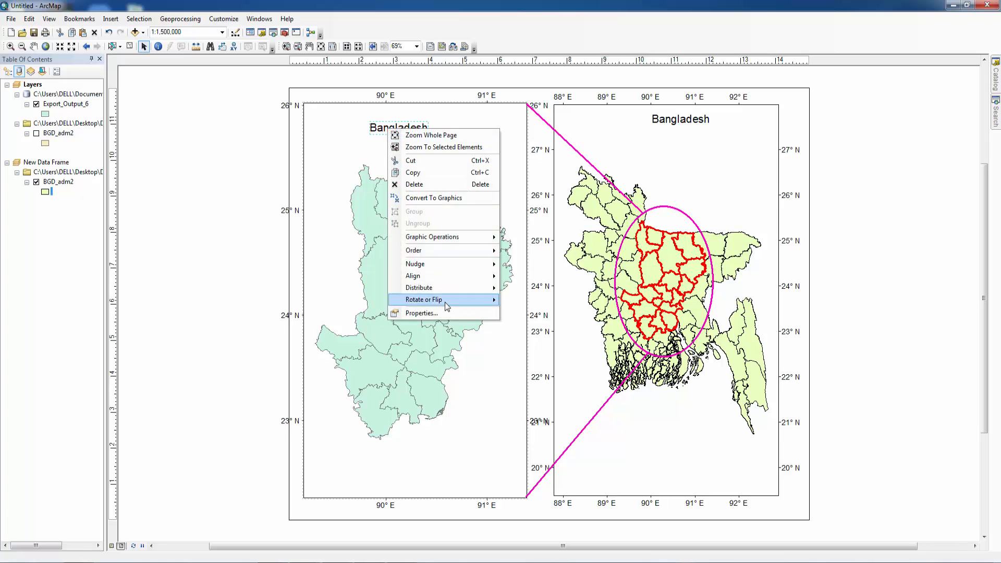
{"action": "left_click", "coordinate": [421, 313]}
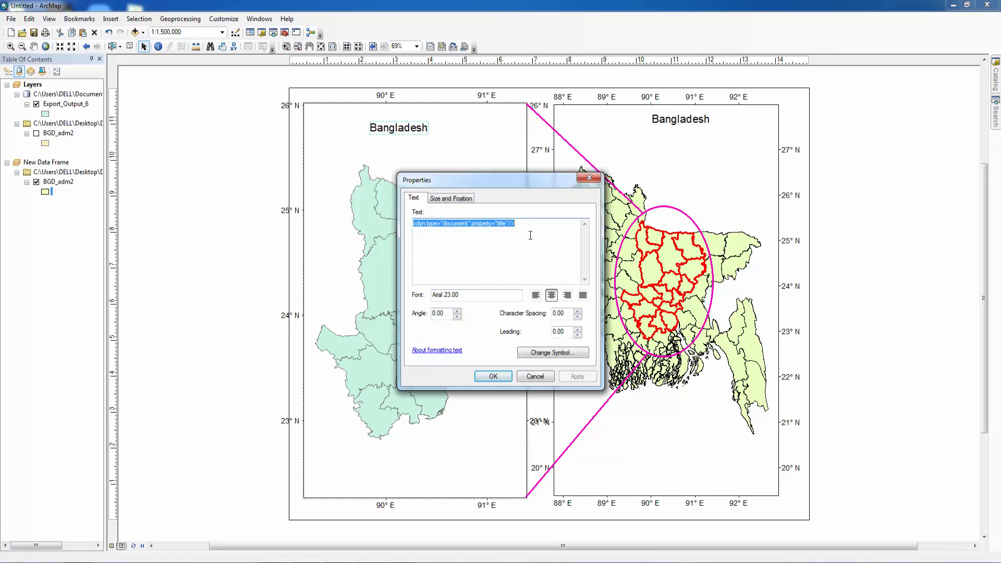
{"action": "type", "text": "Stu"}
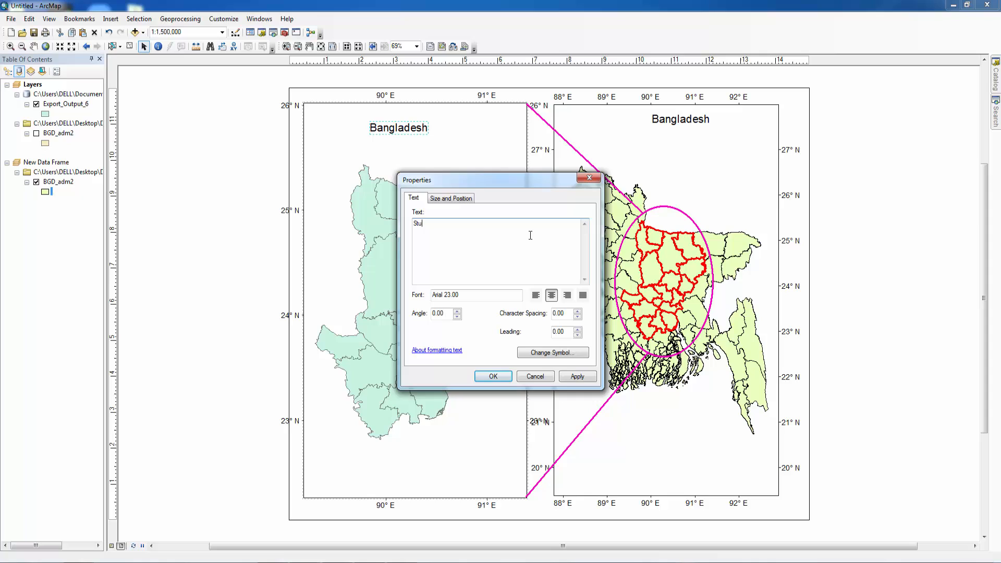
{"action": "type", "text": "d"}
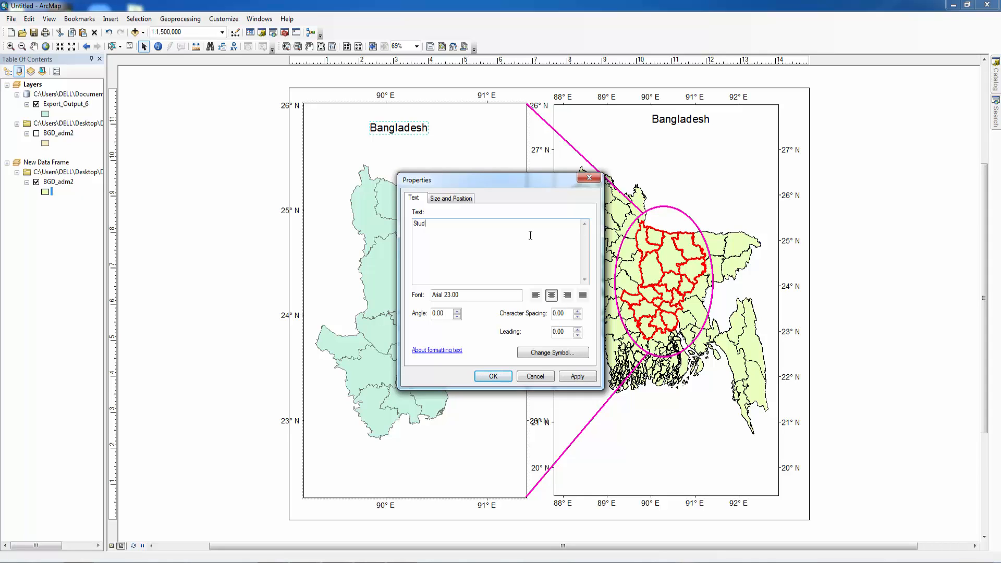
{"action": "type", "text": "y area"}
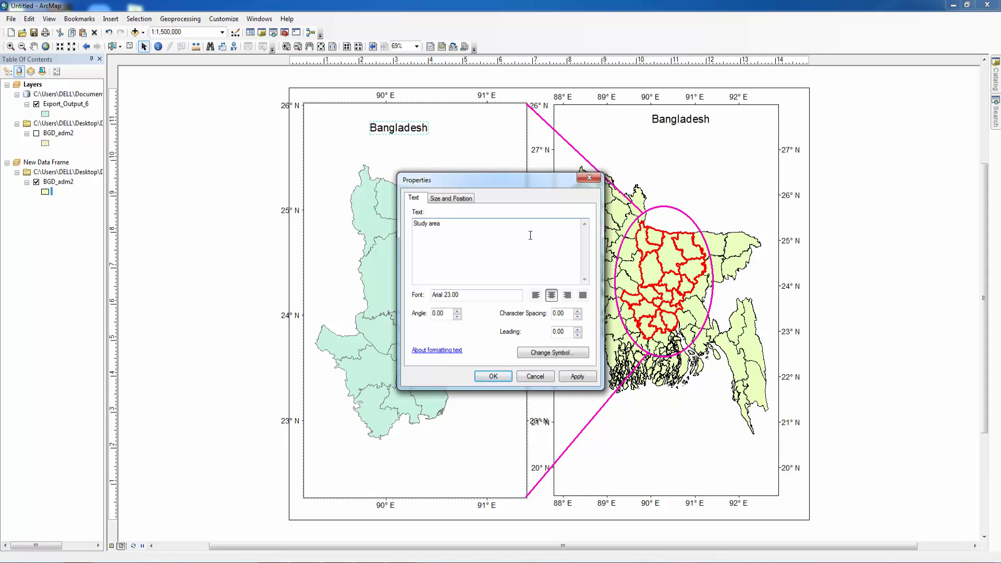
{"action": "type", "text": "Dhaka"}
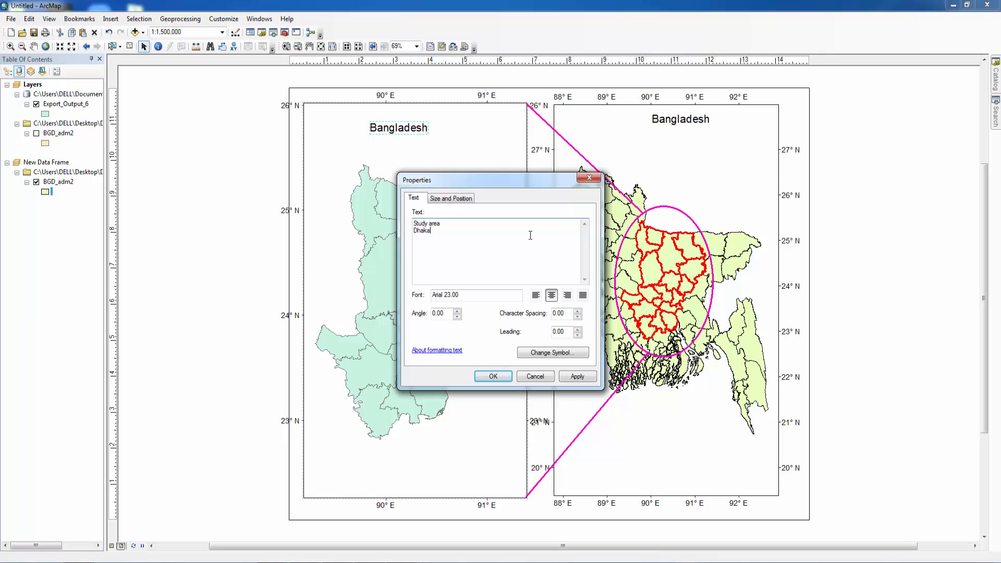
{"action": "type", "text": "divis"}
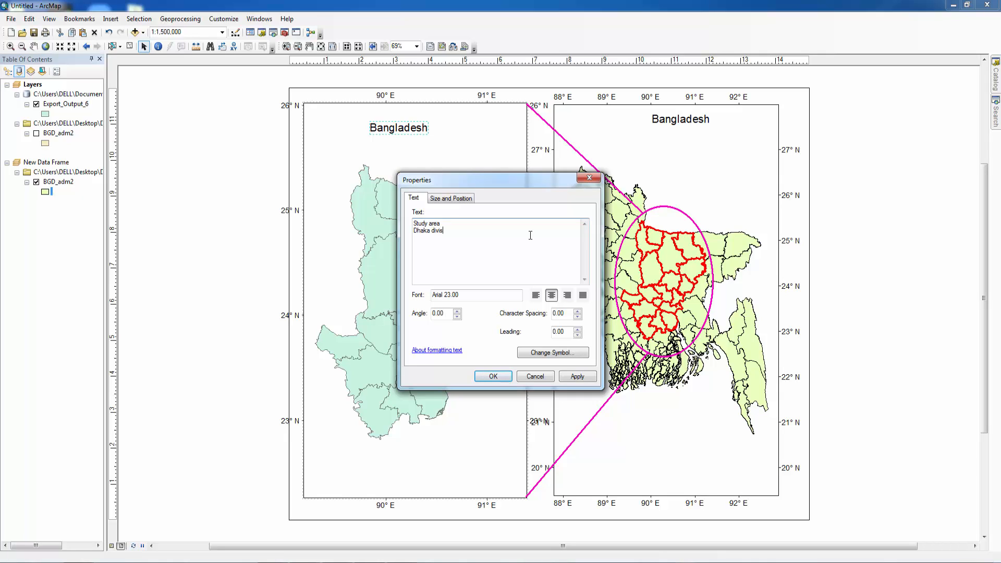
{"action": "type", "text": "ion"}
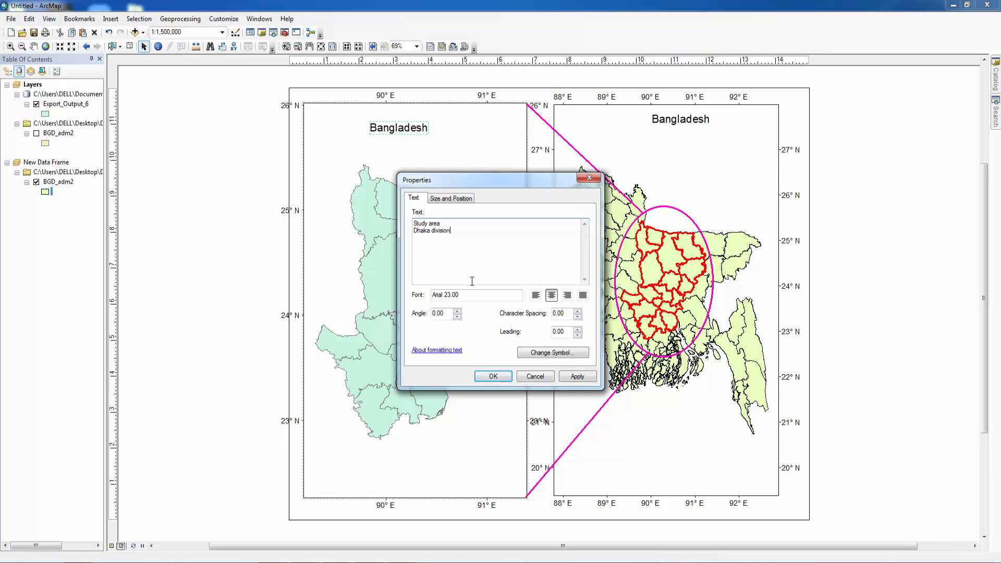
{"action": "left_click", "coordinate": [576, 376]}
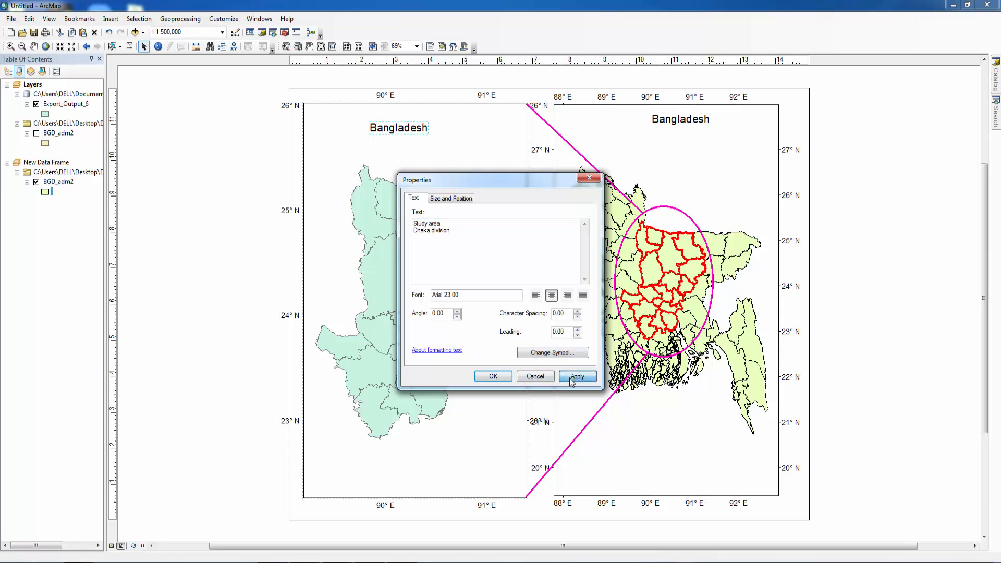
{"action": "left_click", "coordinate": [577, 376]}
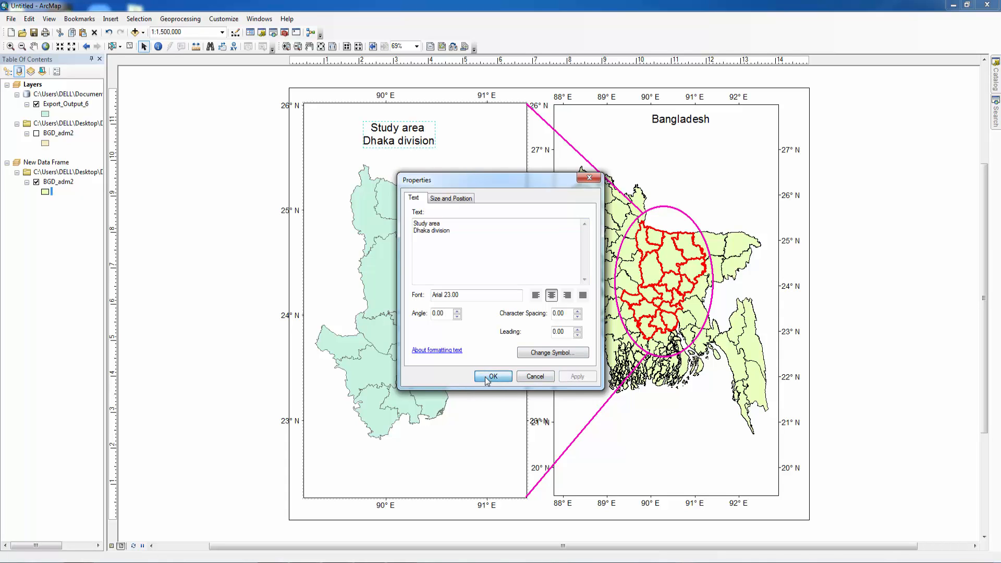
{"action": "left_click", "coordinate": [492, 375]}
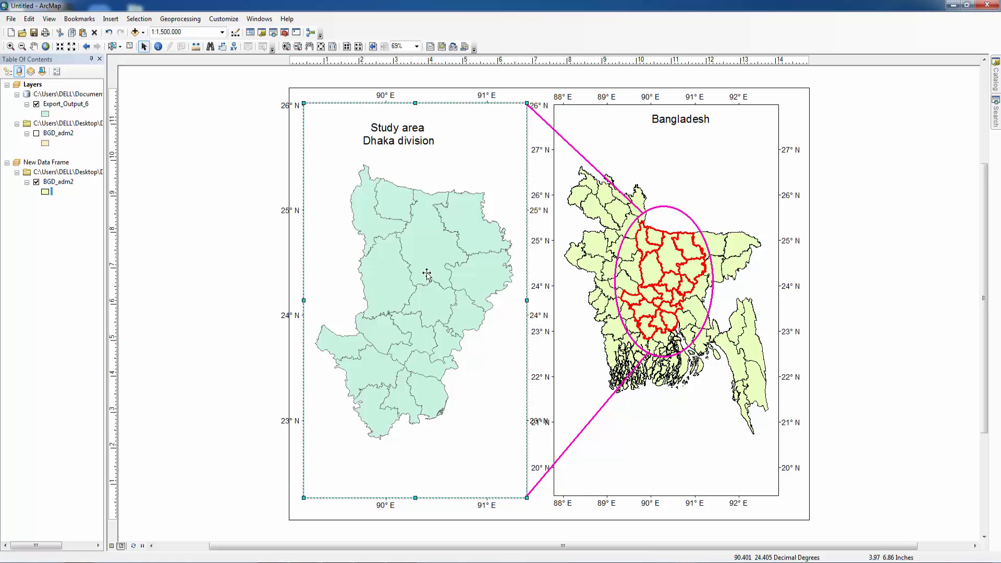
{"action": "mouse_move", "coordinate": [390, 294]}
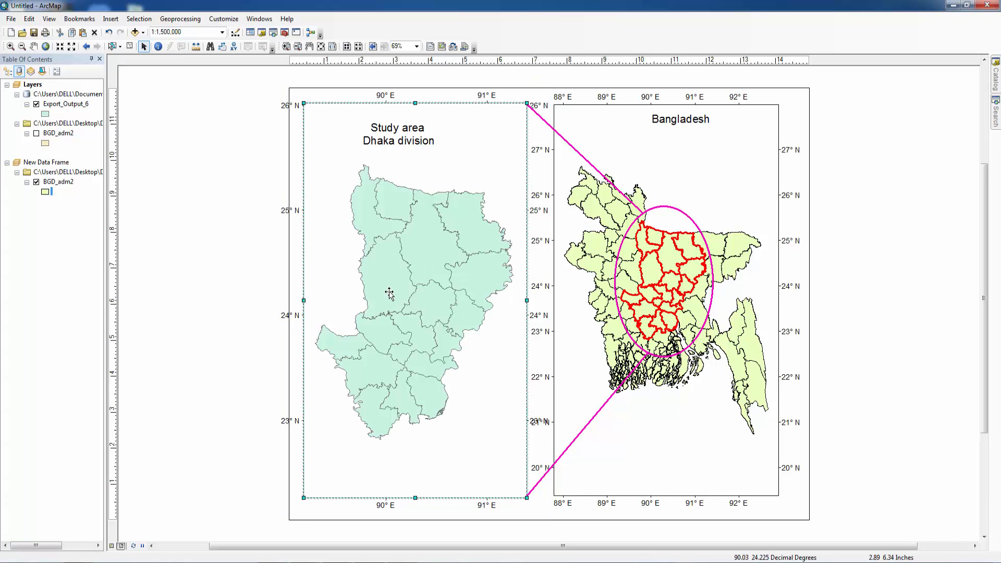
{"action": "mouse_move", "coordinate": [344, 207]}
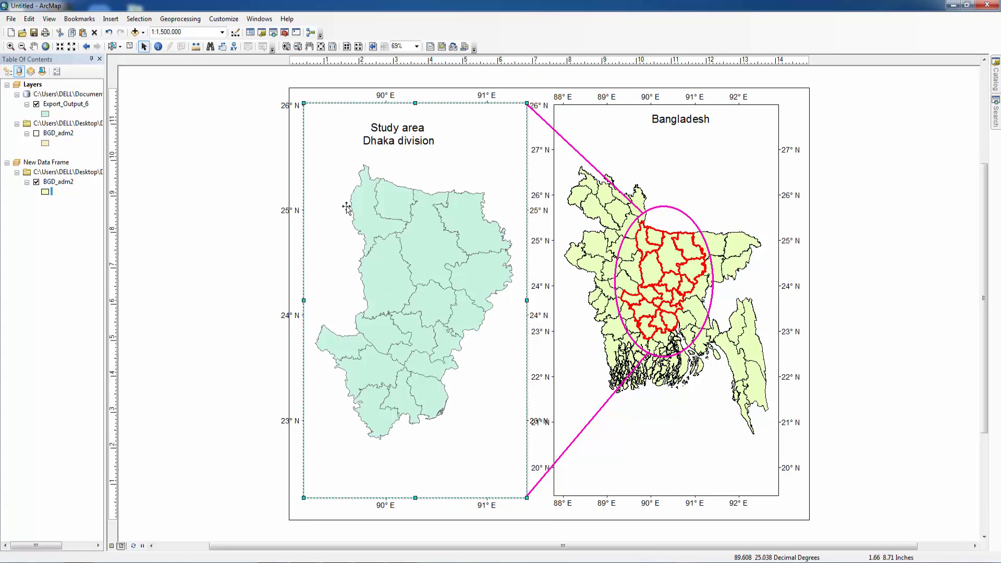
{"action": "key", "text": "Delete"}
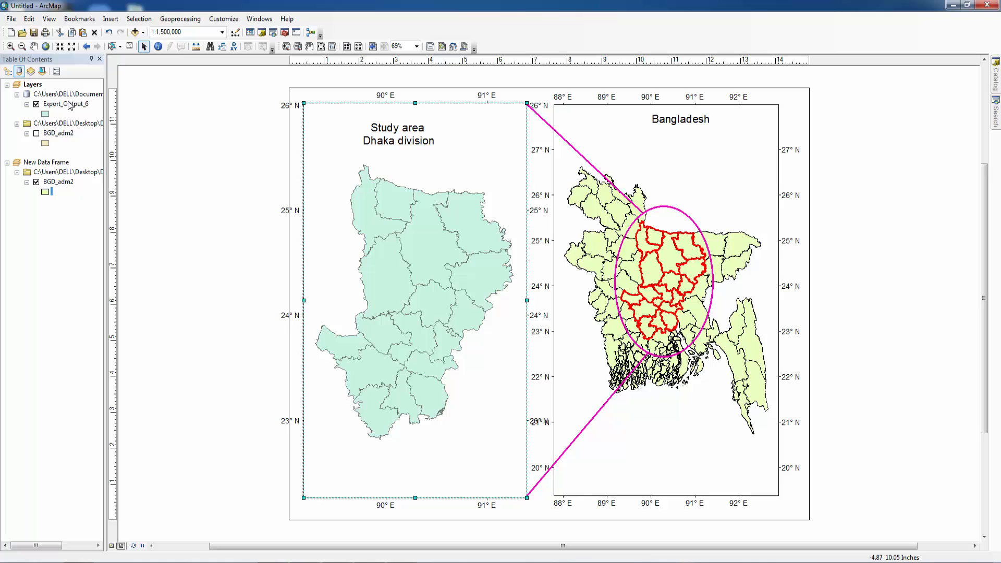
Label the Dhaka districts and rename the Export_Output_6 layer to 'Dhaka Division'.
{"action": "right_click", "coordinate": [61, 103]}
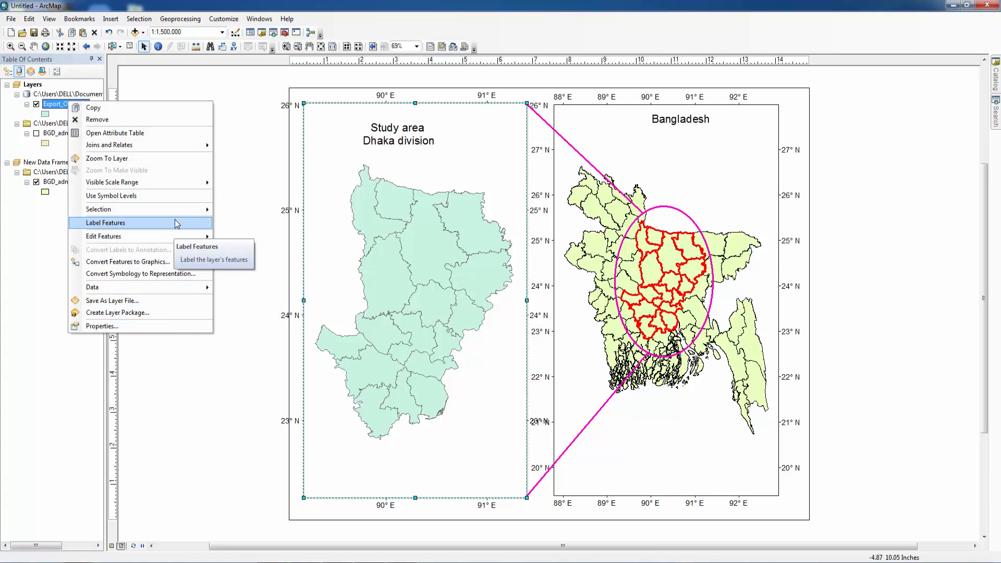
{"action": "left_click", "coordinate": [105, 222]}
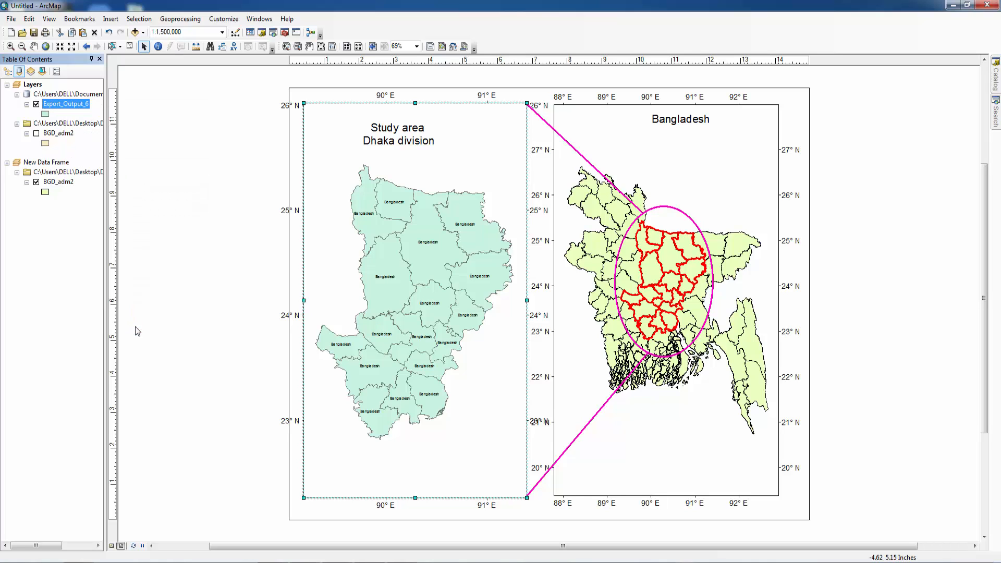
{"action": "double_click", "coordinate": [65, 104]}
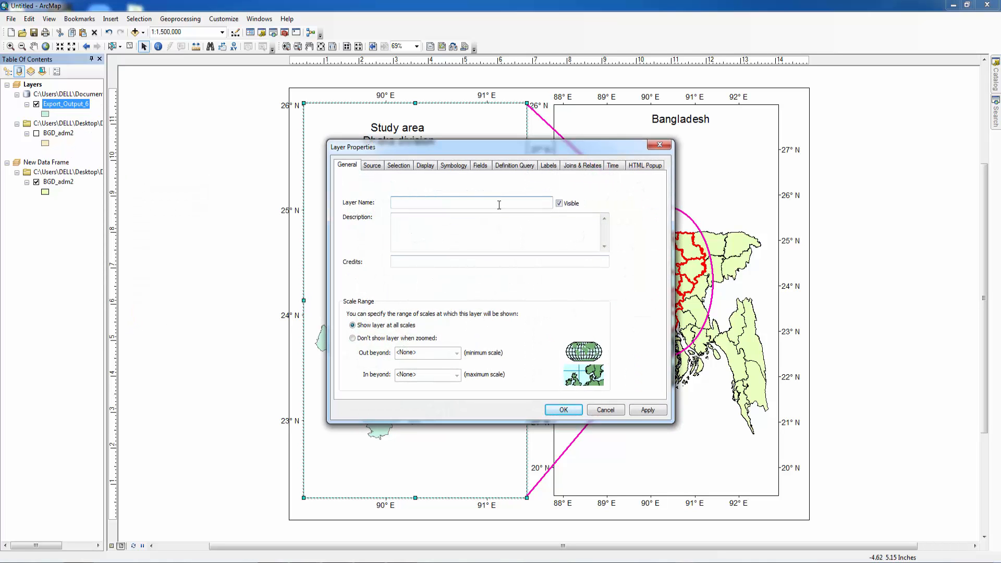
{"action": "type", "text": "Dhaka Division"}
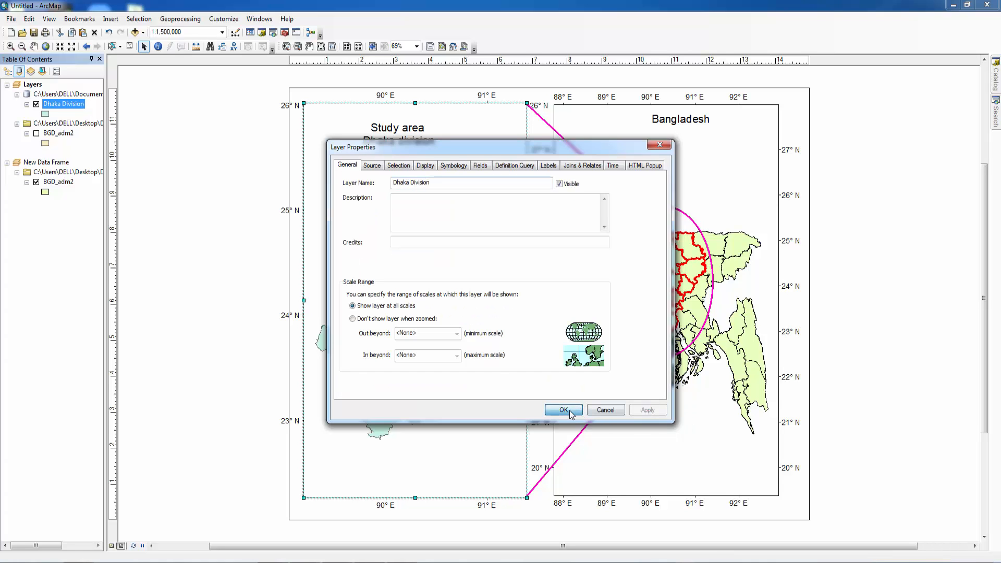
{"action": "left_click", "coordinate": [563, 409]}
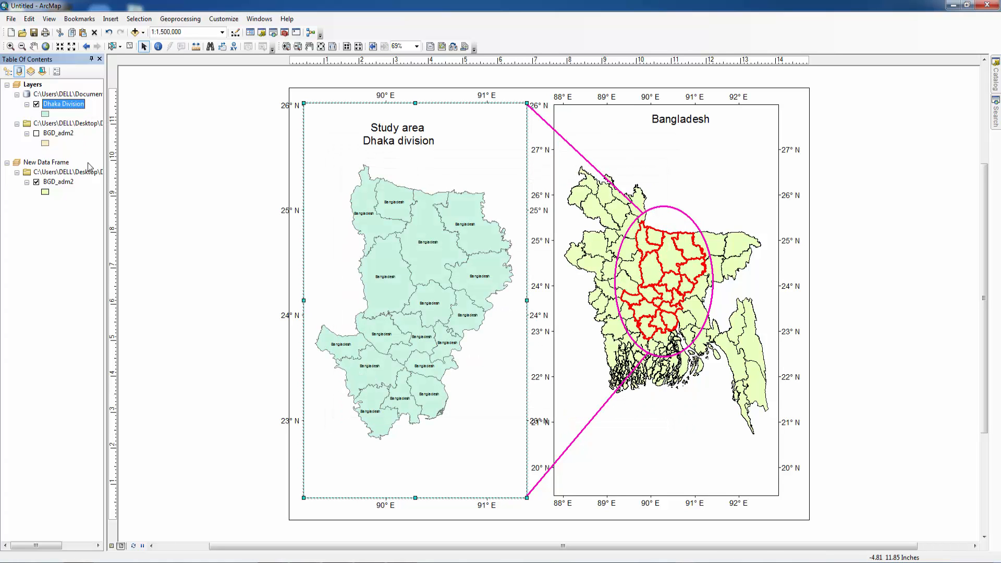
{"action": "mouse_move", "coordinate": [279, 222]}
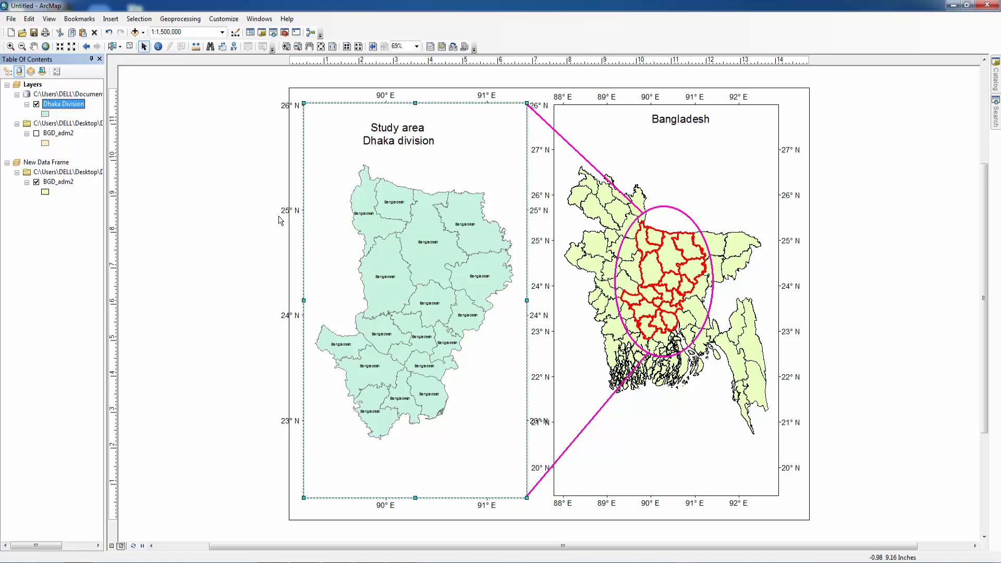
Add a Dhaka Division legend with the Legend Wizard and drag it to the map's bottom.
{"action": "left_click", "coordinate": [111, 19]}
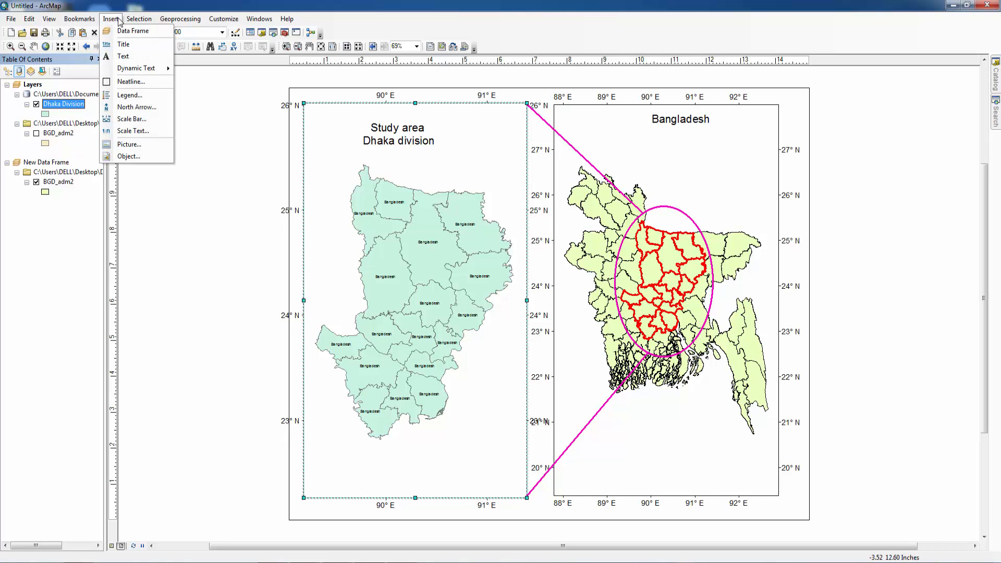
{"action": "left_click", "coordinate": [130, 94]}
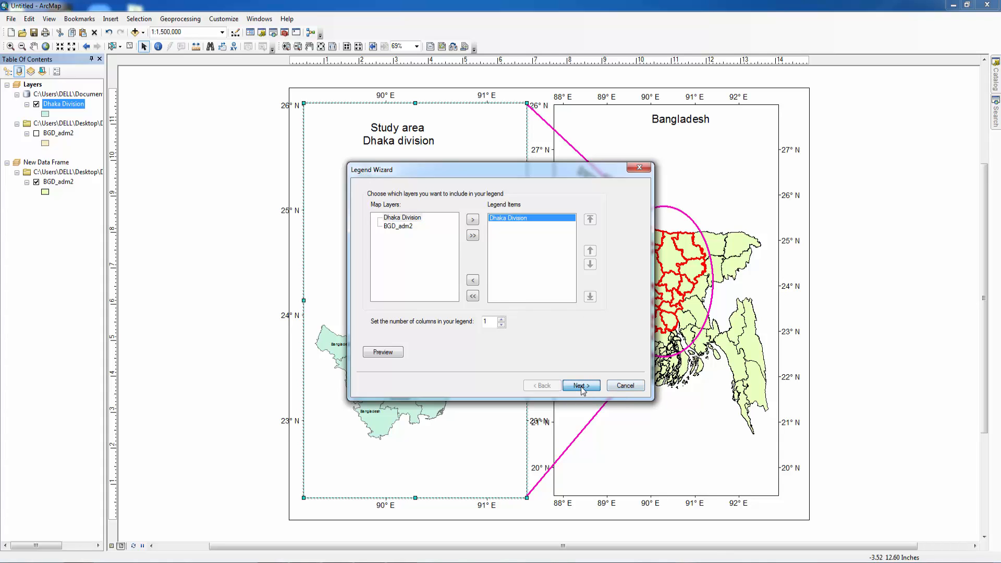
{"action": "left_click", "coordinate": [579, 384]}
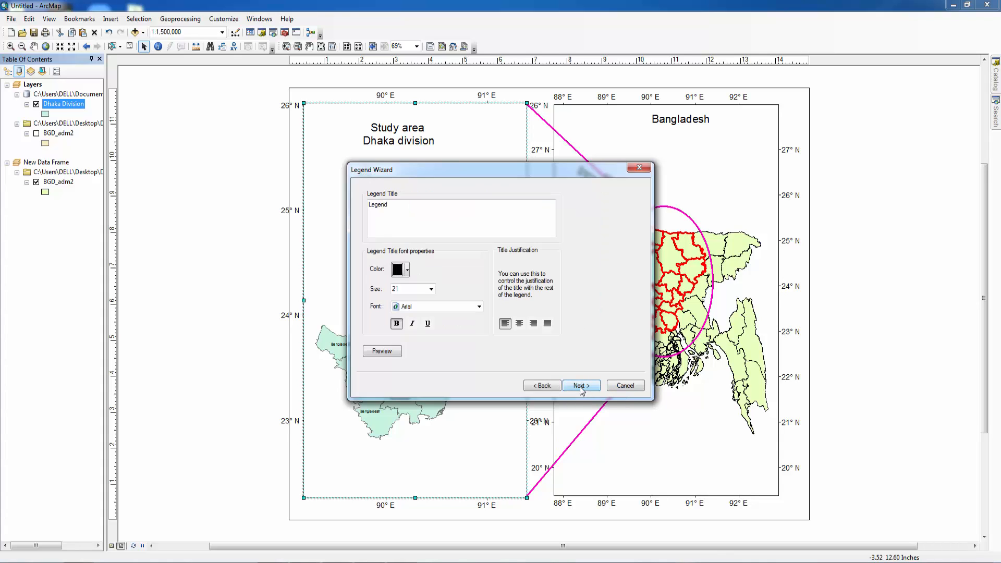
{"action": "left_click", "coordinate": [580, 386]}
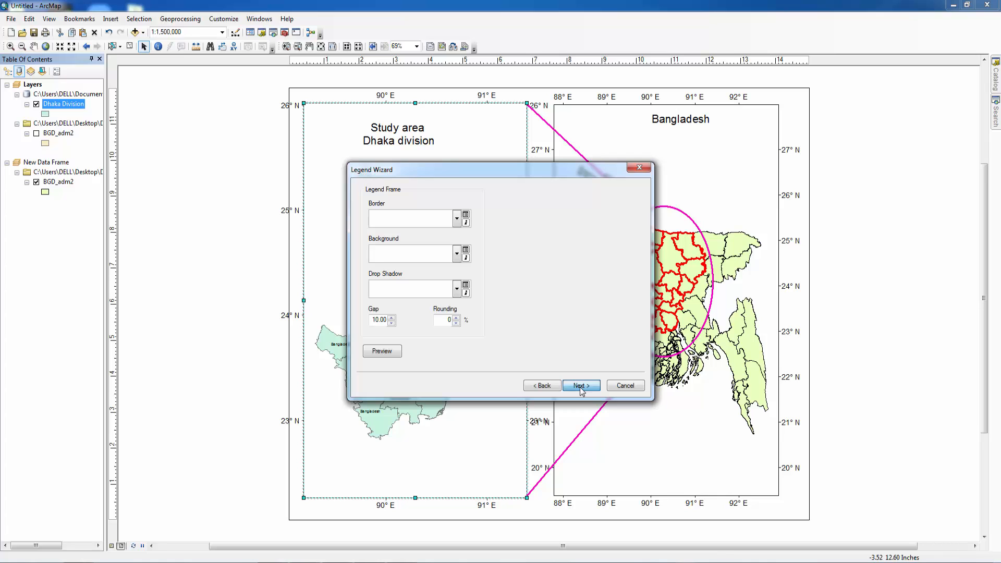
{"action": "left_click", "coordinate": [579, 386]}
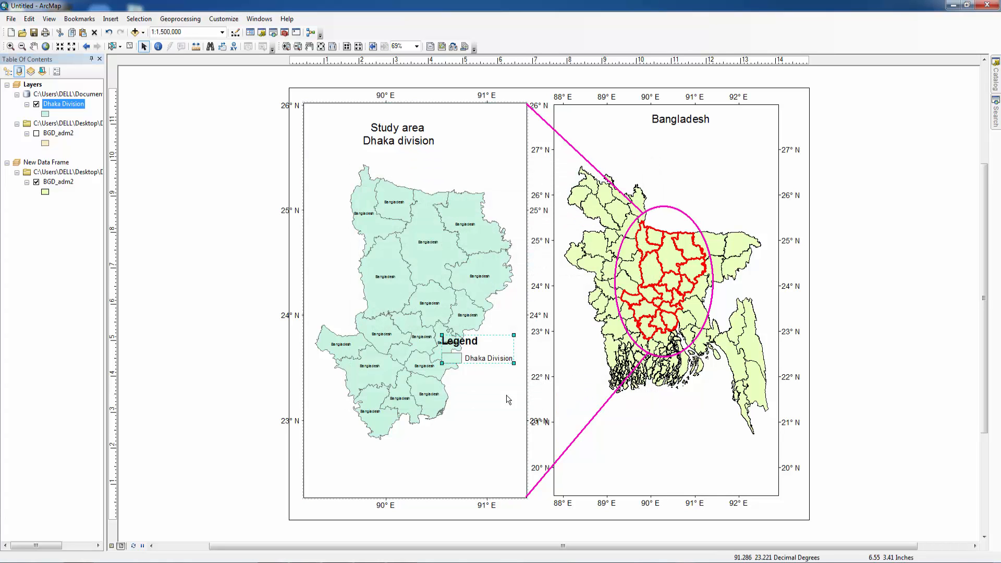
{"action": "left_click_drag", "start_coordinate": [458, 344], "coordinate": [440, 460]}
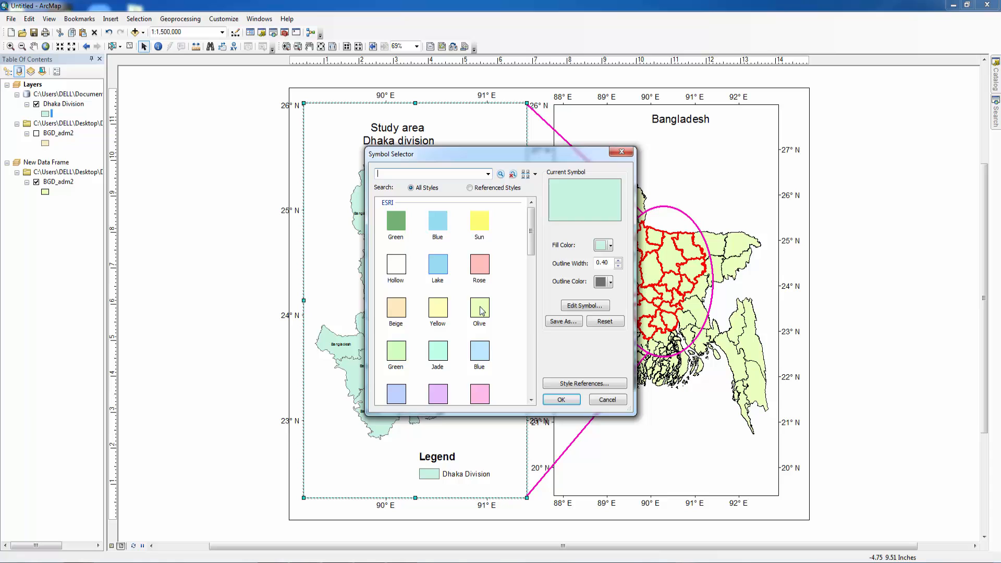
Apply the orange hatched fill symbol to the Dhaka Division layer.
{"action": "scroll", "scroll_direction": "down", "scroll_amount": 3}
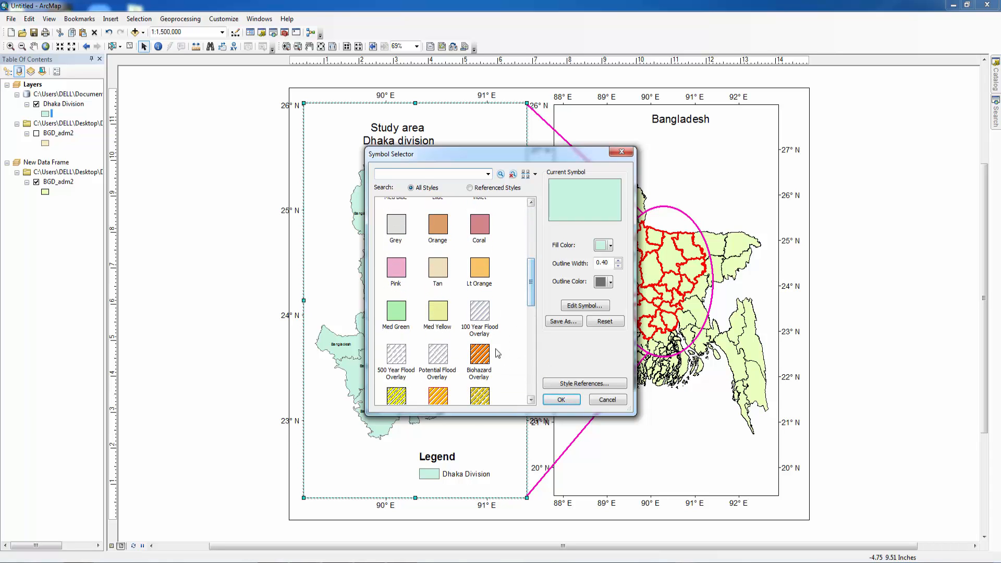
{"action": "left_click", "coordinate": [561, 398]}
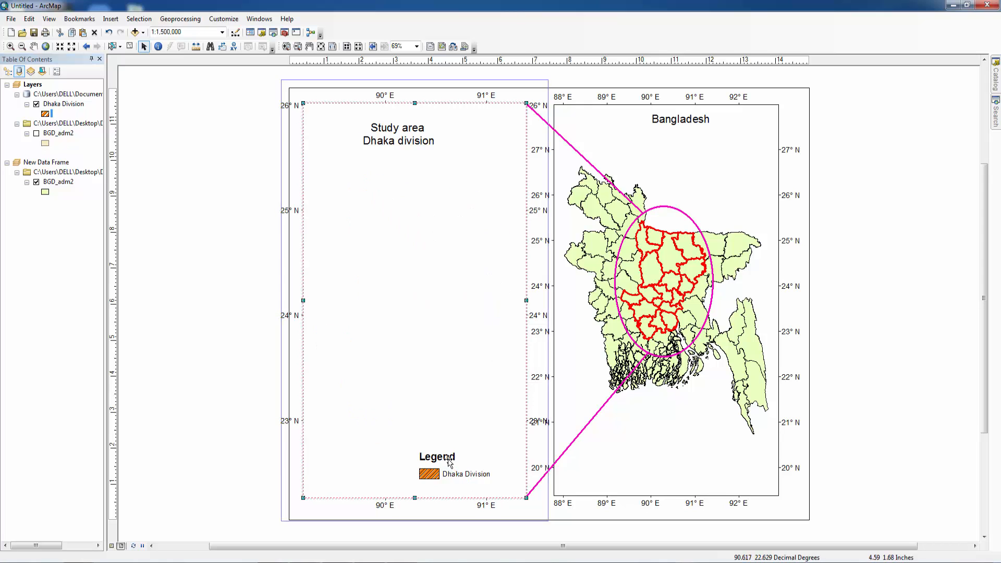
Clear the 'Legend' title from the legend's General properties.
{"action": "right_click", "coordinate": [447, 460]}
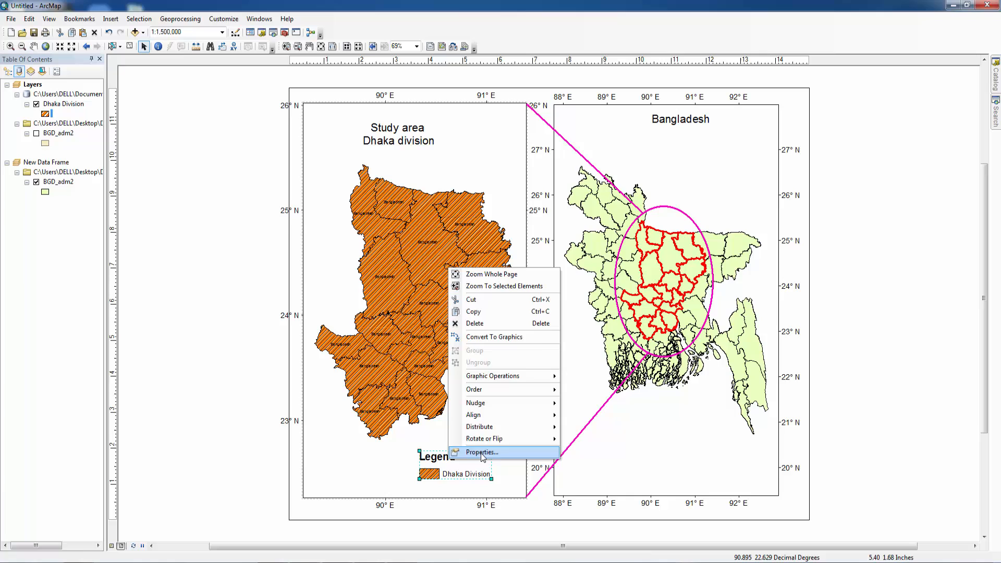
{"action": "left_click", "coordinate": [480, 452]}
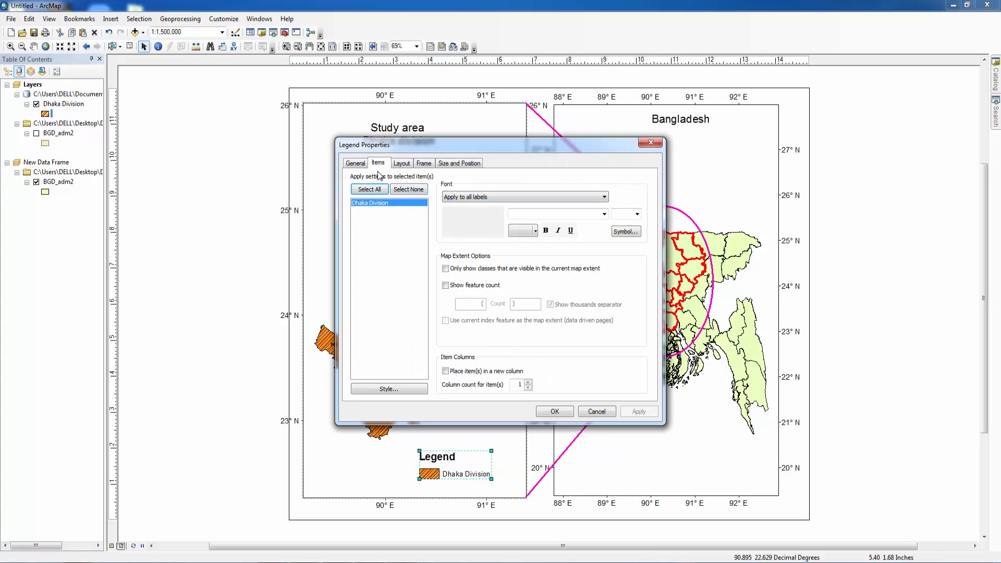
{"action": "left_click", "coordinate": [355, 163]}
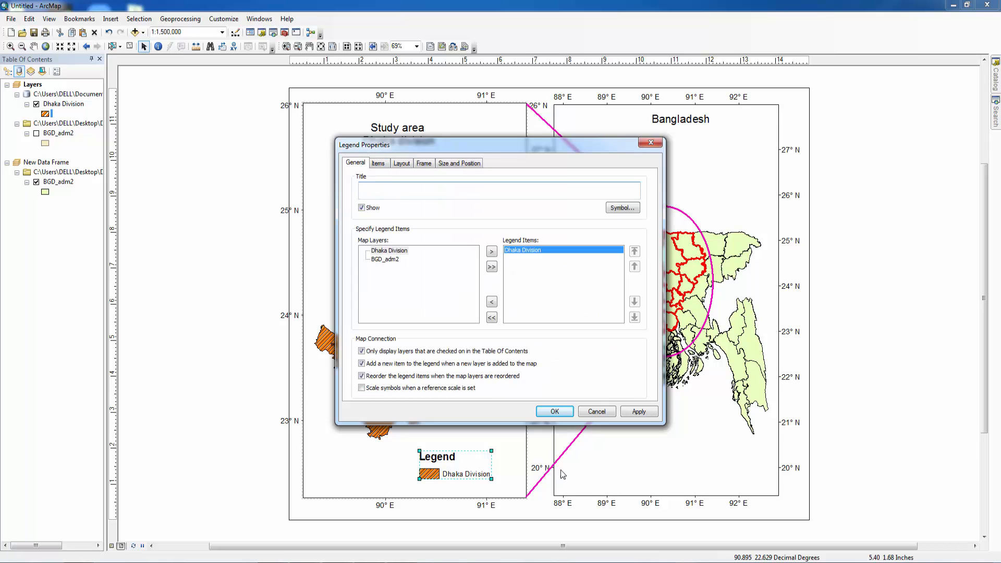
{"action": "left_click", "coordinate": [552, 411]}
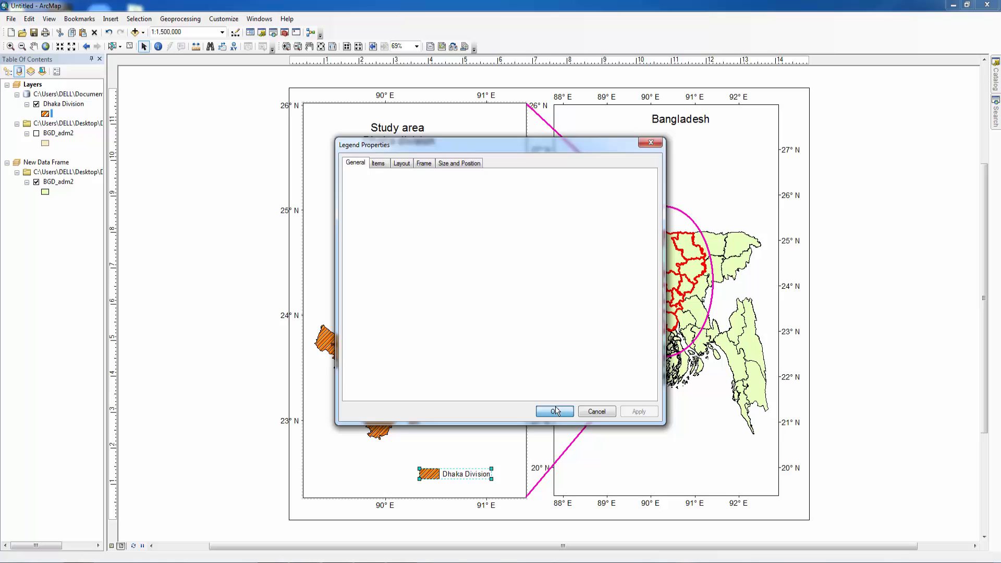
{"action": "left_click", "coordinate": [552, 411]}
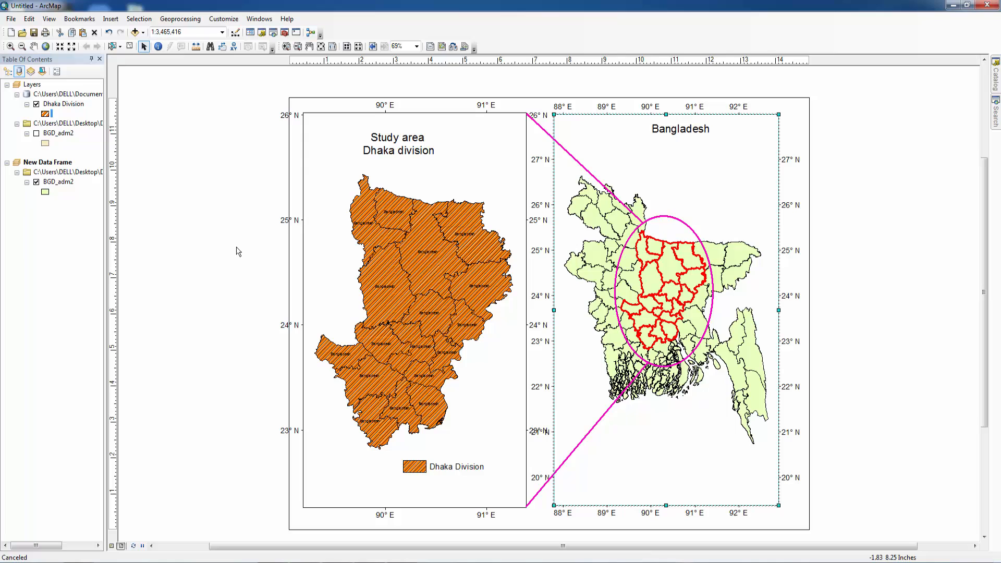
{"action": "mouse_move", "coordinate": [292, 119]}
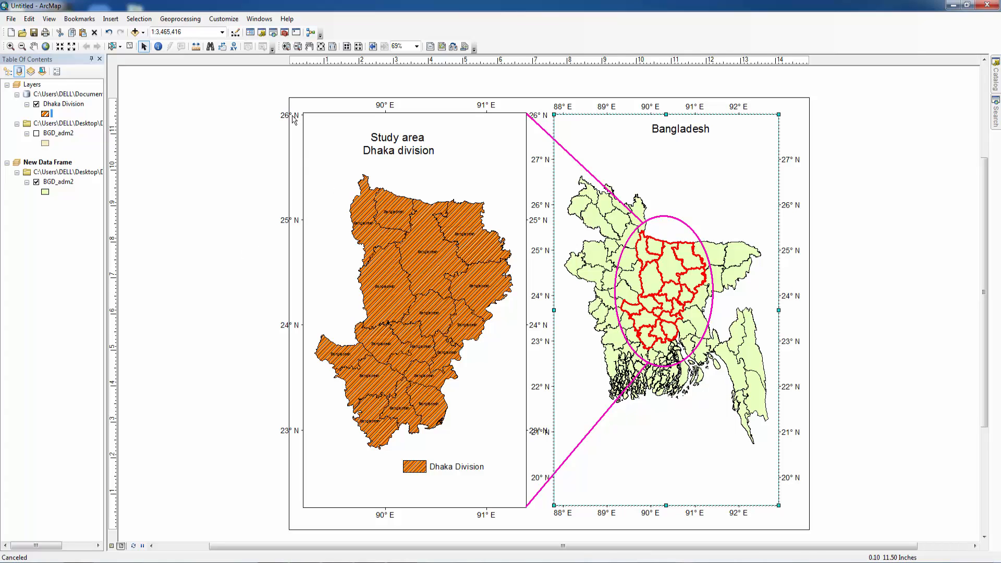
Set the layout page width to 16 inches in Page and Print Setup.
{"action": "right_click", "coordinate": [666, 310]}
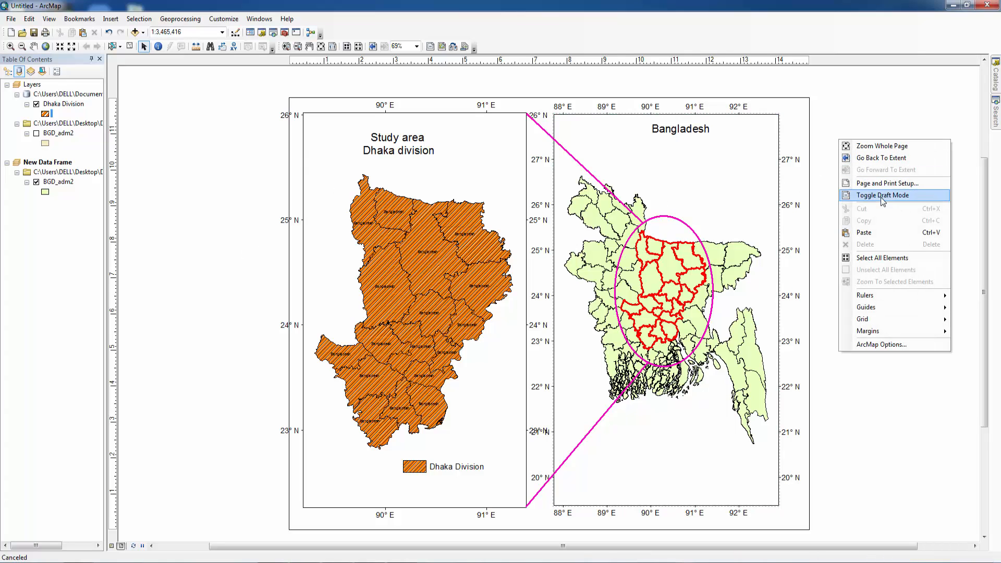
{"action": "left_click", "coordinate": [886, 183]}
{"action": "type", "text": "1"}
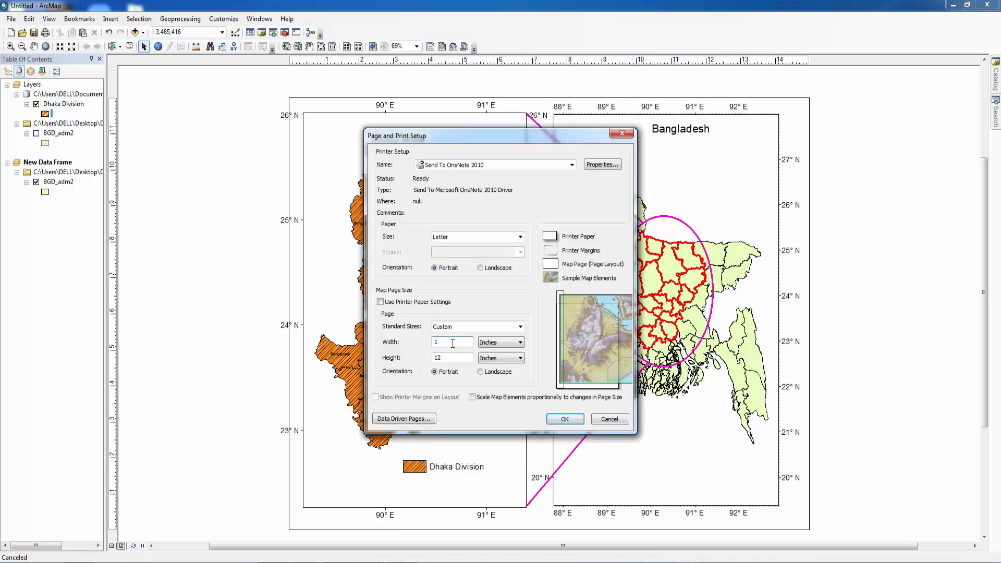
{"action": "type", "text": "6"}
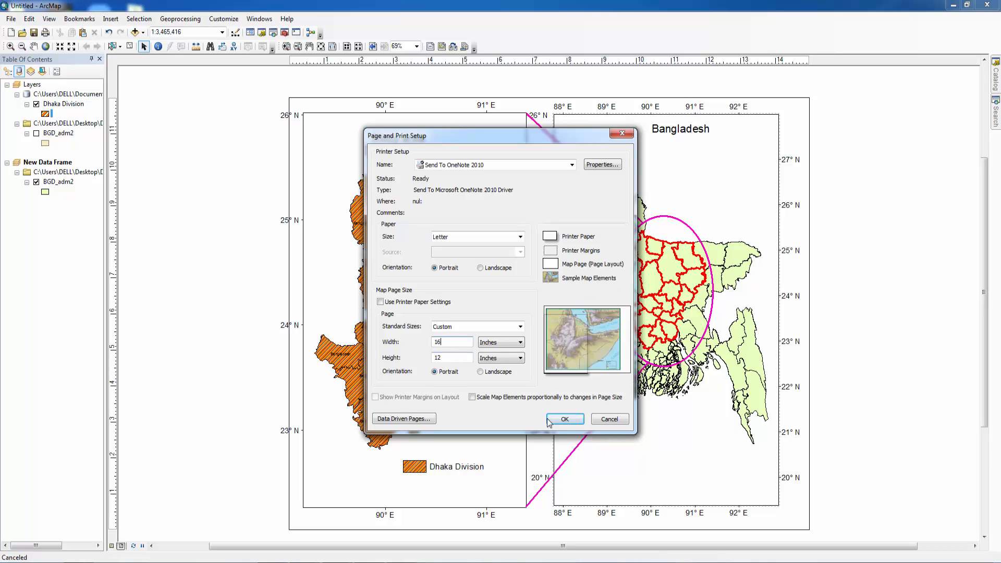
{"action": "left_click", "coordinate": [563, 418]}
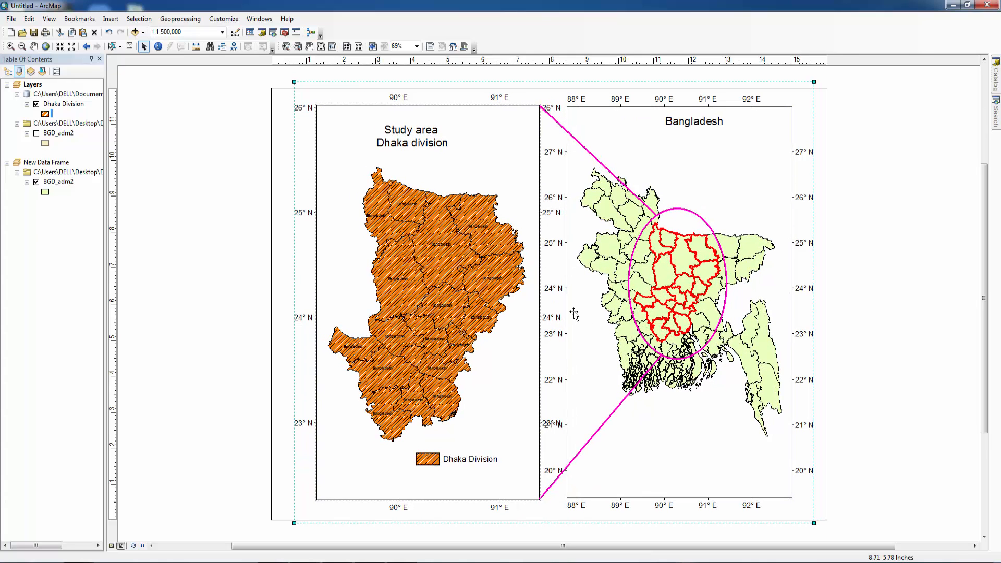
Set the layout page height to 13 inches, making the page 16 by 13.
{"action": "right_click", "coordinate": [572, 314]}
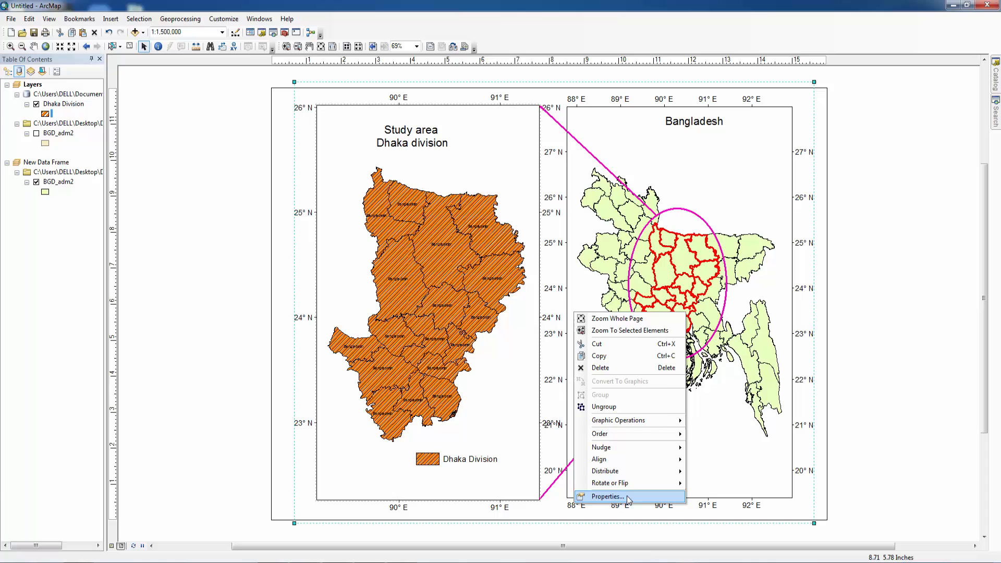
{"action": "left_click", "coordinate": [606, 497]}
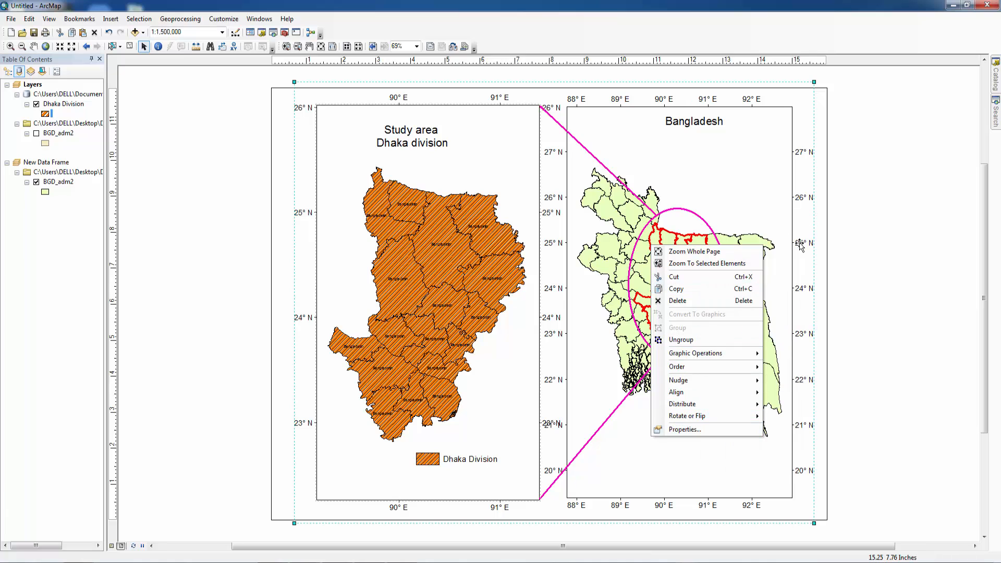
{"action": "left_click", "coordinate": [684, 429]}
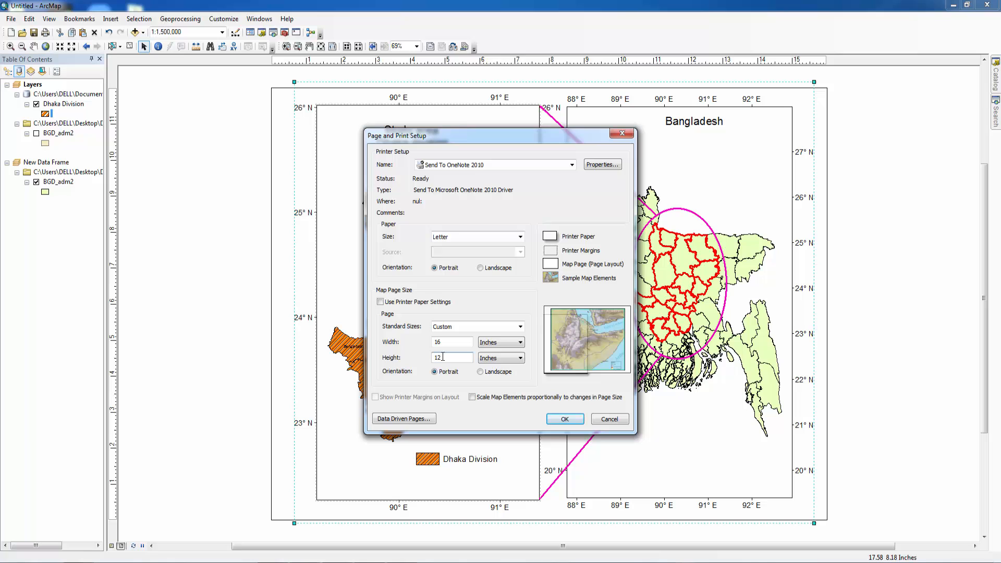
{"action": "type", "text": "13"}
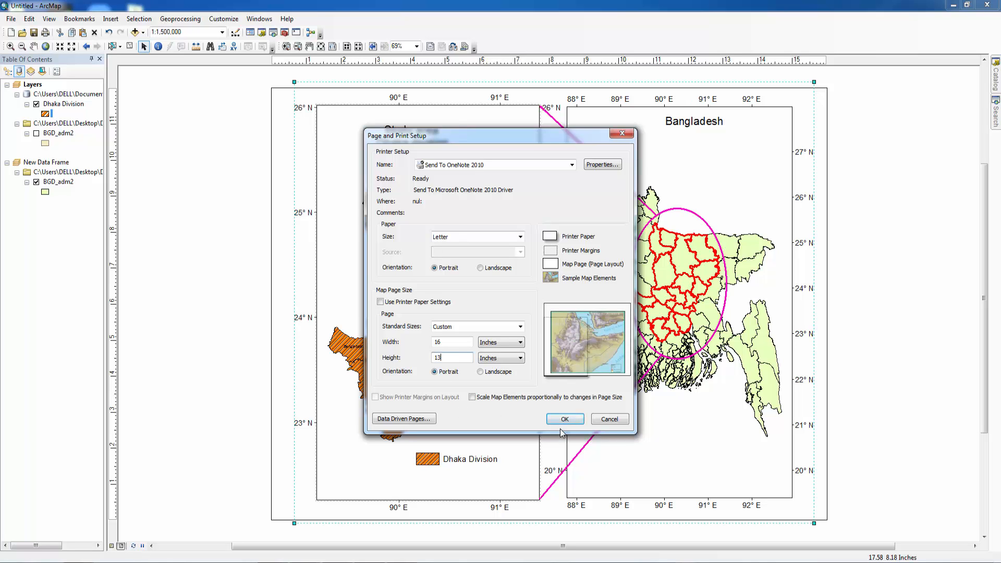
{"action": "left_click", "coordinate": [564, 418]}
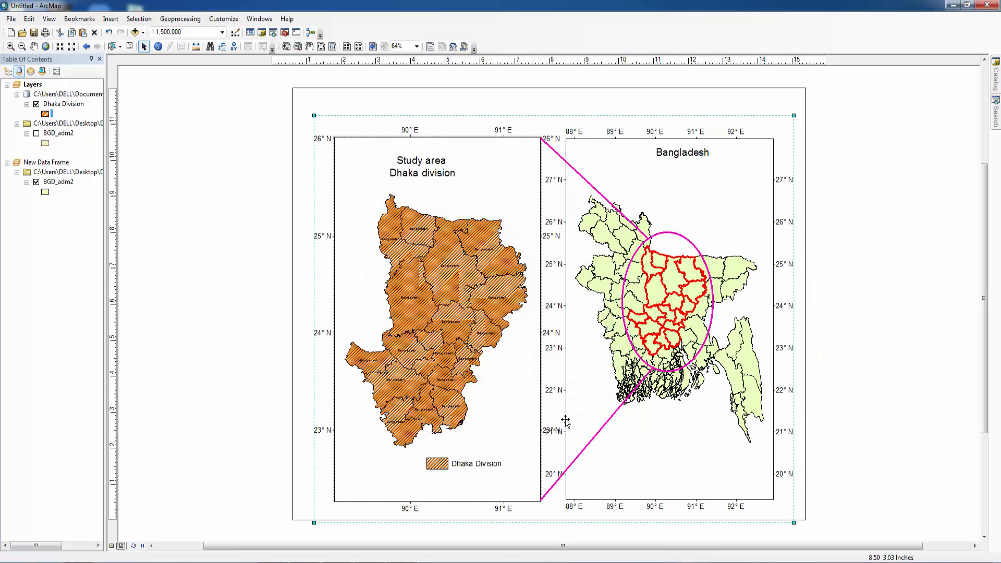